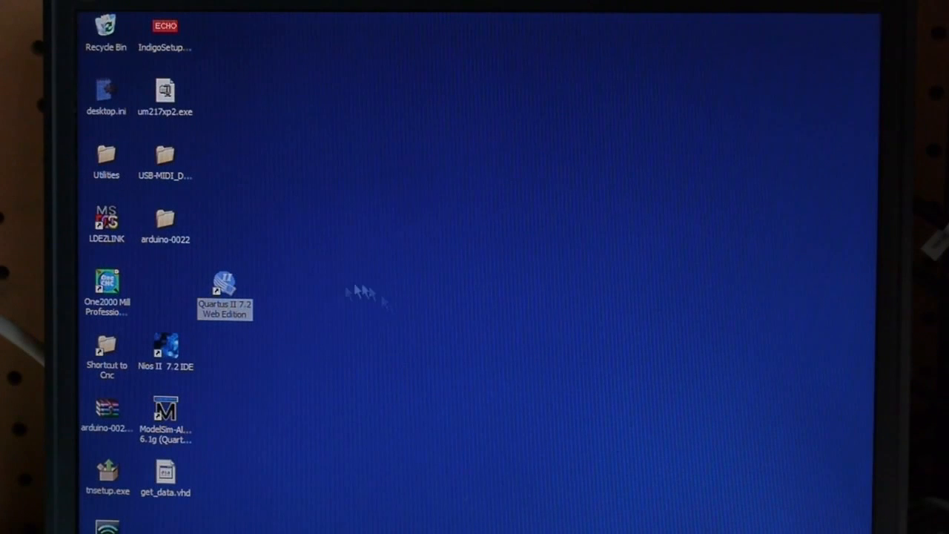
mouse_move(314, 347)
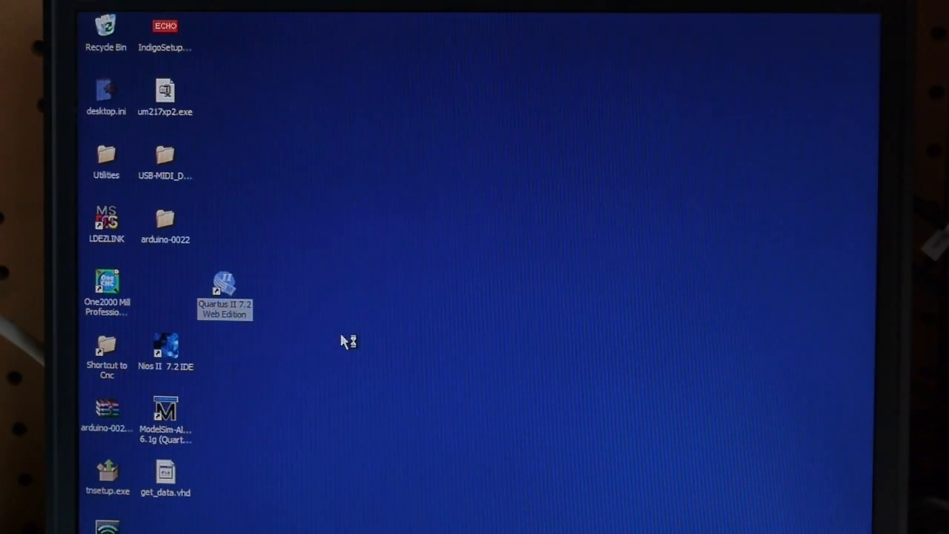
Step: Launch Quartus II 7.2 Web Edition from the desktop shortcut
double_click(223, 281)
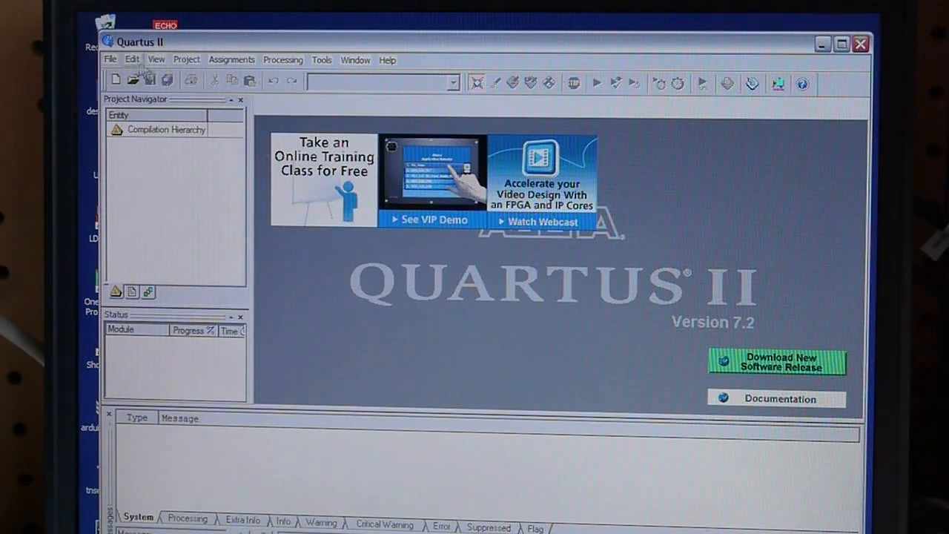
Step: Start the New Project Wizard and choose C:\altera as the working directory
left_click(109, 59)
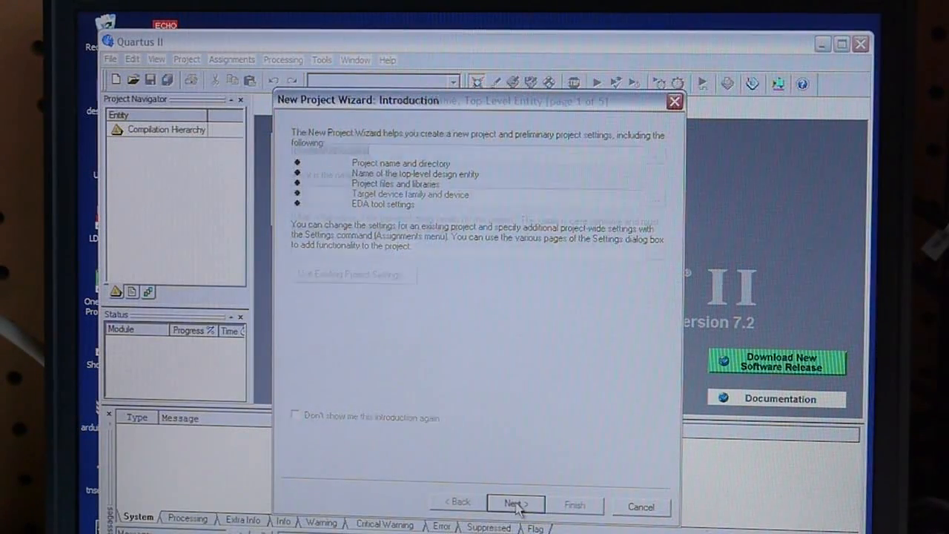
left_click(513, 504)
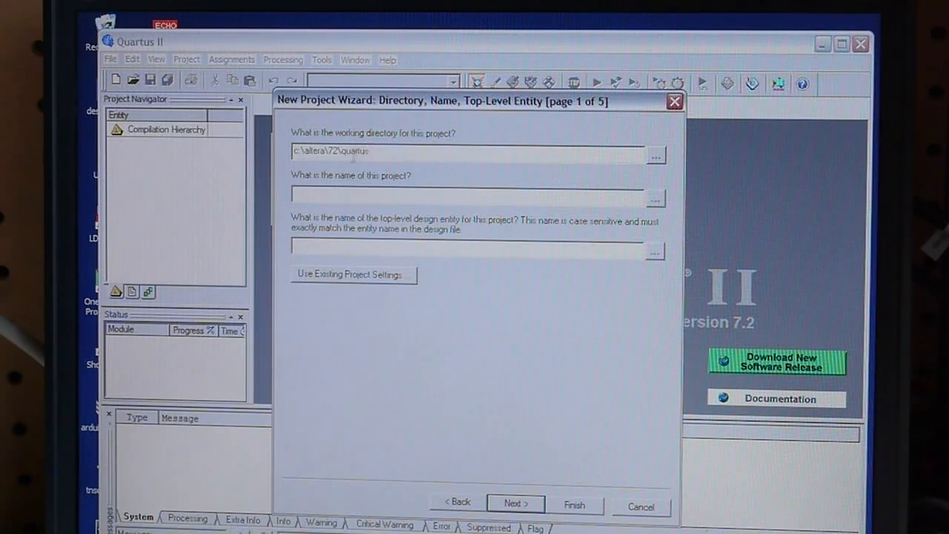
left_click(656, 155)
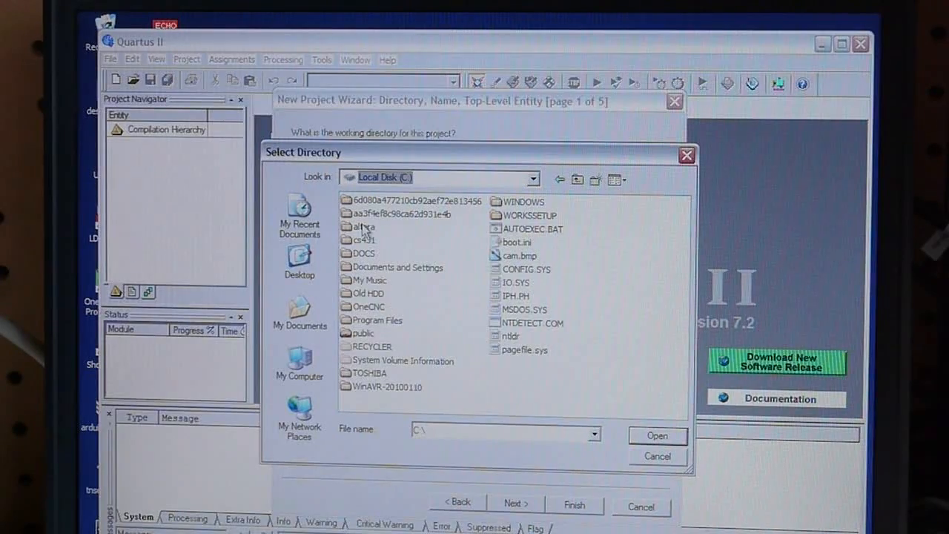
double_click(363, 225)
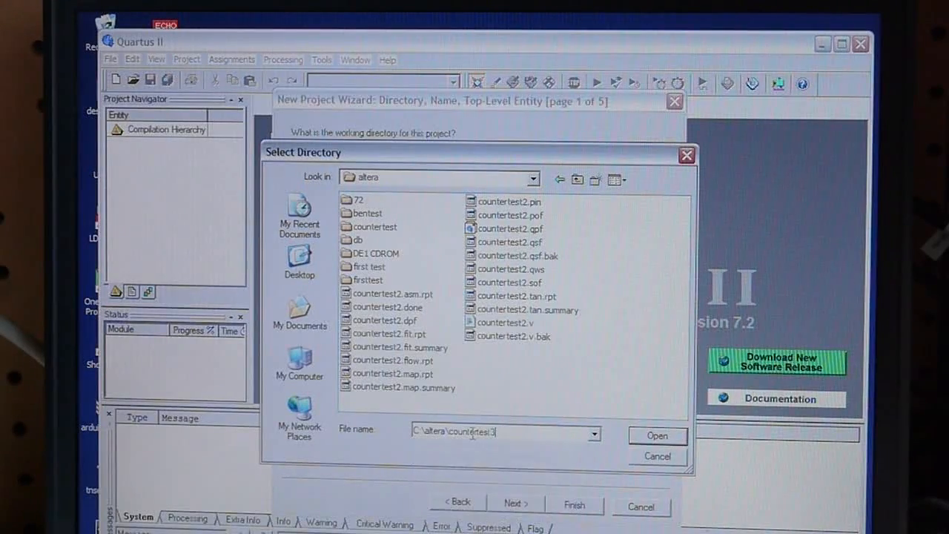
left_click(658, 436)
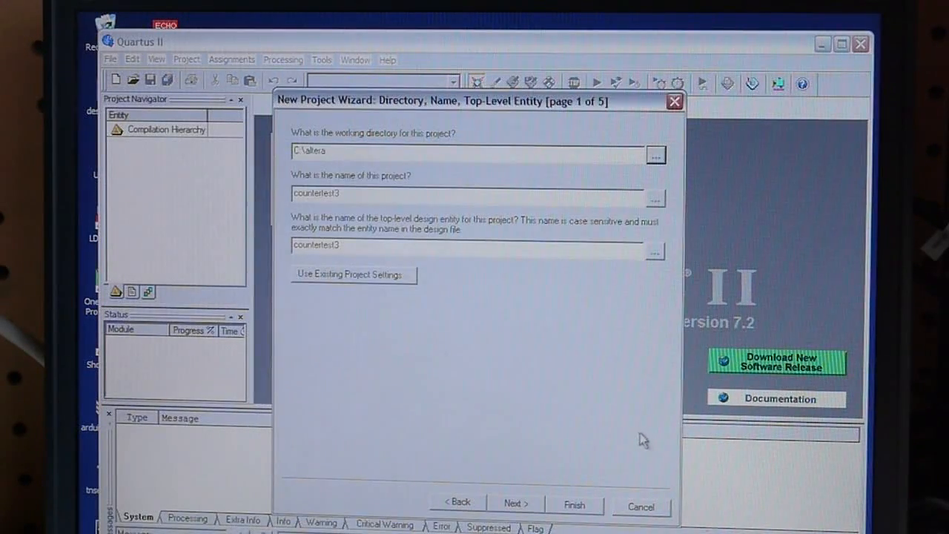
Step: Name the project countertest3 in C:\altera\countertest3 and proceed
left_click(514, 503)
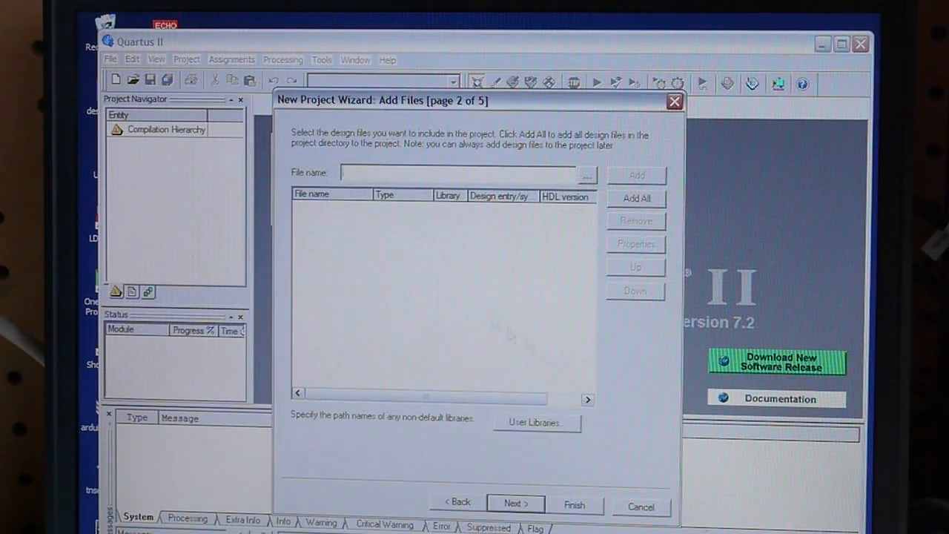
left_click(458, 501)
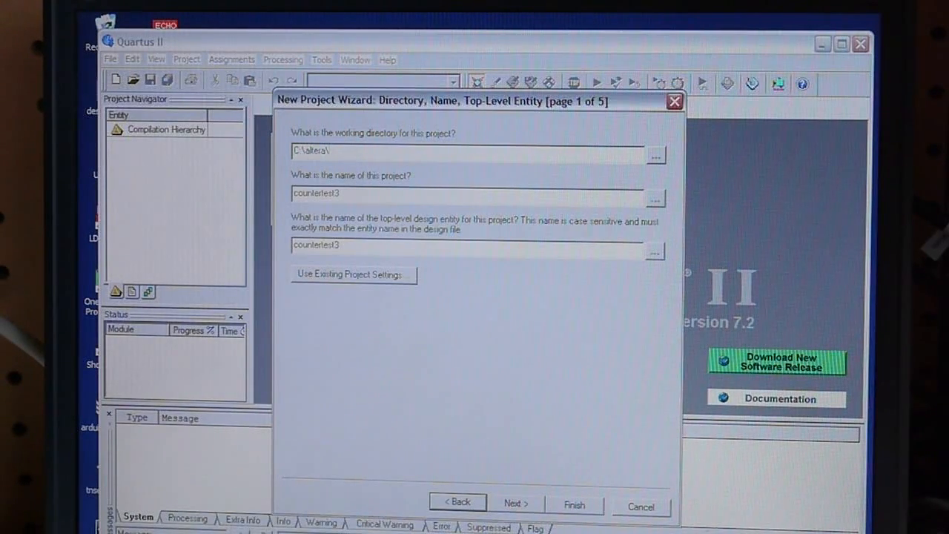
type("countertest3")
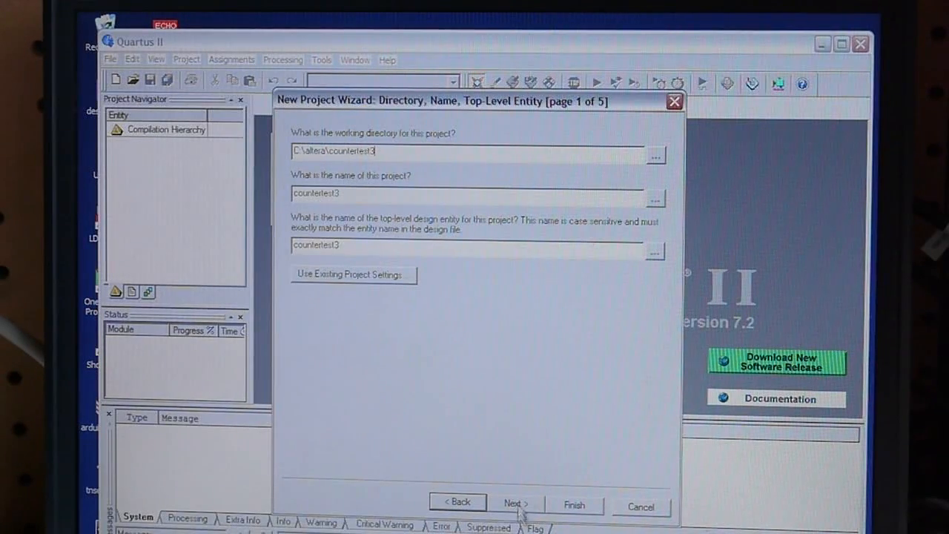
left_click(516, 501)
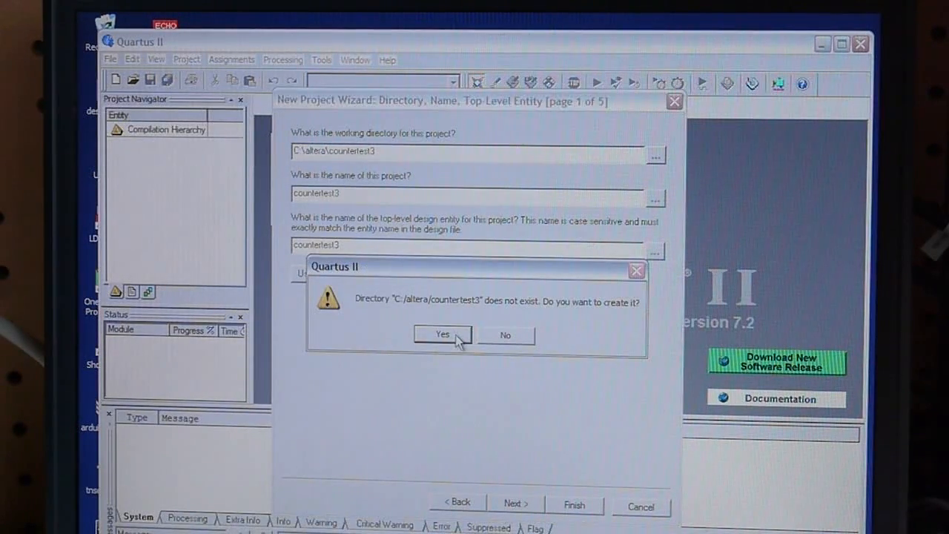
Step: Create the countertest3 directory and finish the project targeting Cyclone II EP2C20F484C7 with no files or EDA tools
left_click(442, 335)
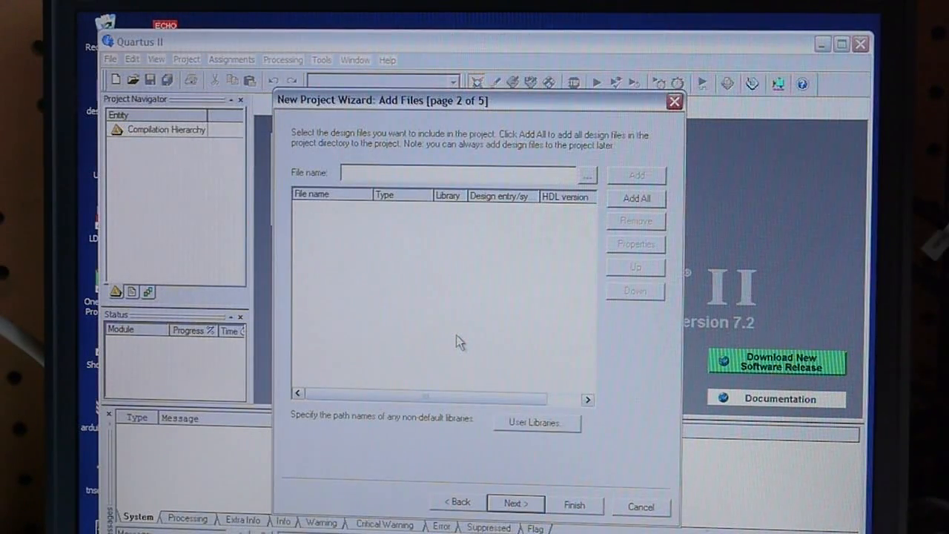
mouse_move(445, 255)
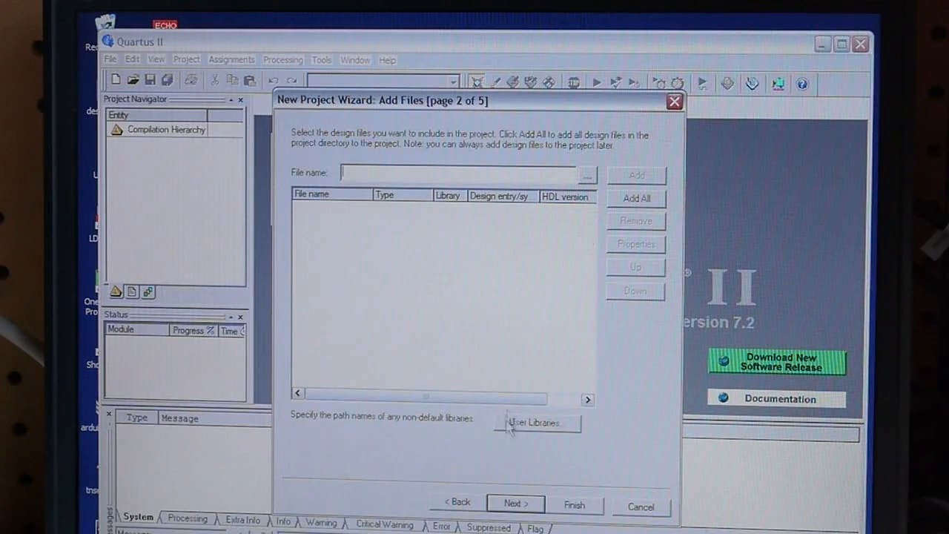
left_click(515, 501)
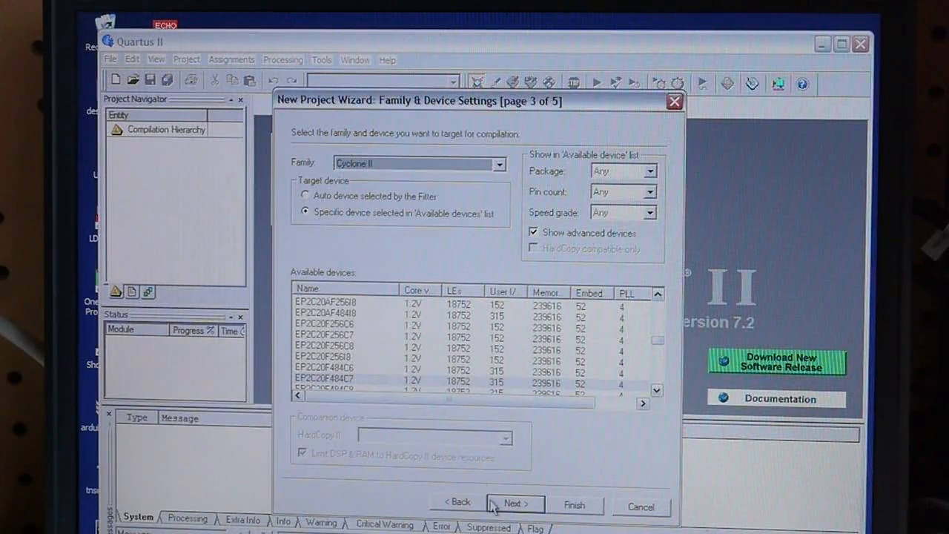
left_click(515, 503)
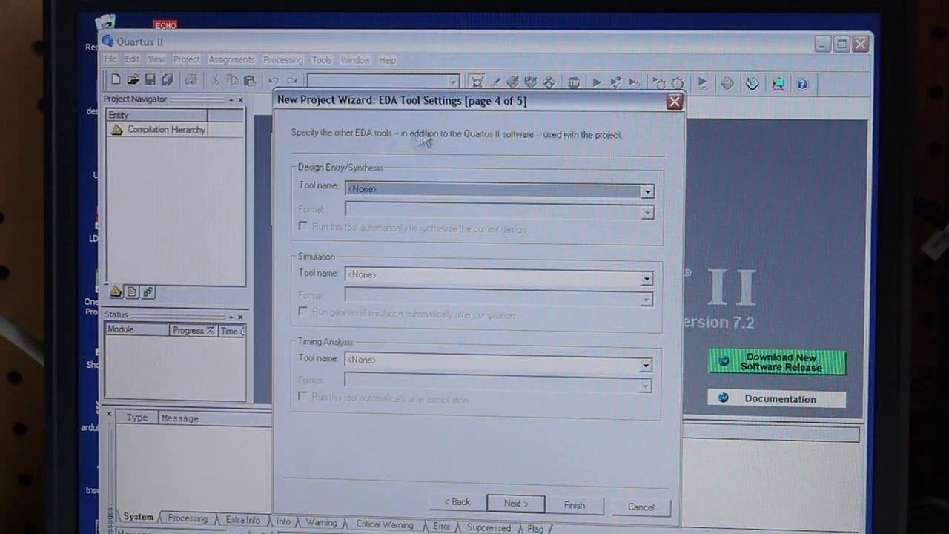
left_click(513, 501)
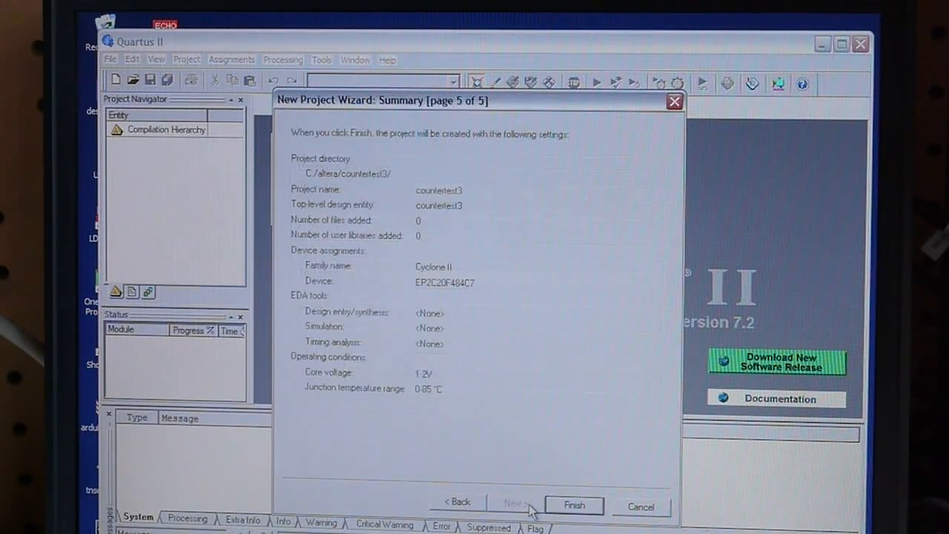
mouse_move(605, 512)
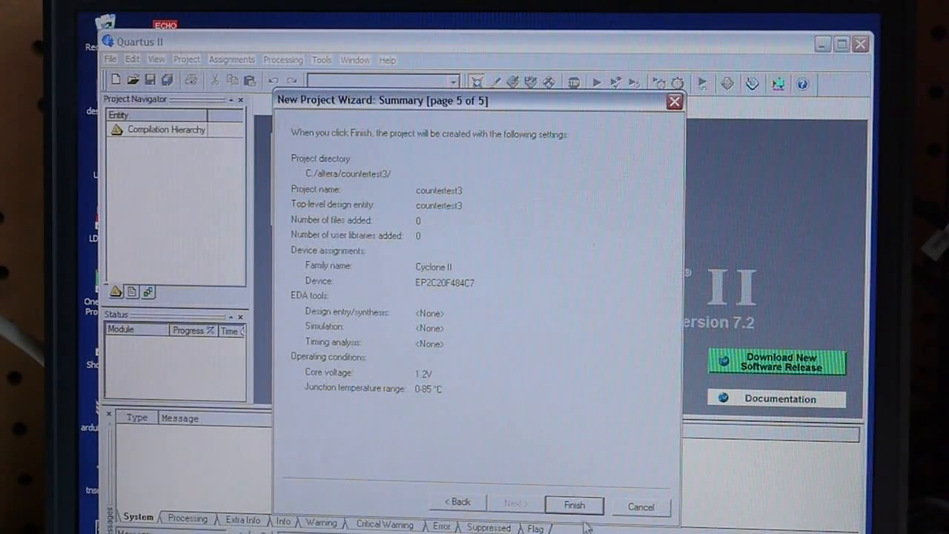
left_click(574, 502)
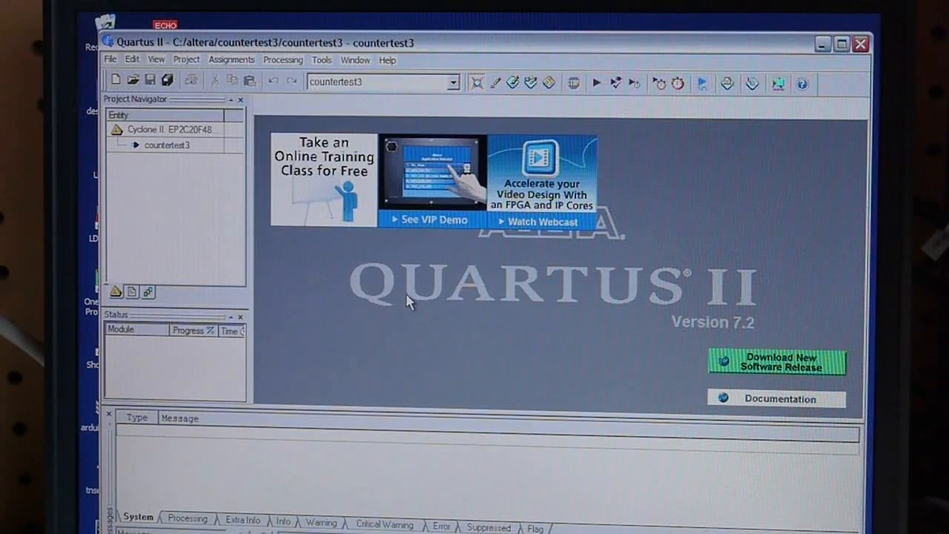
mouse_move(415, 303)
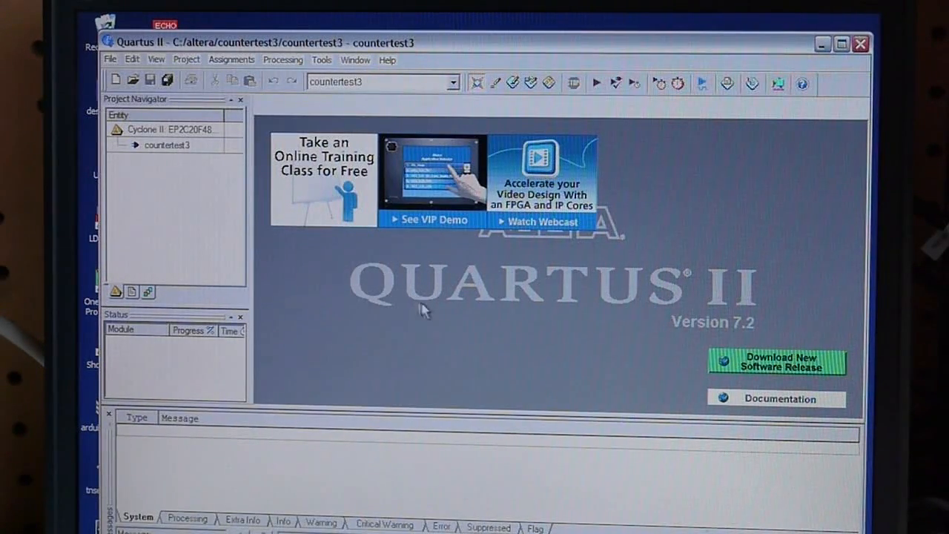
mouse_move(318, 206)
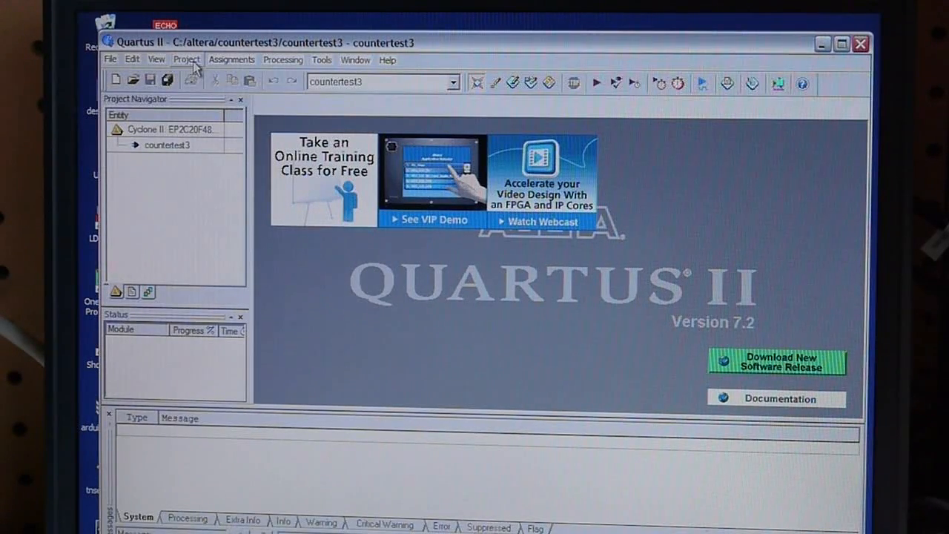
mouse_move(220, 71)
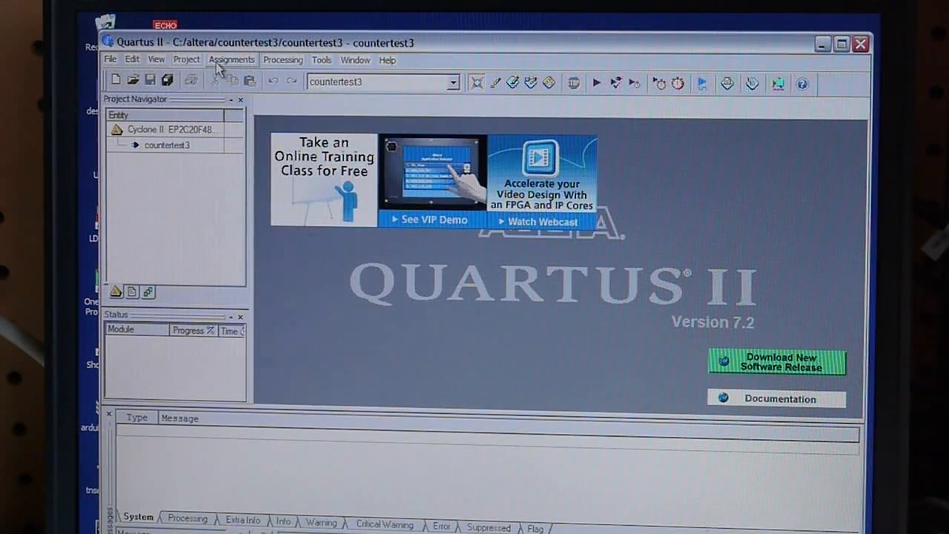
mouse_move(338, 137)
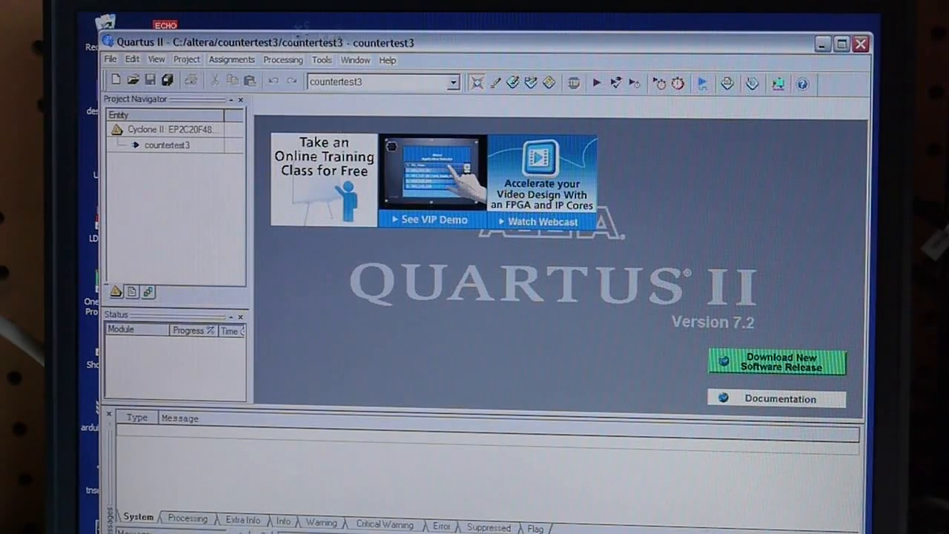
Step: Show the Assignments options for the countertest3 project
left_click(231, 59)
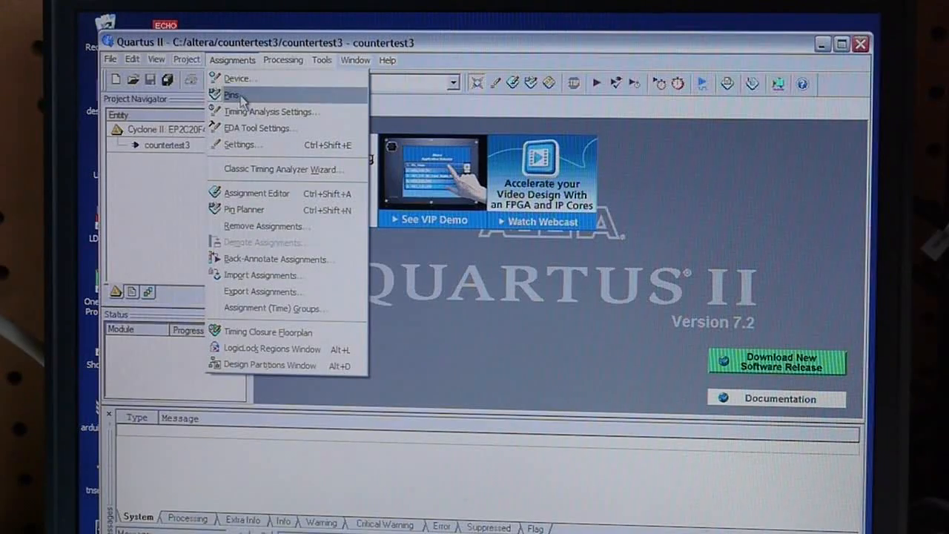
Step: Bring up the Pin Planner for countertest3 and return to the Assignments options
left_click(231, 95)
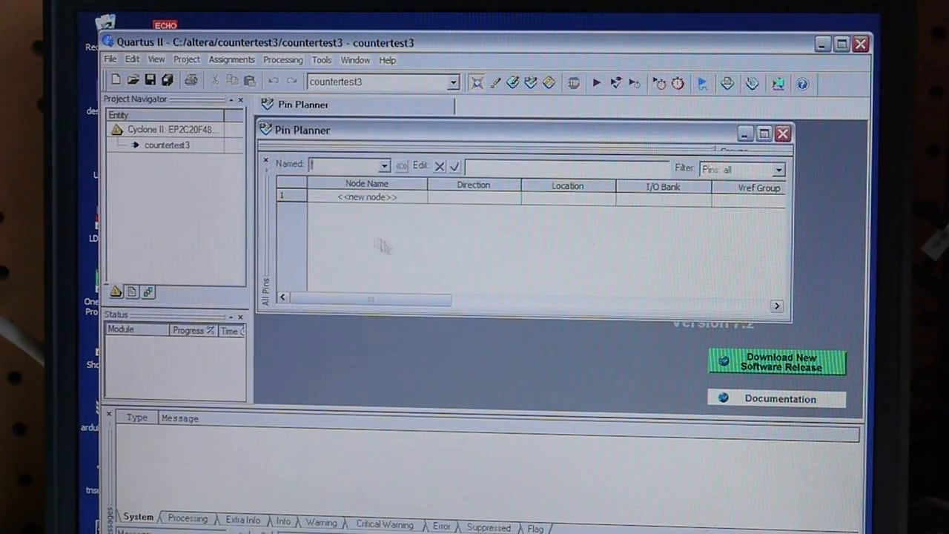
mouse_move(406, 258)
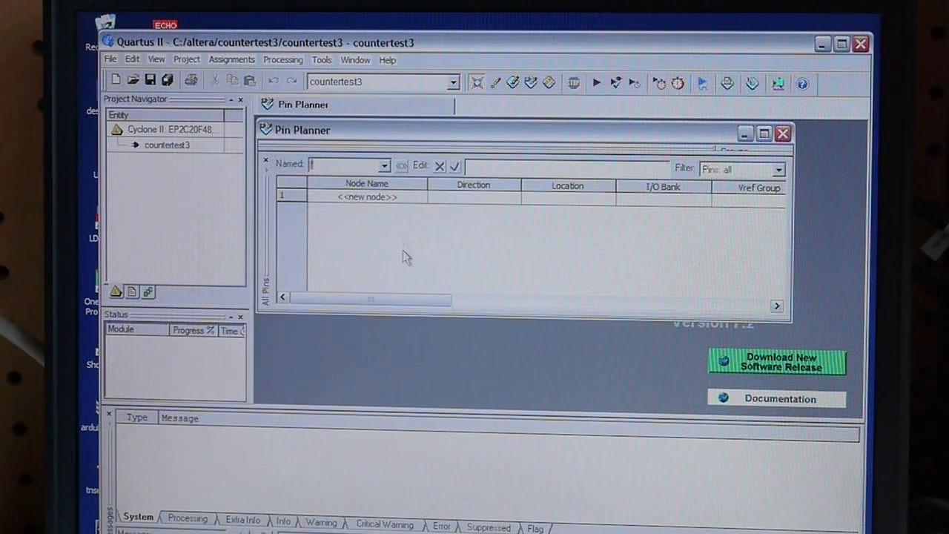
left_click(232, 59)
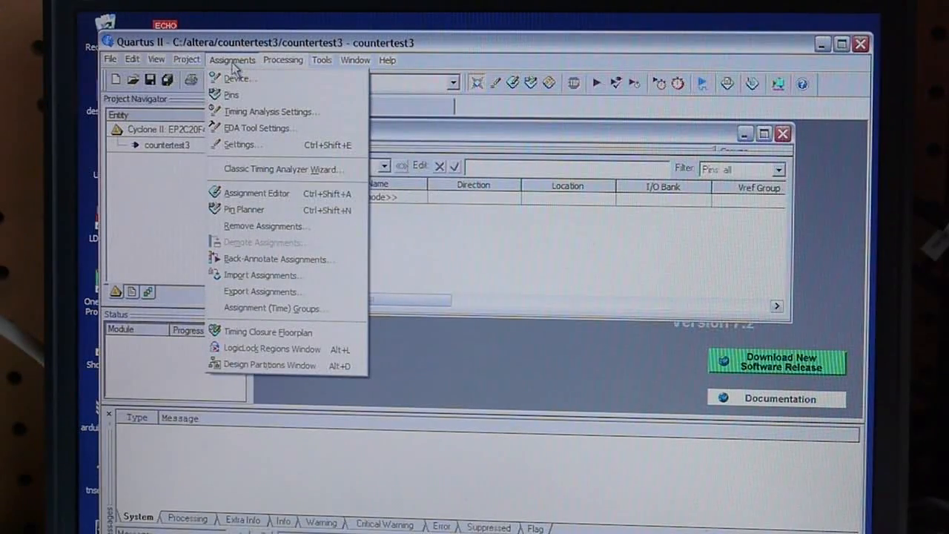
mouse_move(338, 281)
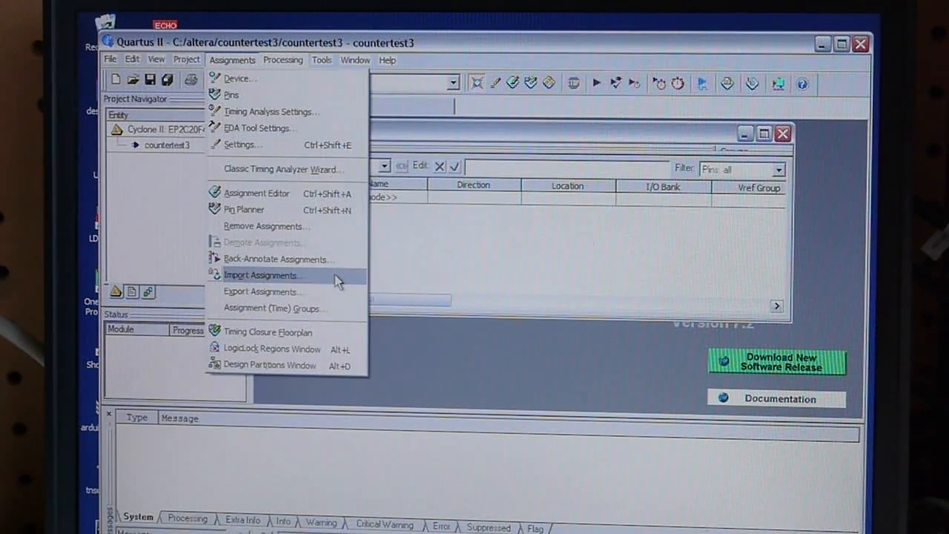
Step: Import the DE1 pin assignments file from altera\DE1 CDROM\DE1_tutorials\design_files
left_click(261, 274)
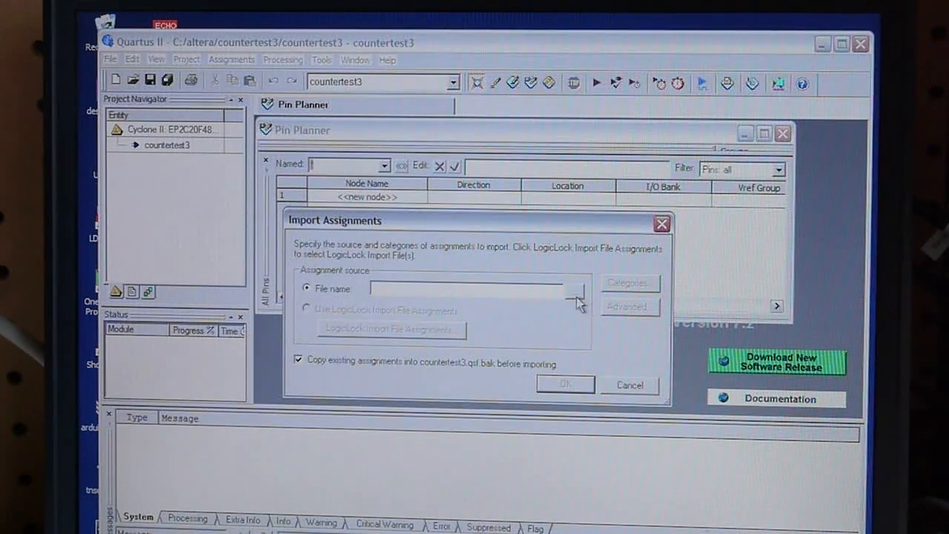
left_click(578, 288)
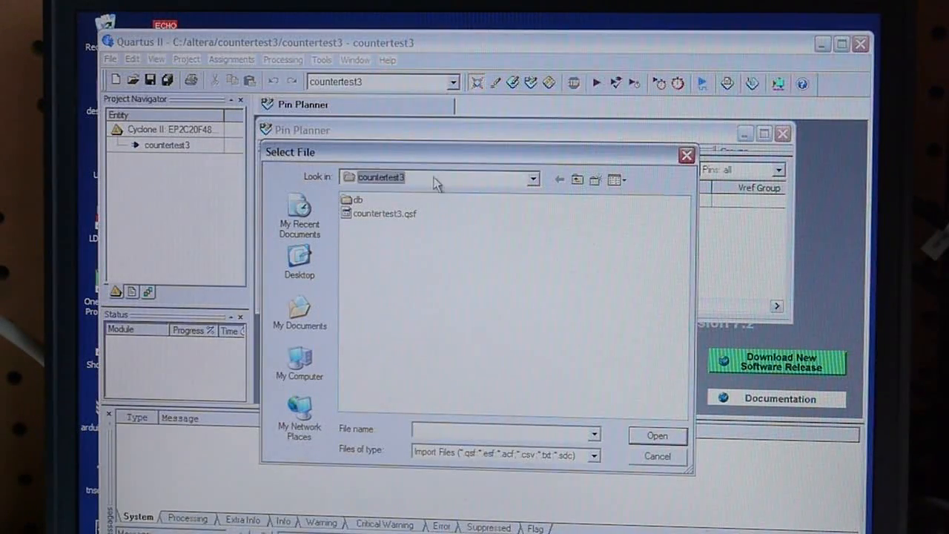
left_click(577, 180)
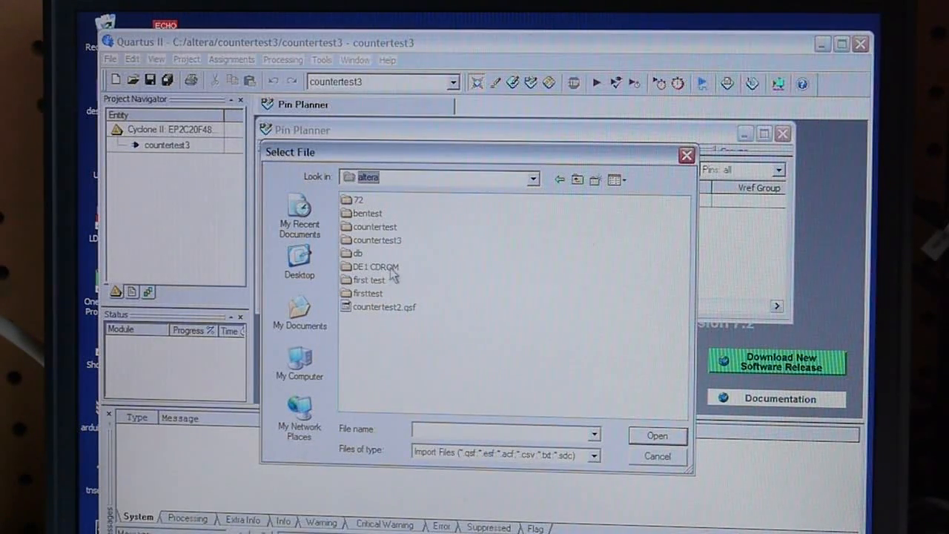
double_click(372, 267)
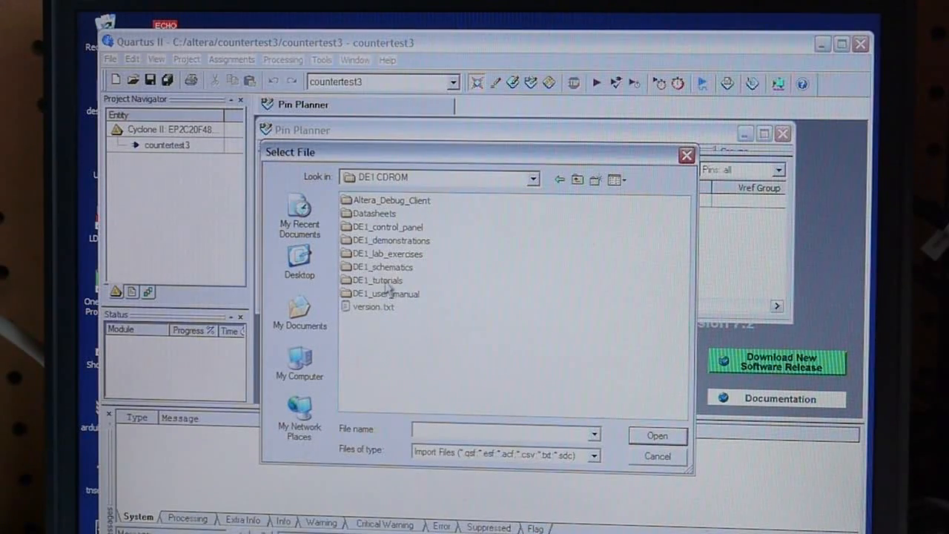
double_click(378, 279)
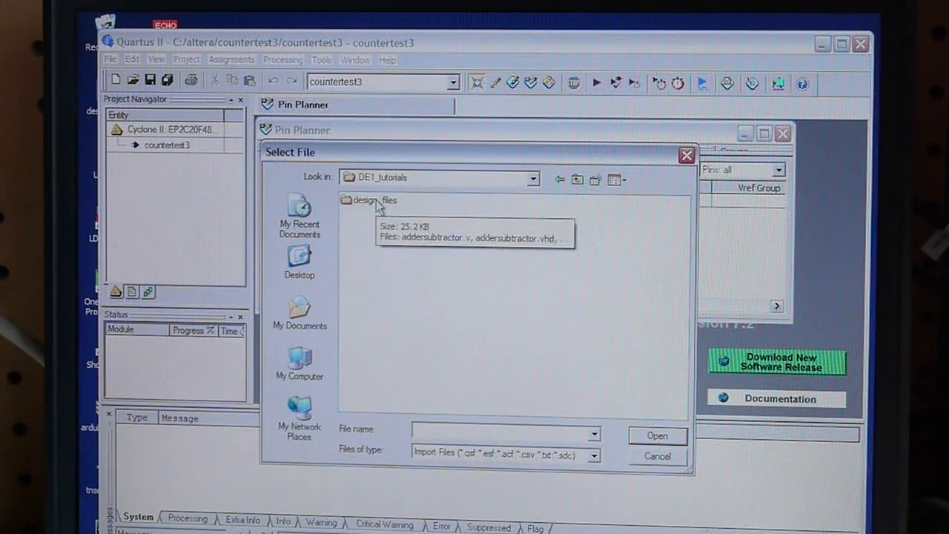
double_click(370, 199)
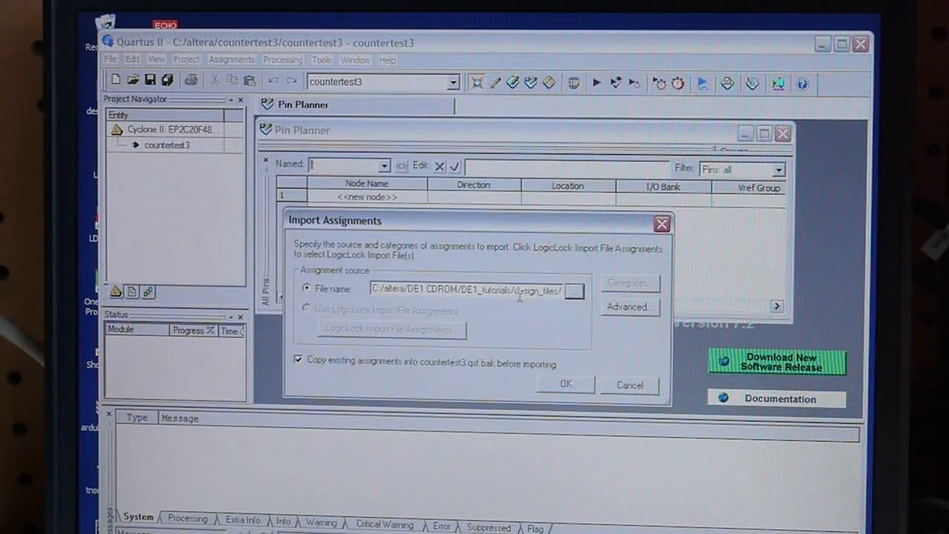
left_click(567, 386)
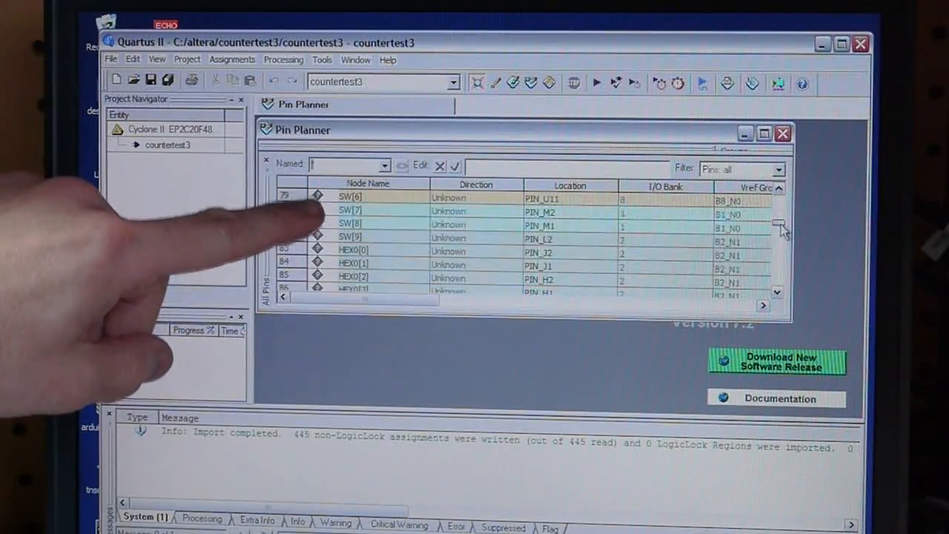
Step: Review the imported switch, clock and DRAM pins and close the Pin Planner
scroll("down", 3)
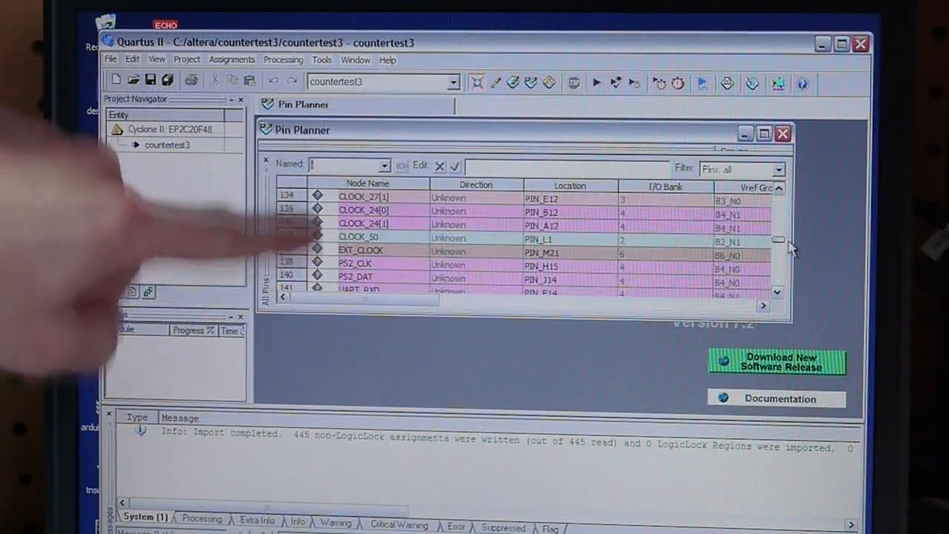
scroll("down", 3)
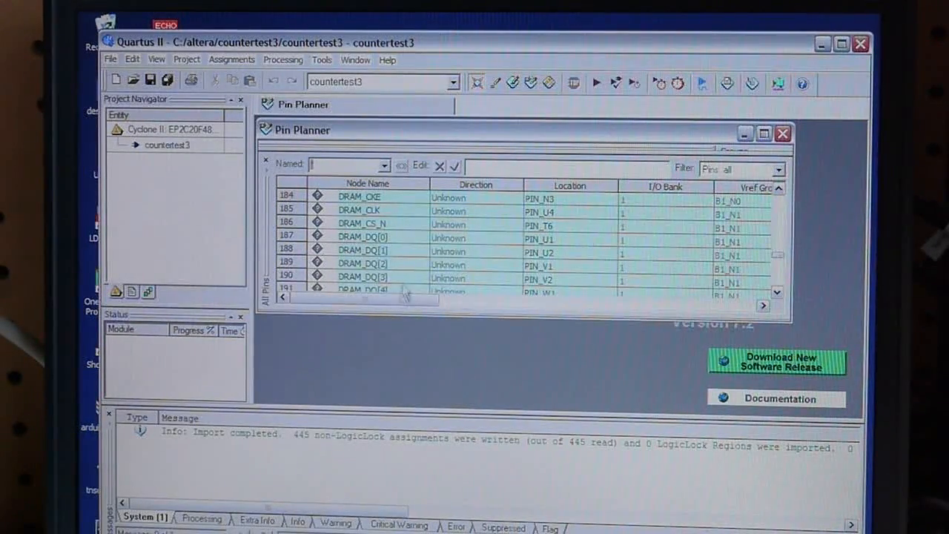
mouse_move(397, 228)
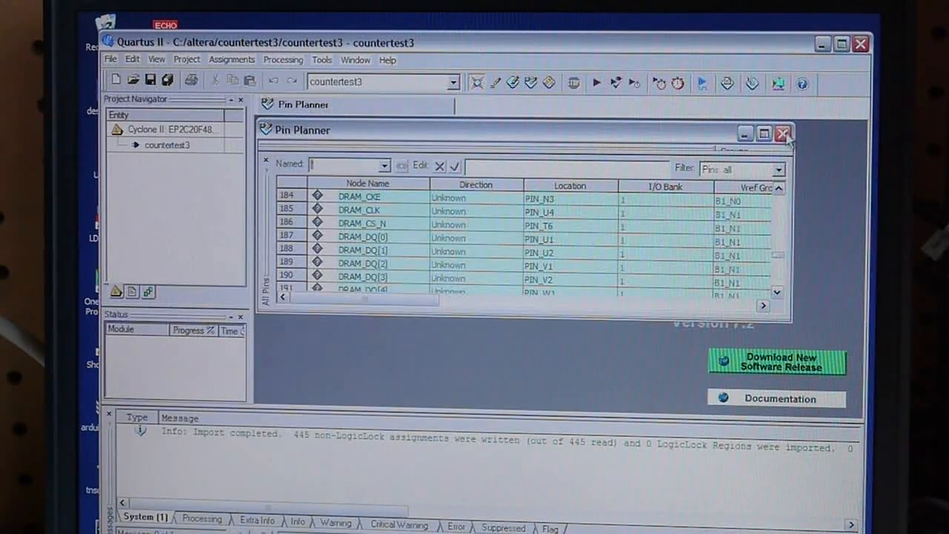
left_click(781, 131)
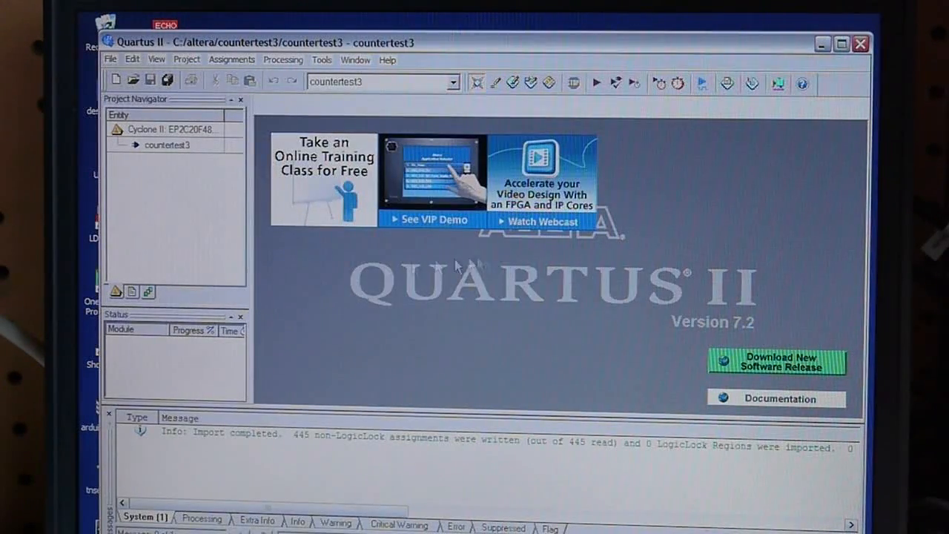
Step: Create a new blank Verilog HDL design file, Verilog1.v
left_click(112, 59)
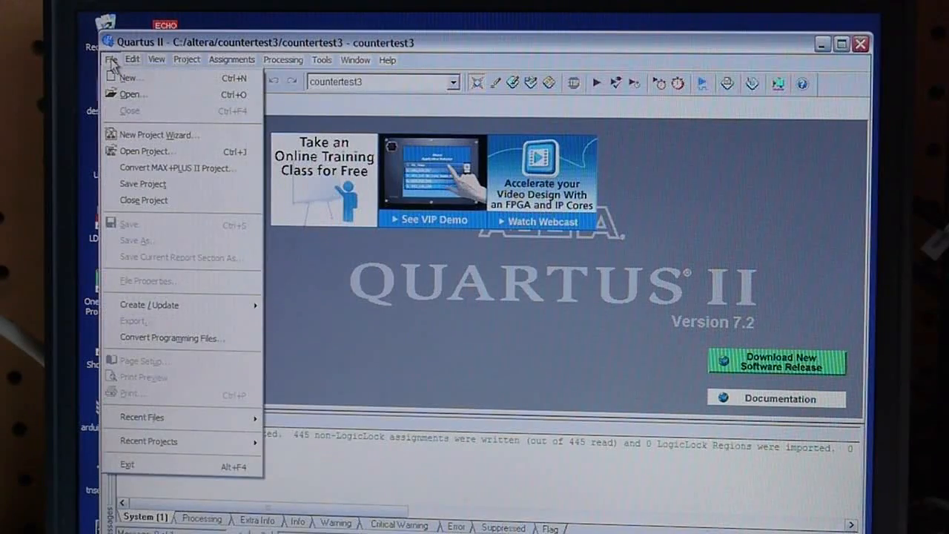
left_click(129, 77)
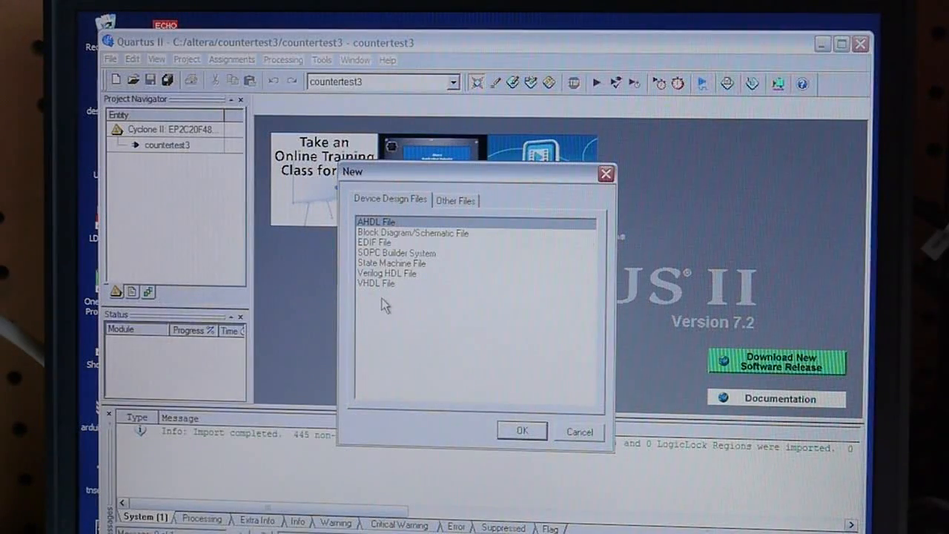
left_click(385, 273)
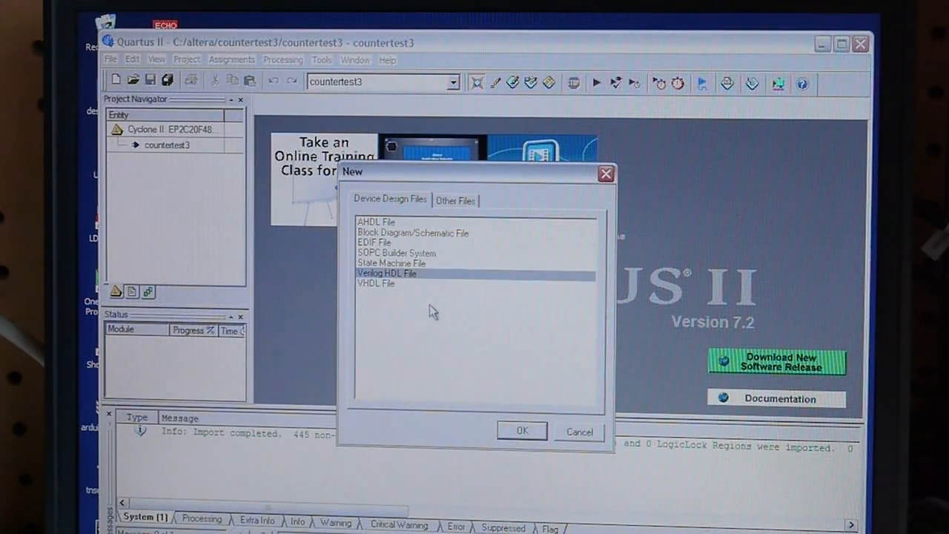
mouse_move(424, 285)
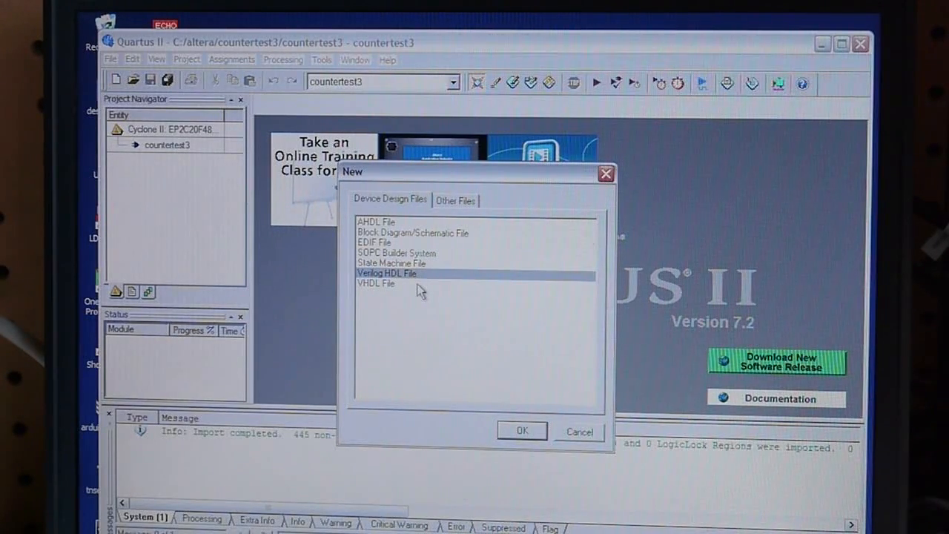
mouse_move(456, 312)
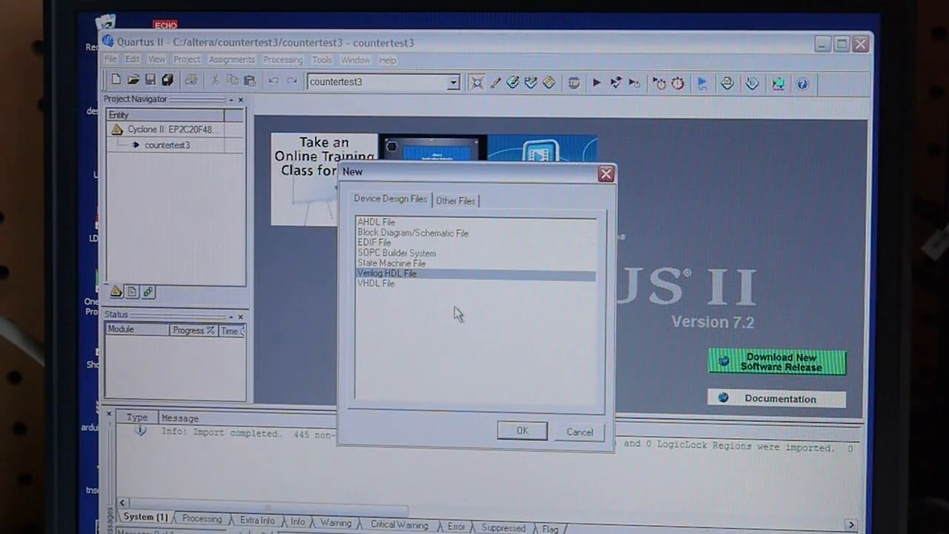
mouse_move(412, 290)
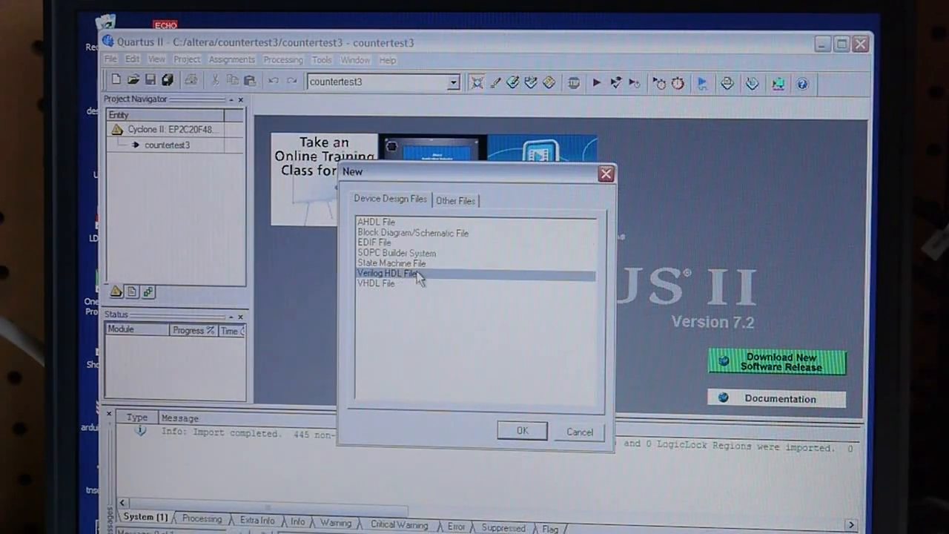
left_click(522, 430)
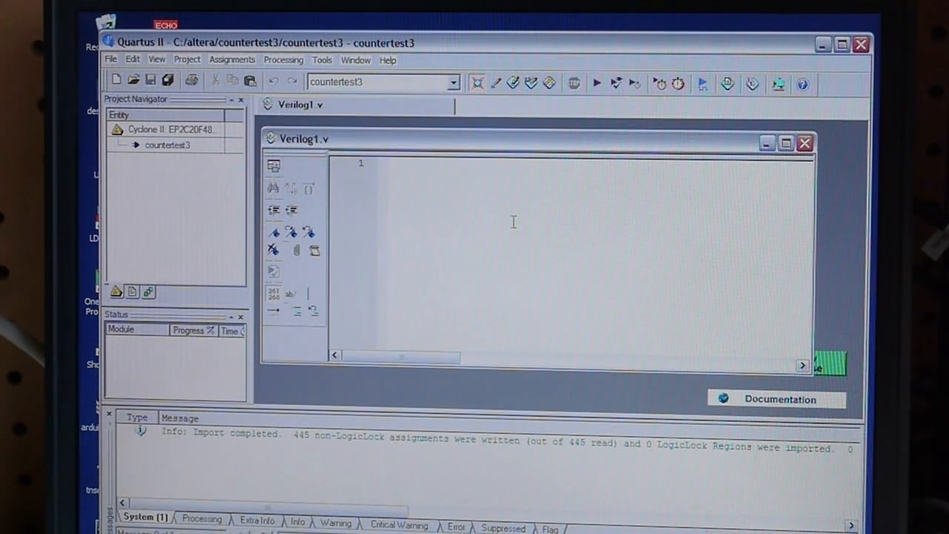
Step: Write 'module countertest3( KEY, LEDR);' and 'endmodule' in the new file and begin saving it
type("modu")
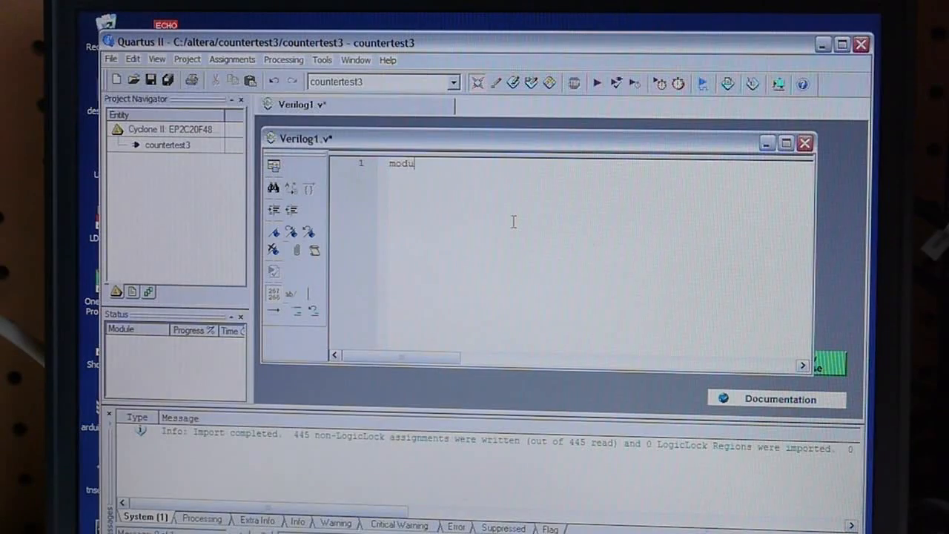
type("le")
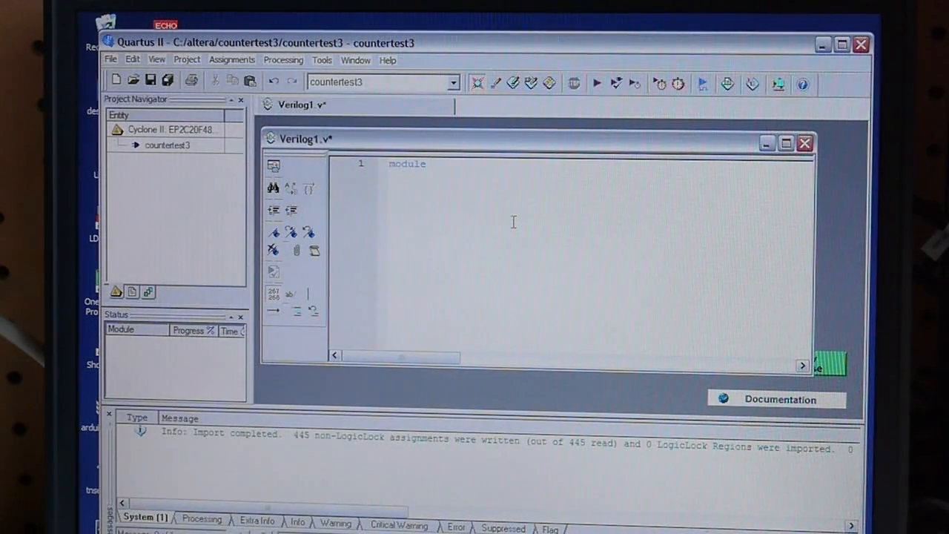
type("counter")
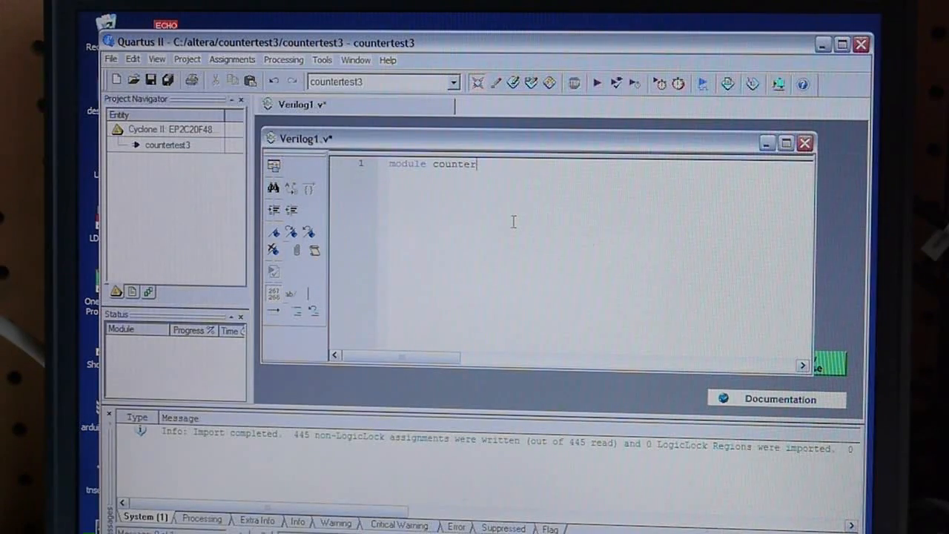
type("test3( KEY, LEDR);")
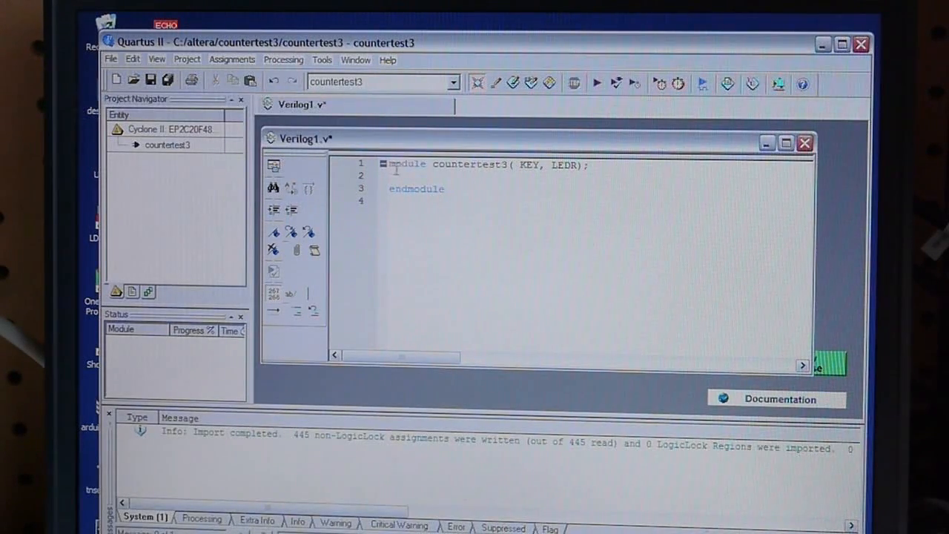
double_click(468, 163)
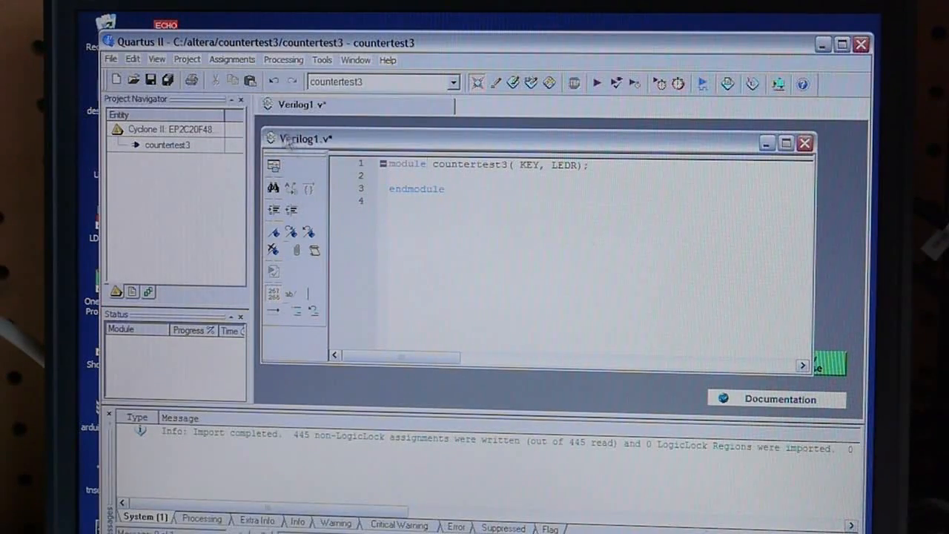
left_click(111, 59)
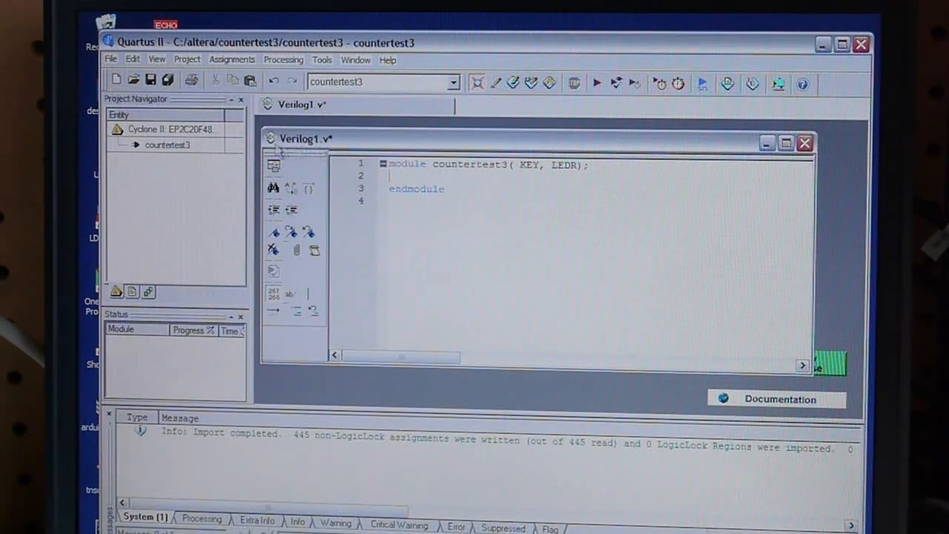
left_click(110, 59)
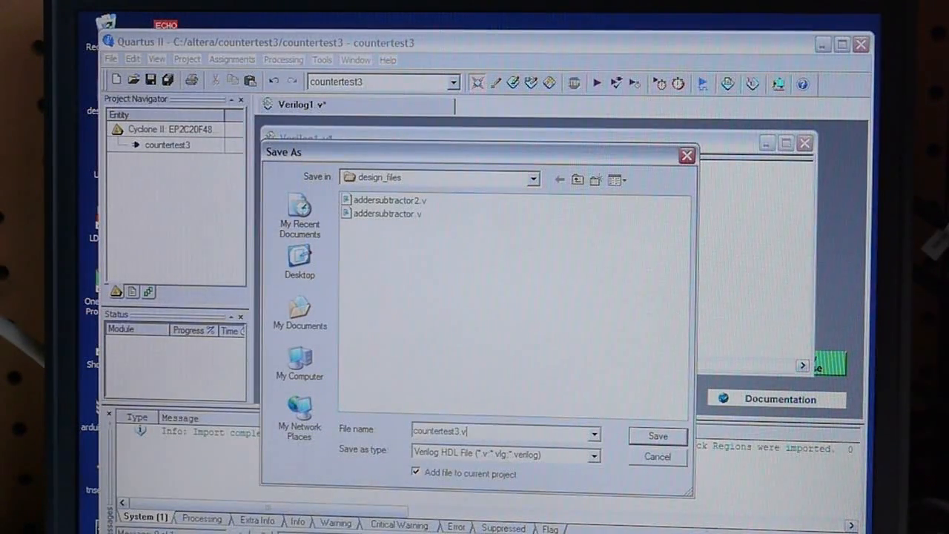
Step: Save the file as countertest3.v in the countertest3 project folder
left_click(534, 178)
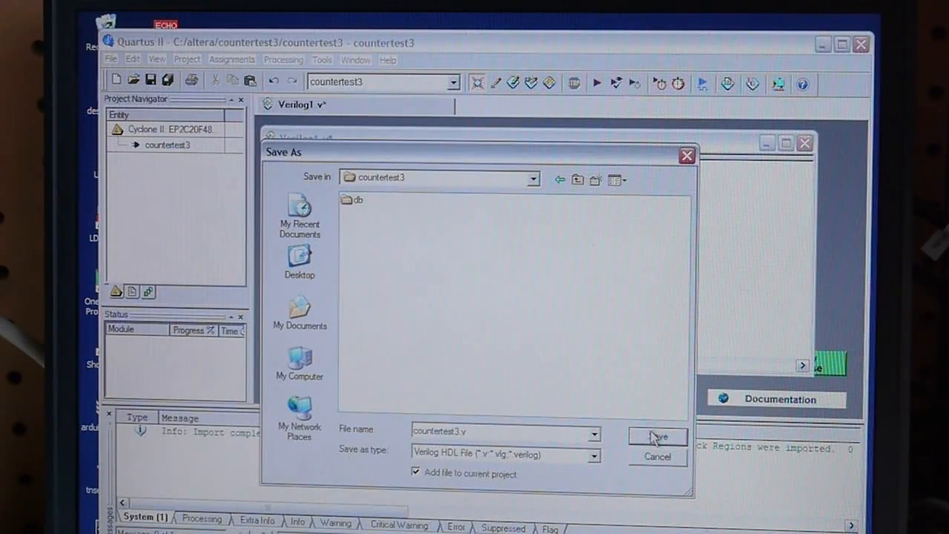
left_click(658, 436)
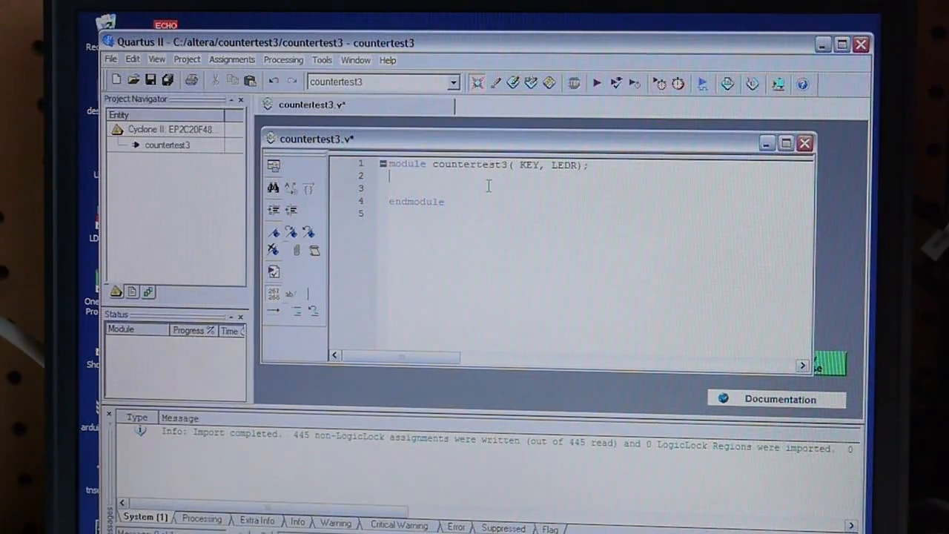
Step: Declare 'input [1:0] KEY;' and 'output [7:0] LEDR;' in the countertest3 module
type("input")
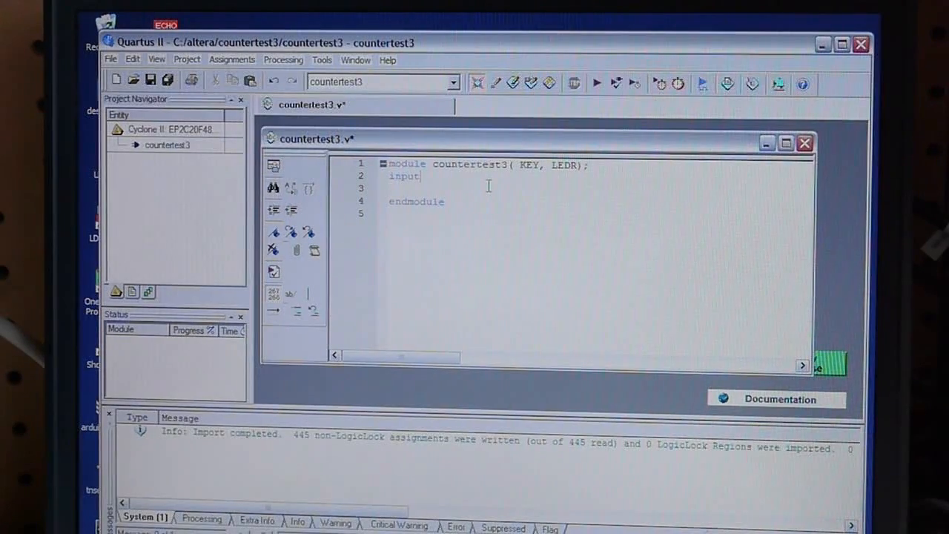
type("[1")
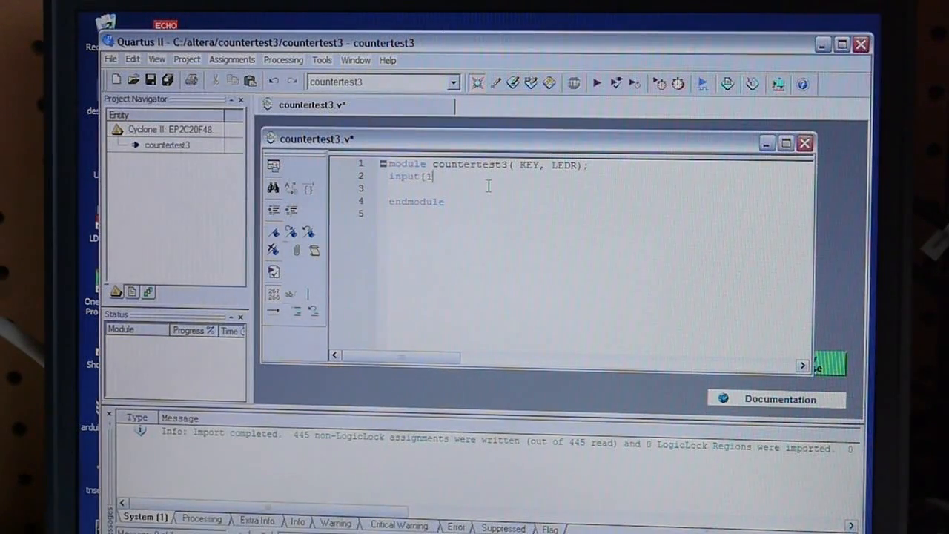
type(":0]")
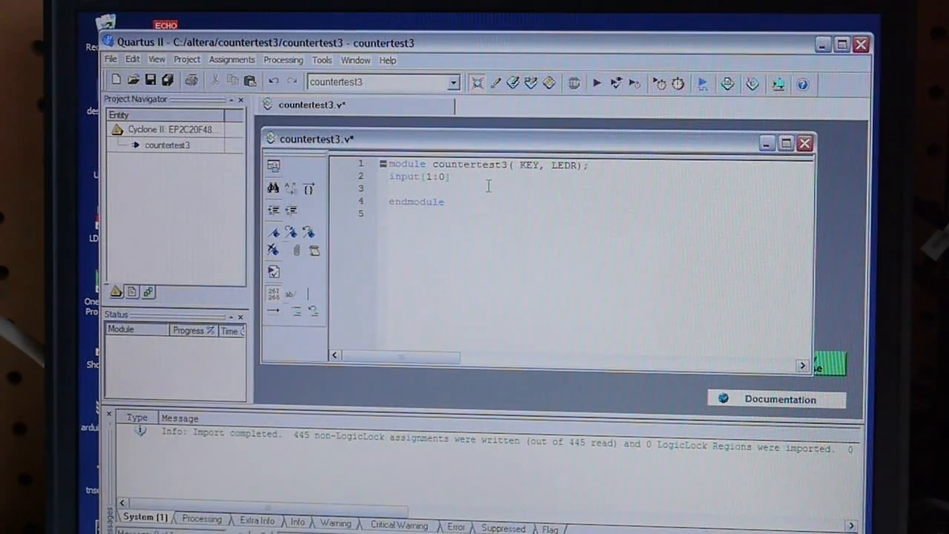
type("KE")
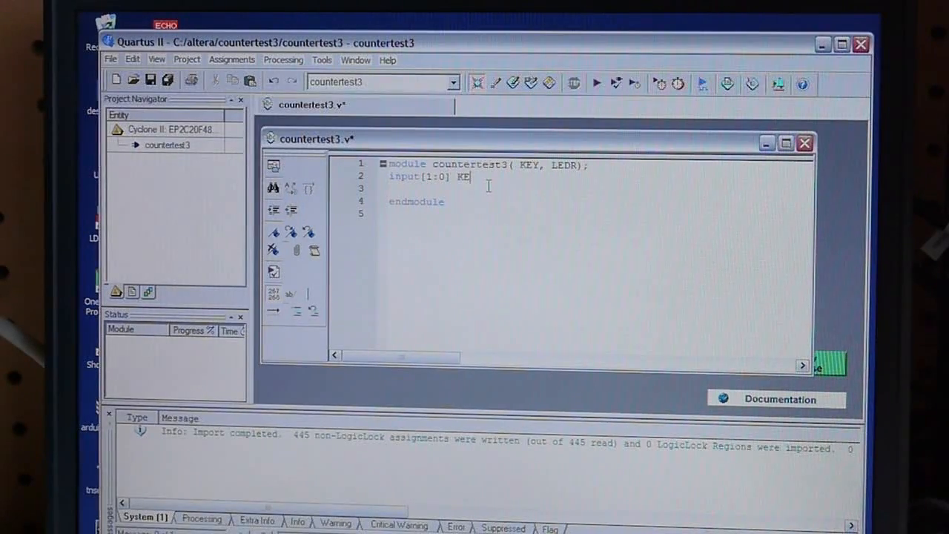
type("Y;")
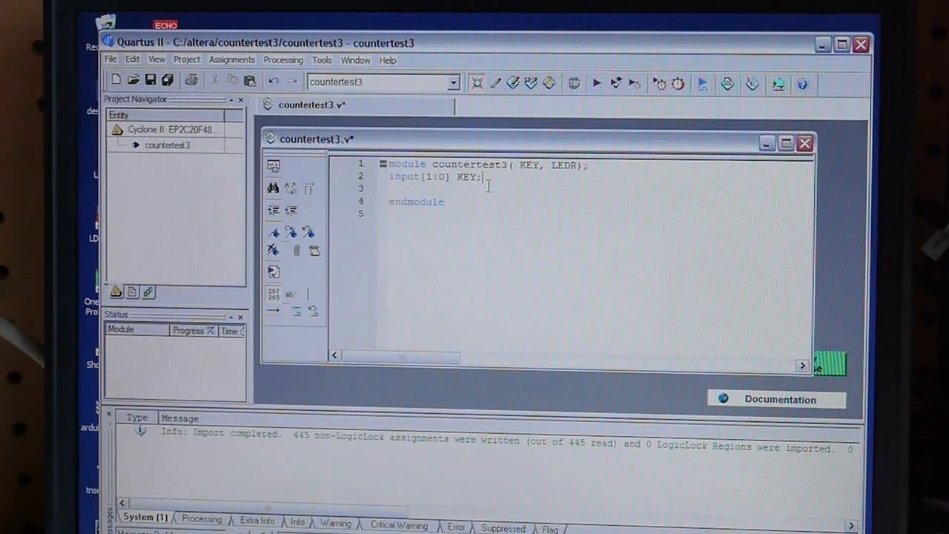
type("output[7:")
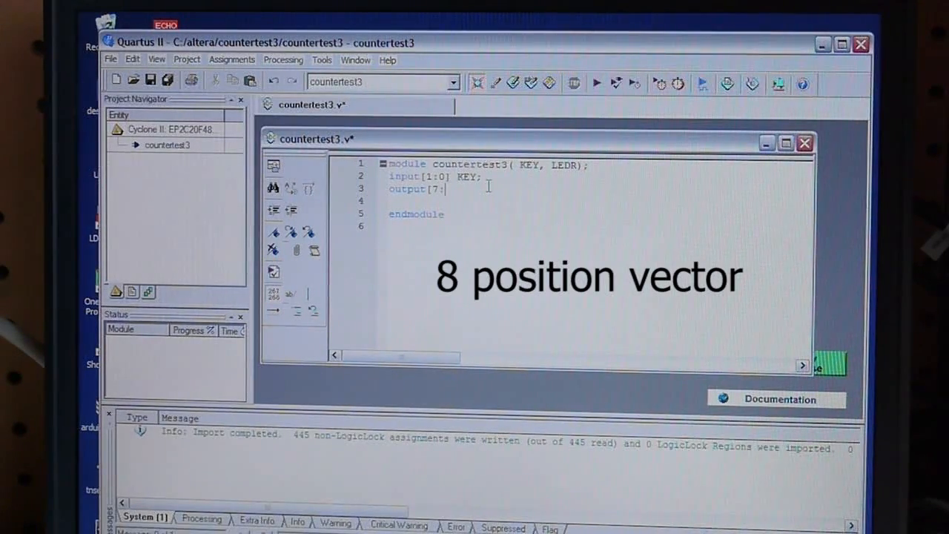
type("0]")
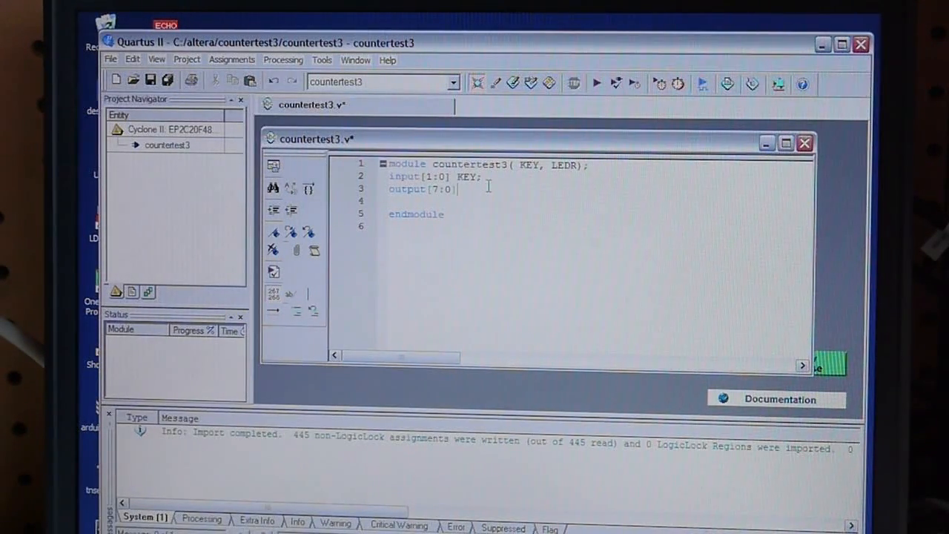
type("LEDR;")
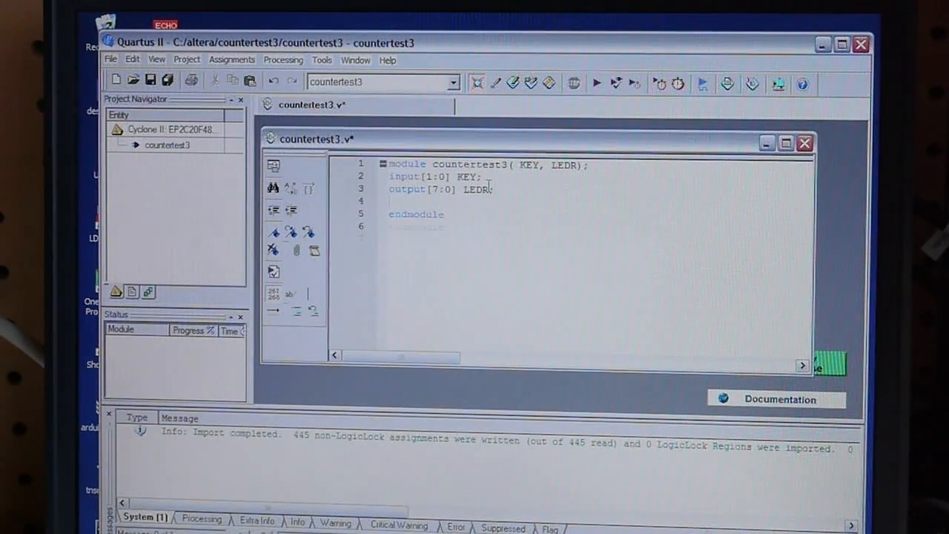
key("enter")
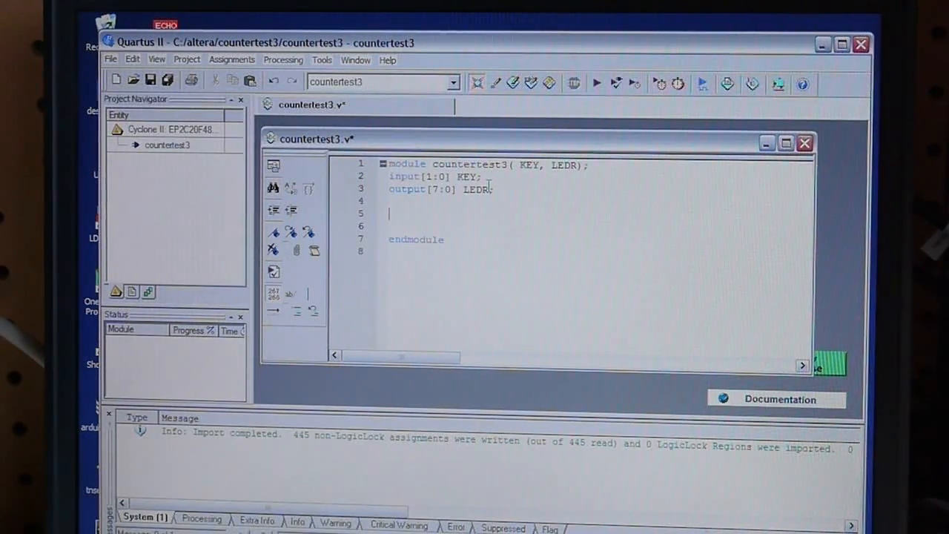
Step: Instantiate 'counter counter1(KEY[0], KEY[1], LEDR[7:0]);' before endmodule
type("counte")
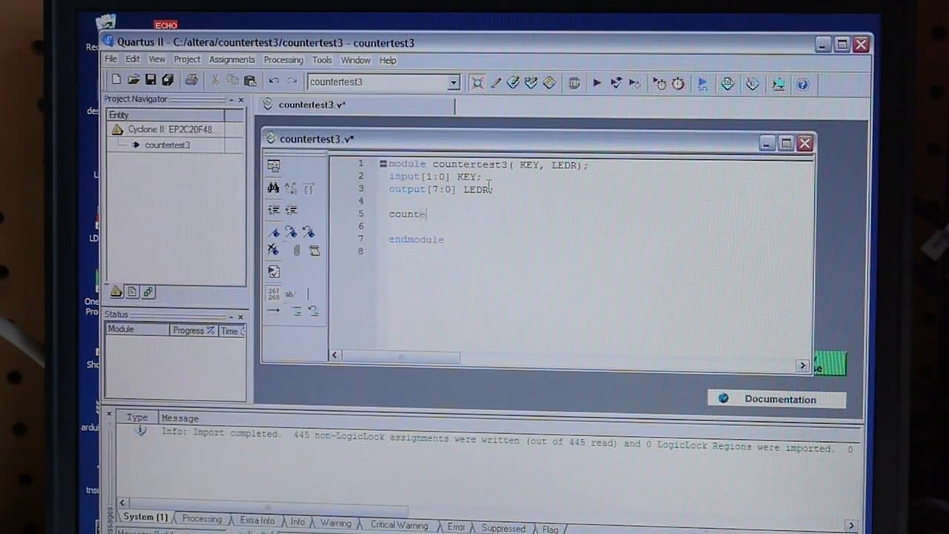
type("r")
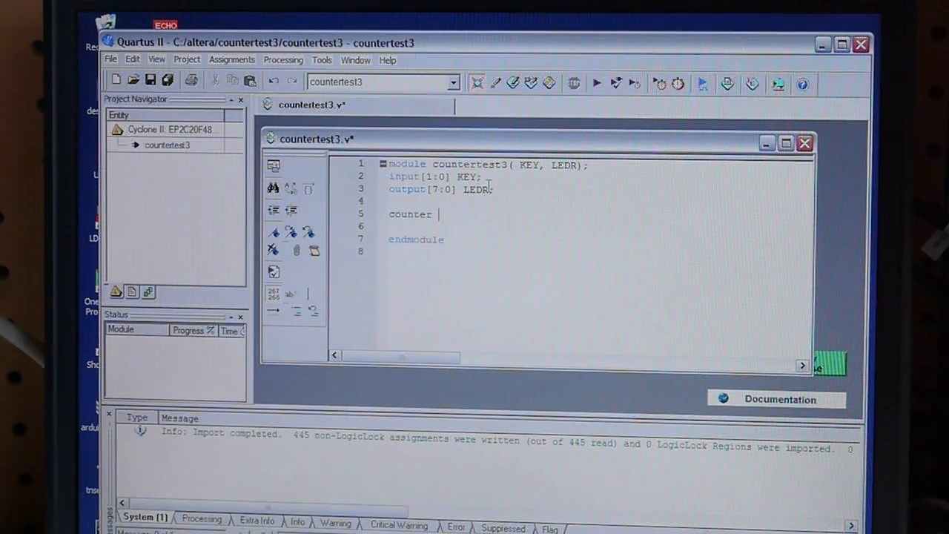
type("counter1")
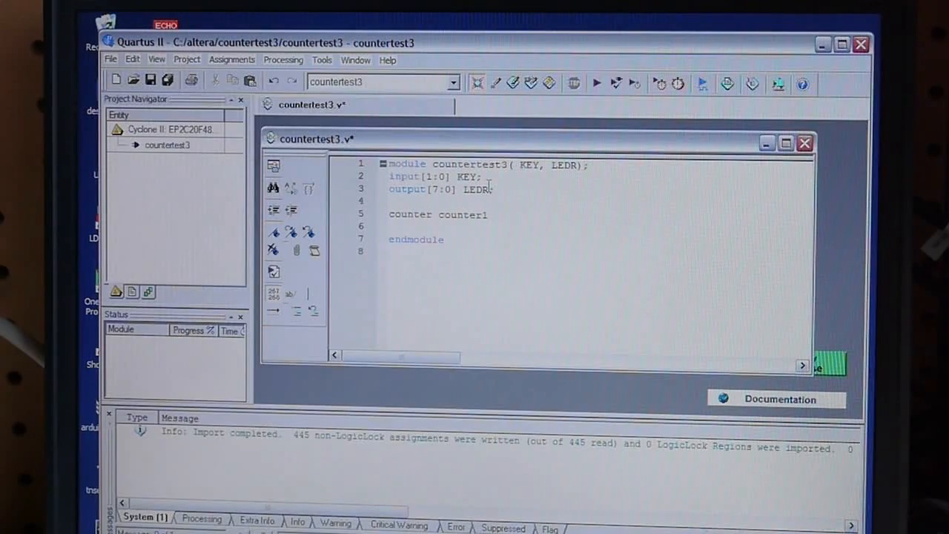
type("(")
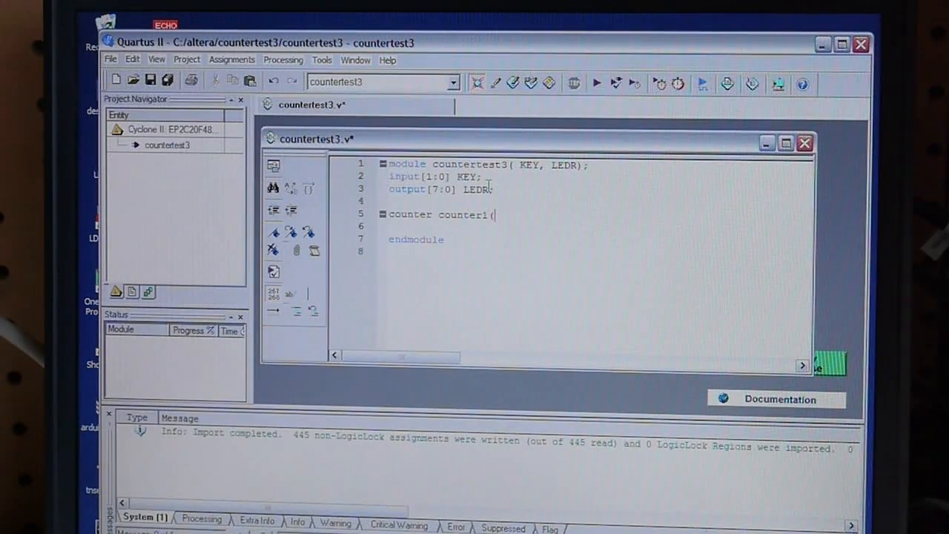
type("KEY")
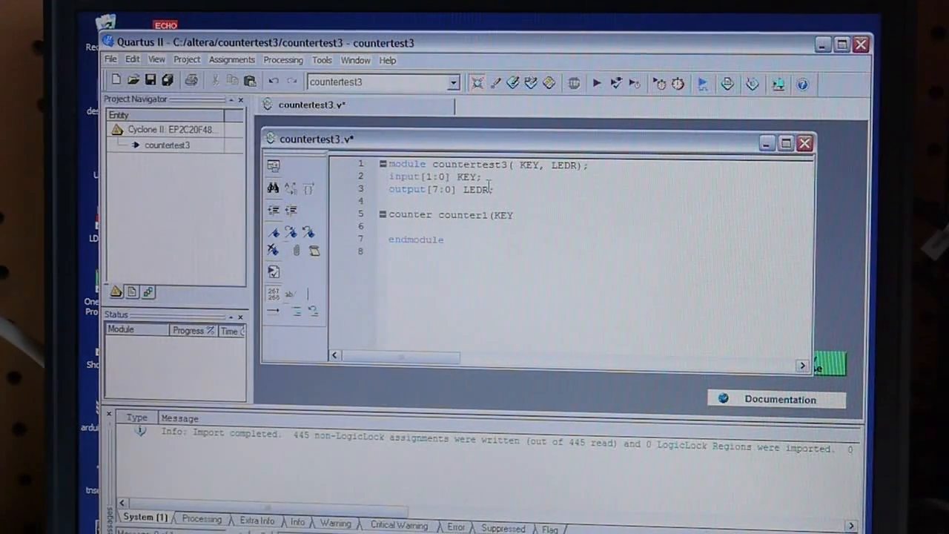
type("[0]")
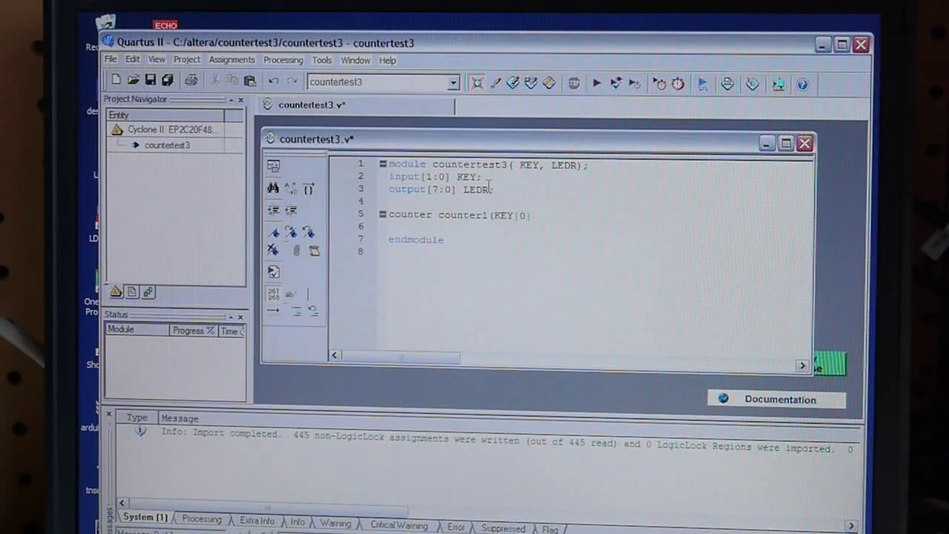
type(", KEY")
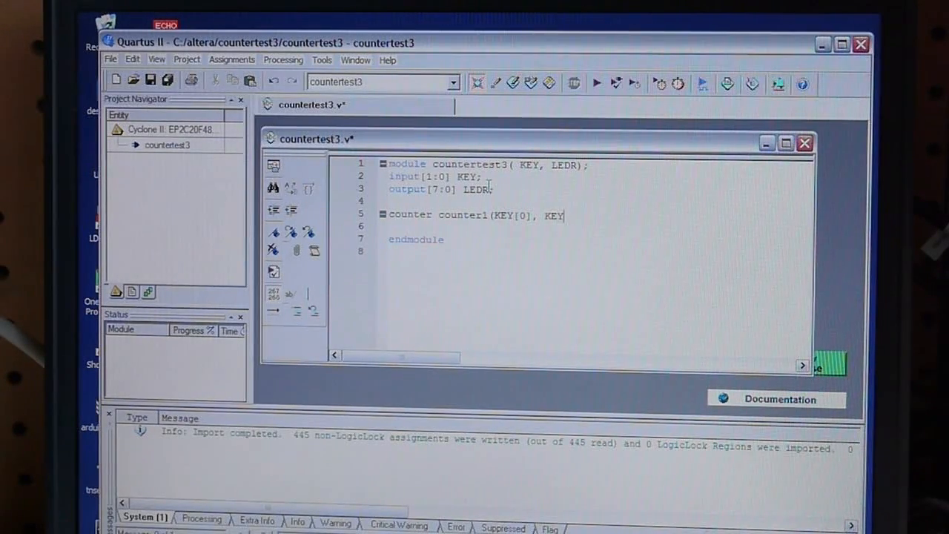
type("[1], LE")
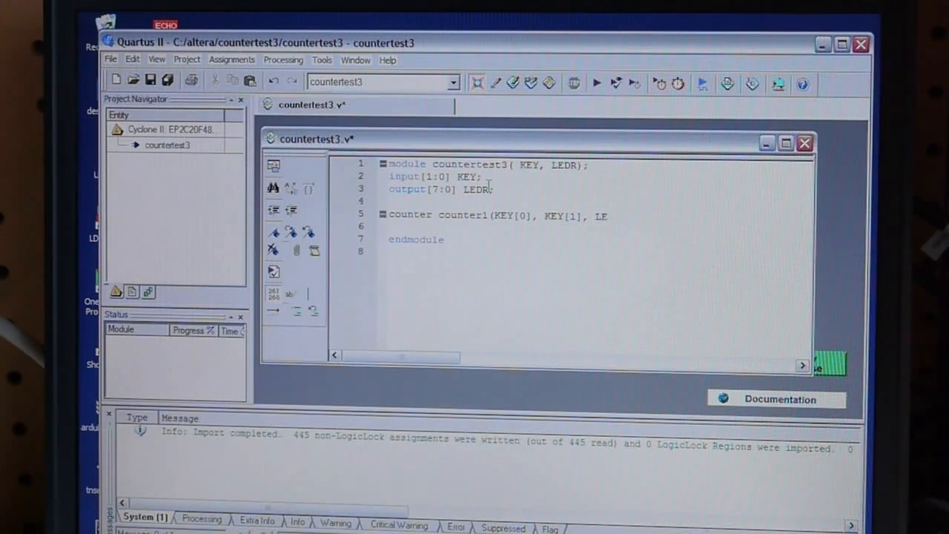
type("DR")
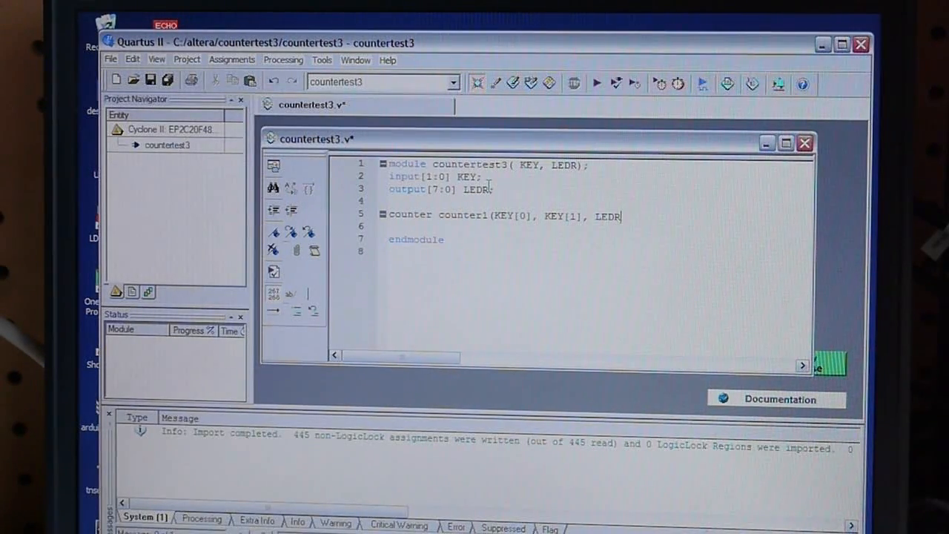
type("[?")
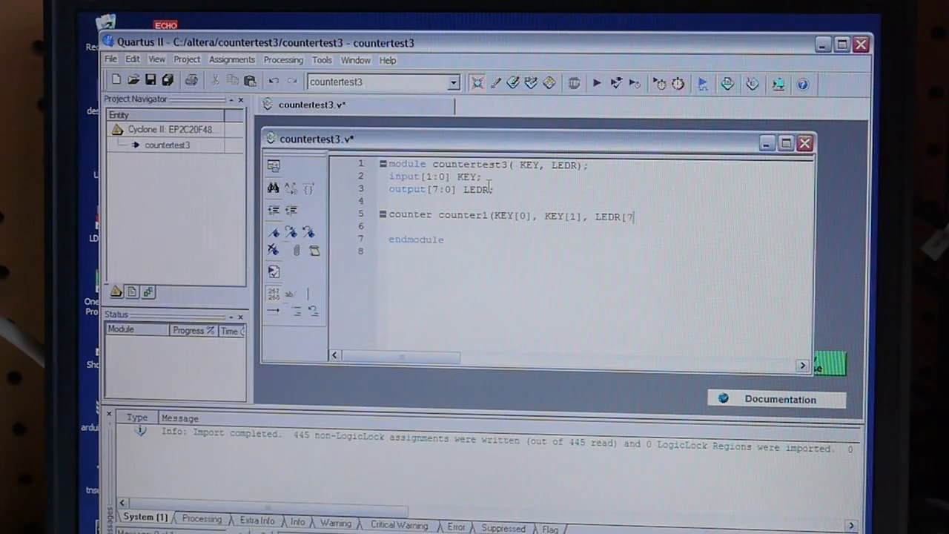
type("7:0")
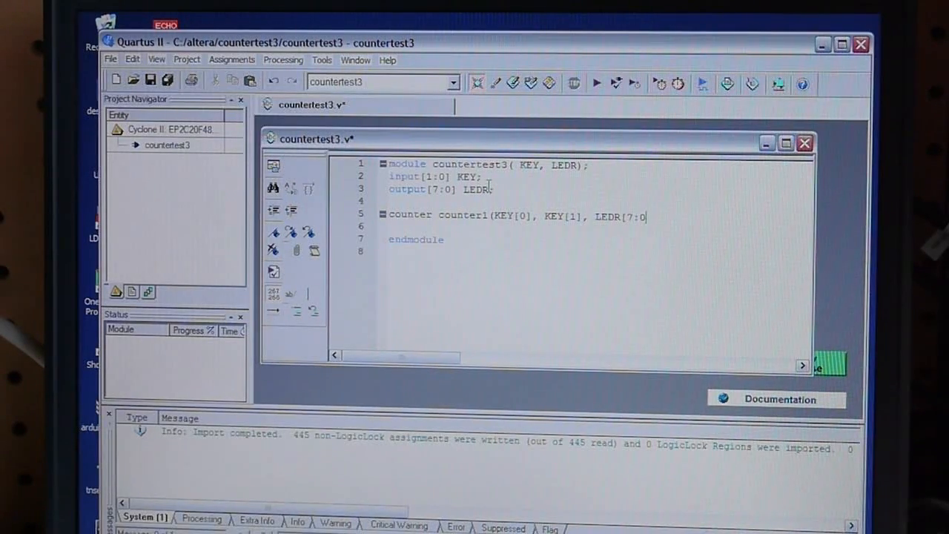
type(");")
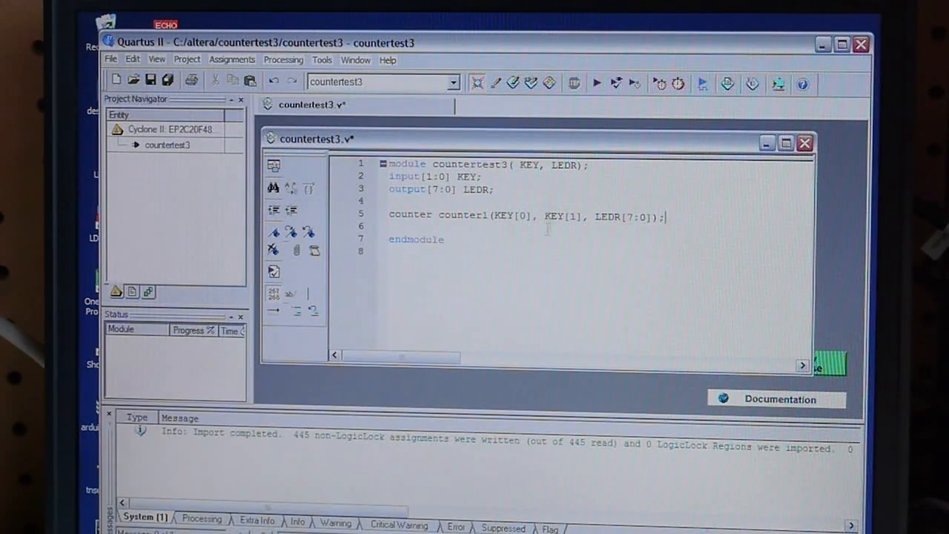
mouse_move(615, 183)
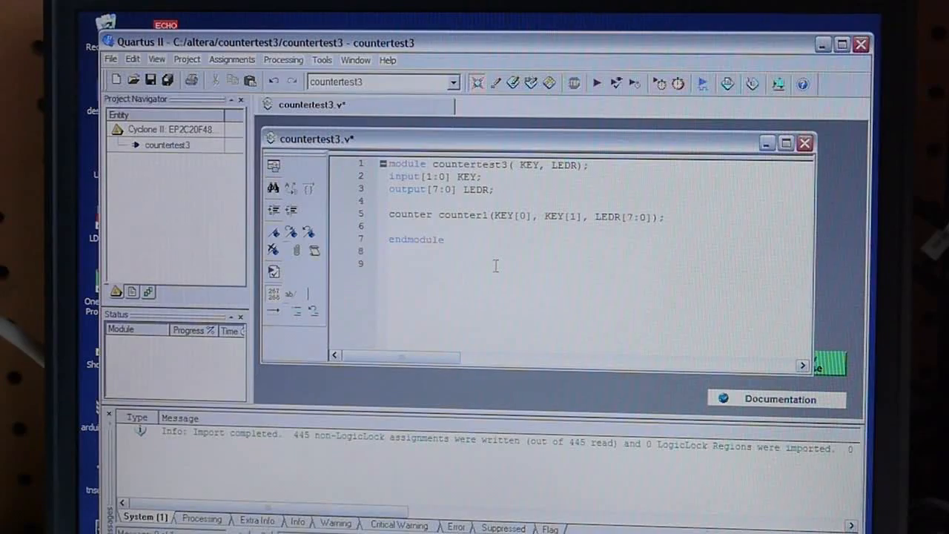
Step: Write the counter module header 'module counter (C, CLR, Q);'
type("module coun")
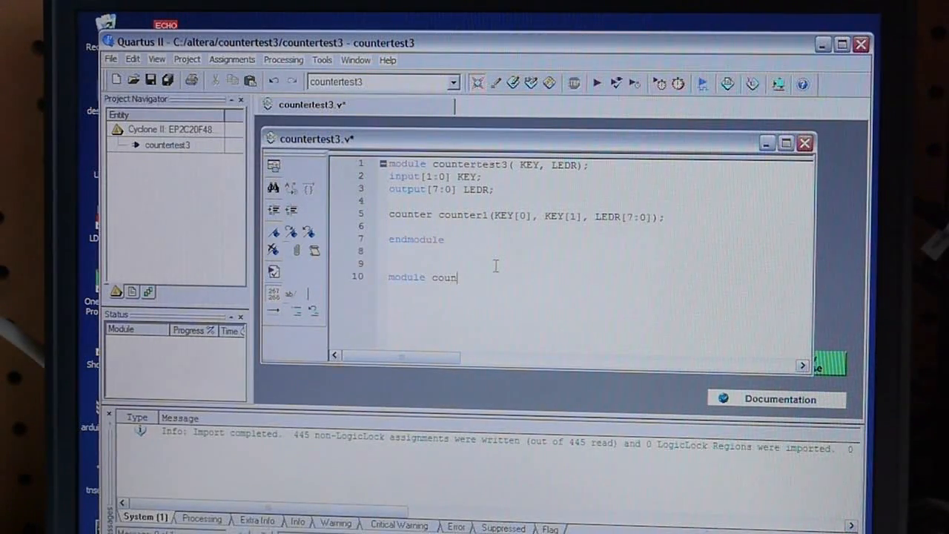
type("ter")
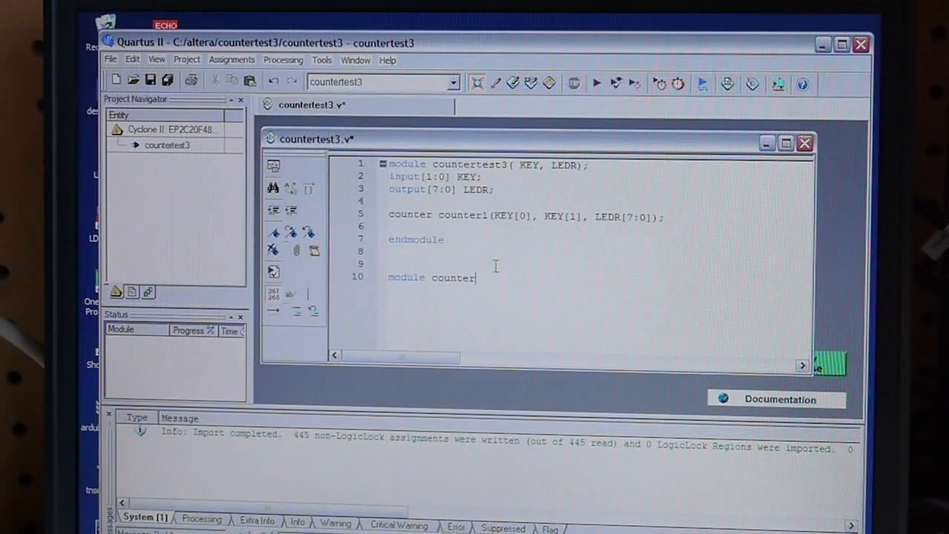
type("(C")
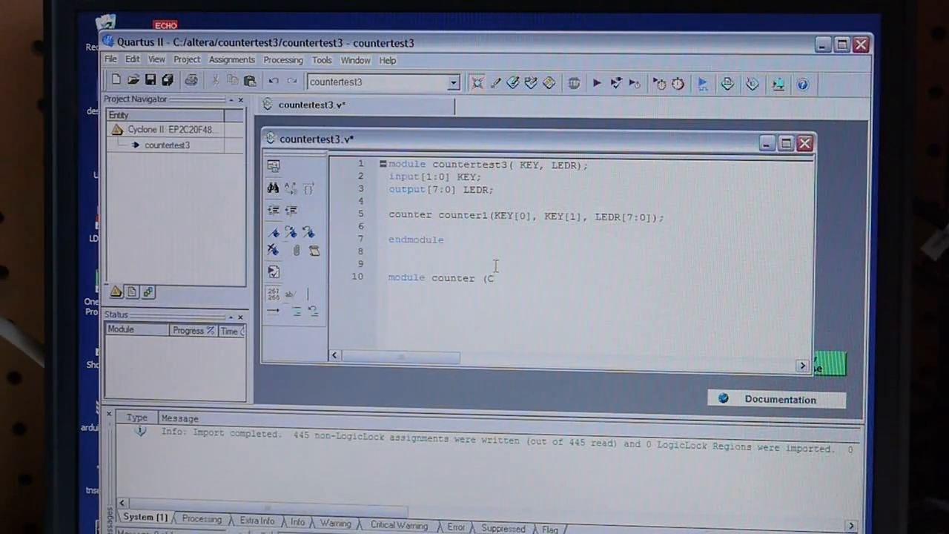
type(",")
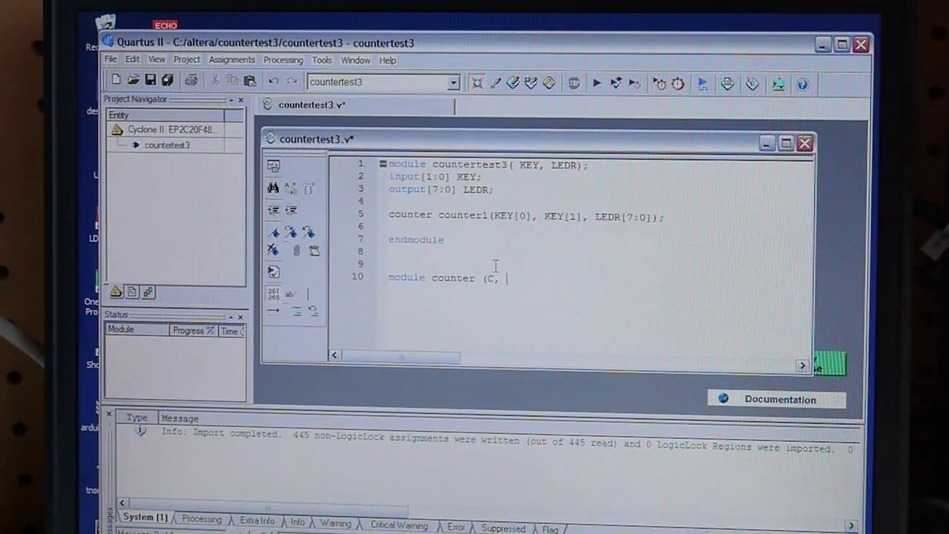
type("CLR,")
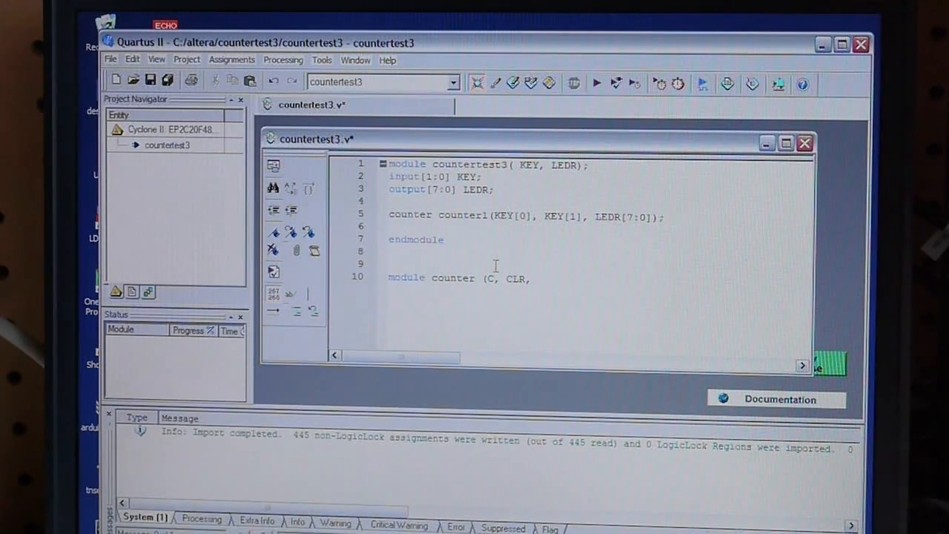
type("Q")
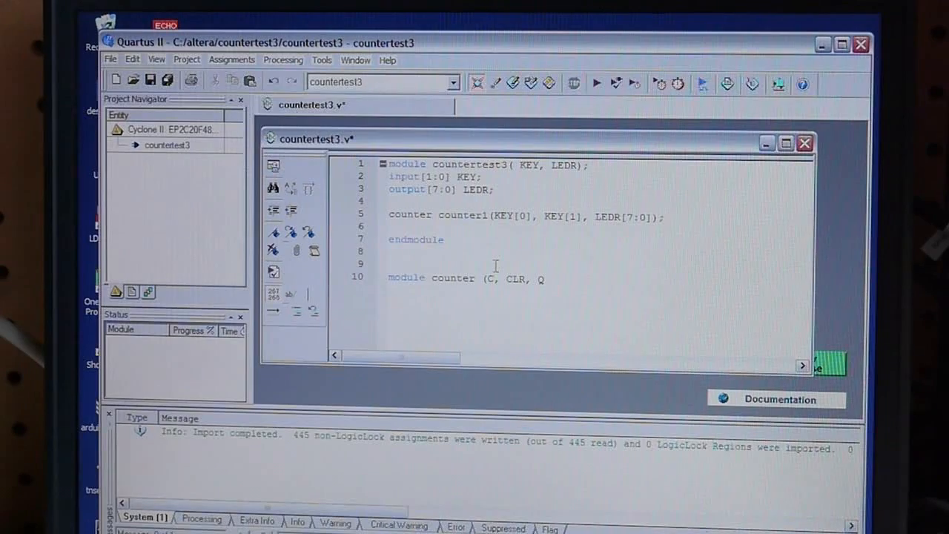
type(");")
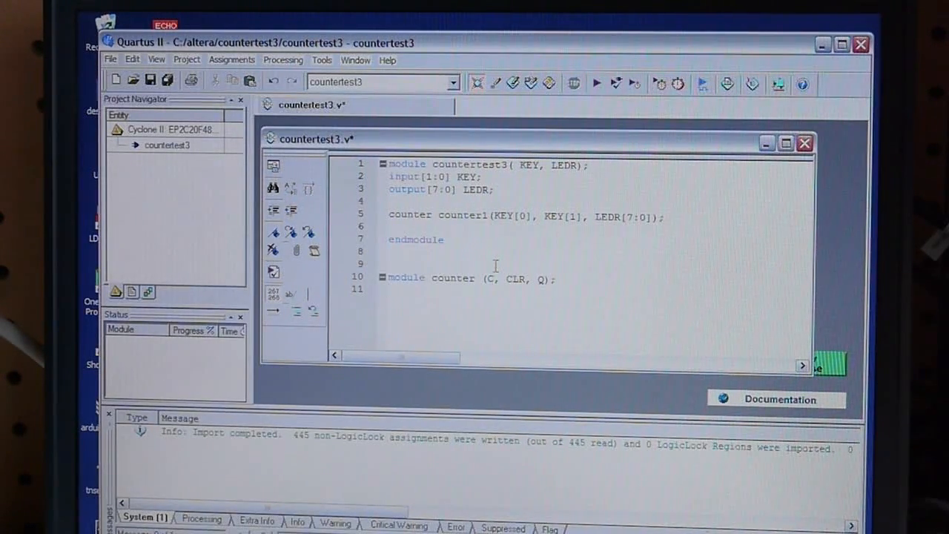
Step: Declare 'input C, CLR;', 'output [7:0] Q;' and 'reg [7:0] tmp;'
type("input")
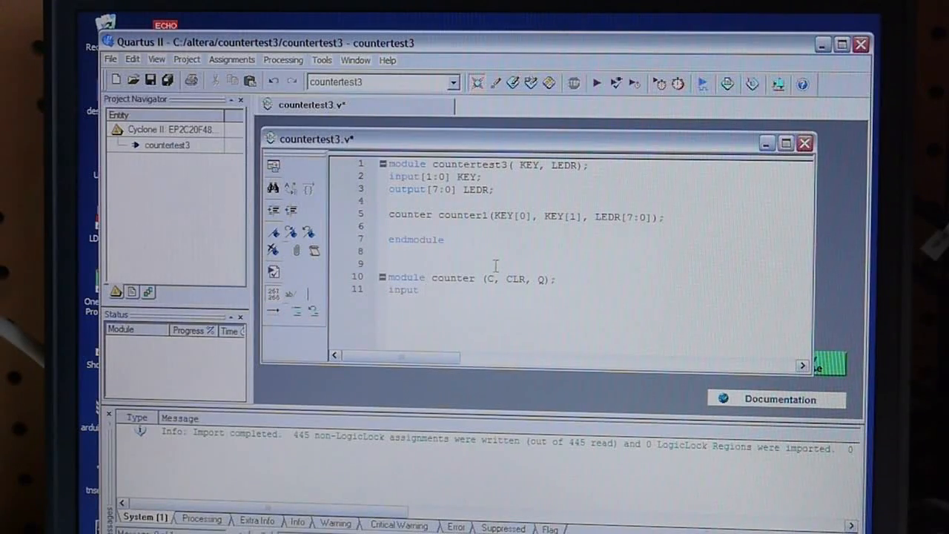
type("C, CLR;")
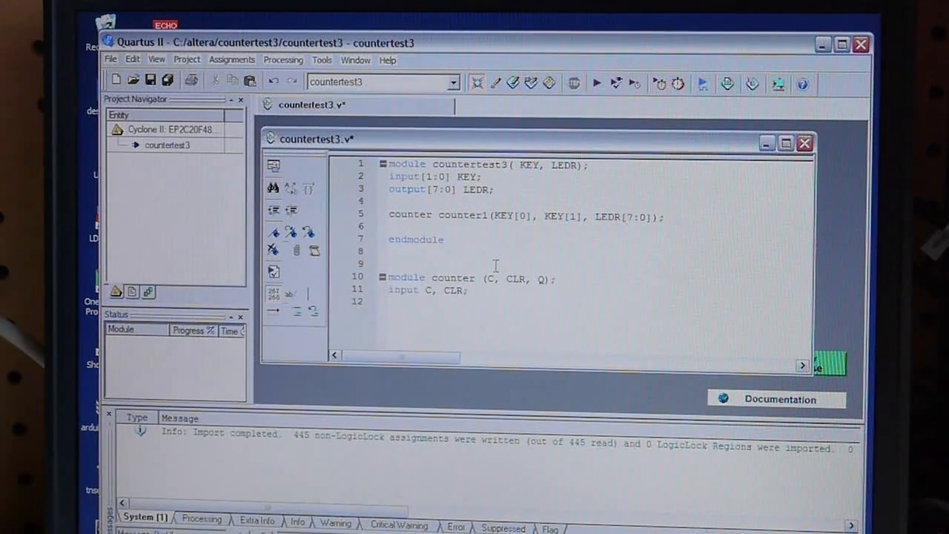
type("output [7:0] Q;")
type("re")
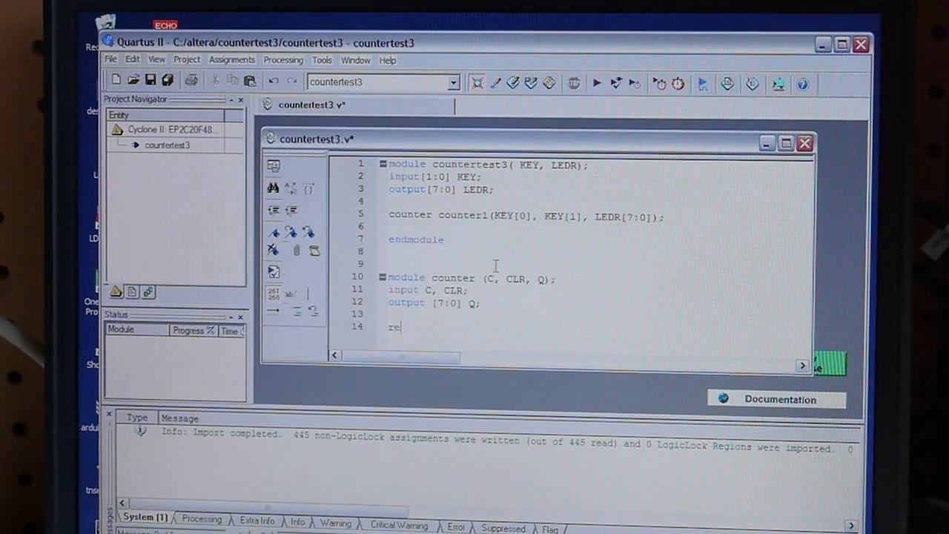
type("g")
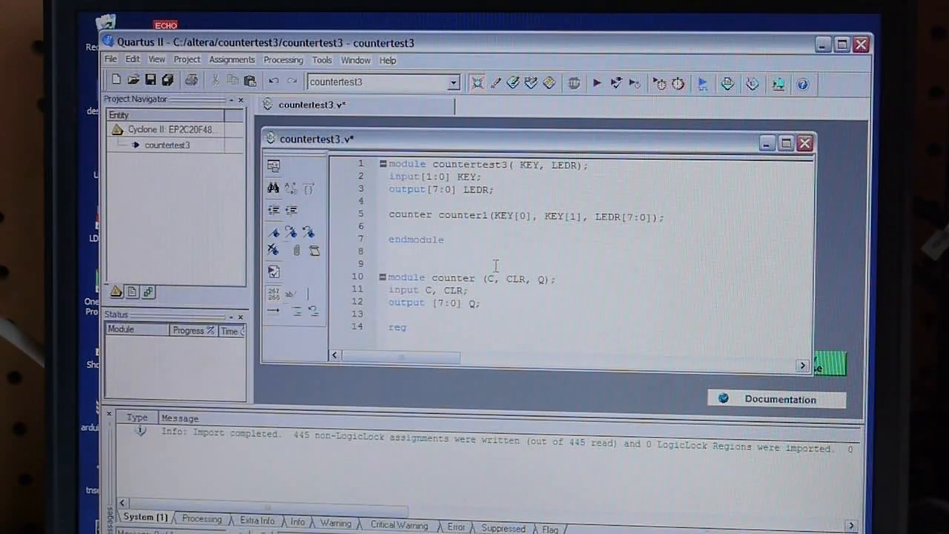
type("[7:0")
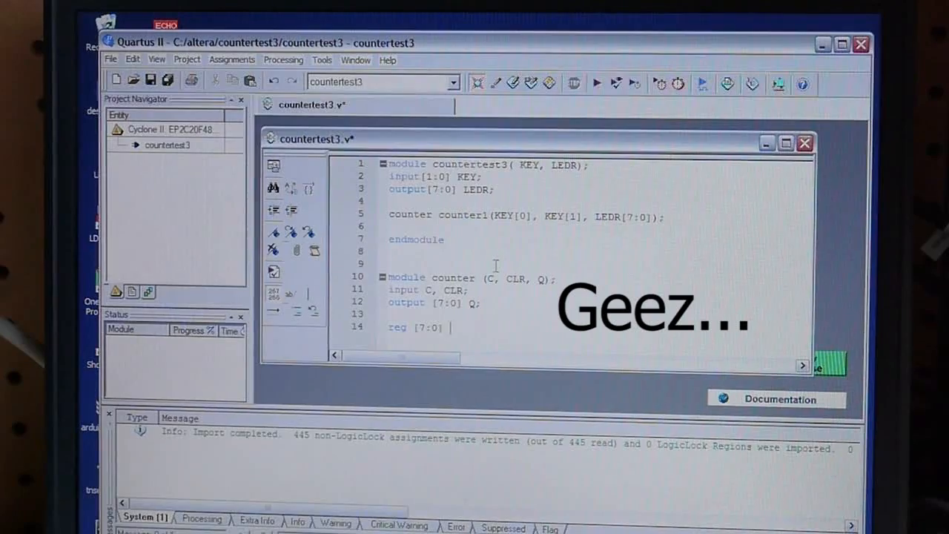
type("tmp;")
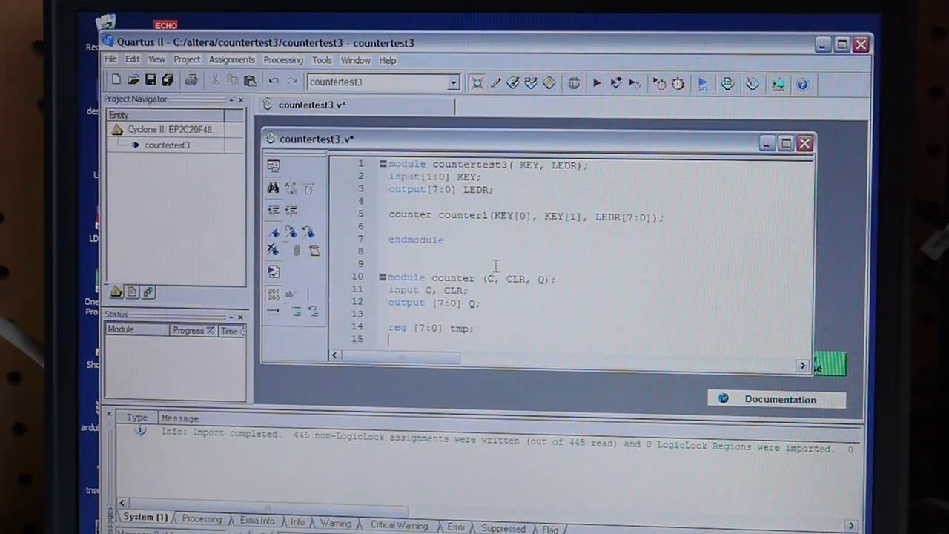
scroll("down", 3)
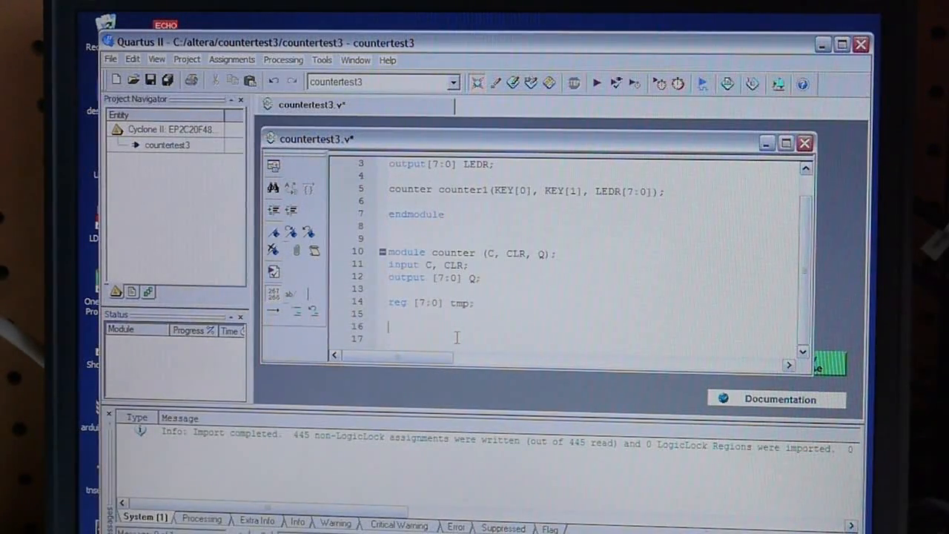
Step: Write 'always @(posedge C or posedge CLR)' followed by 'begin'
type("always")
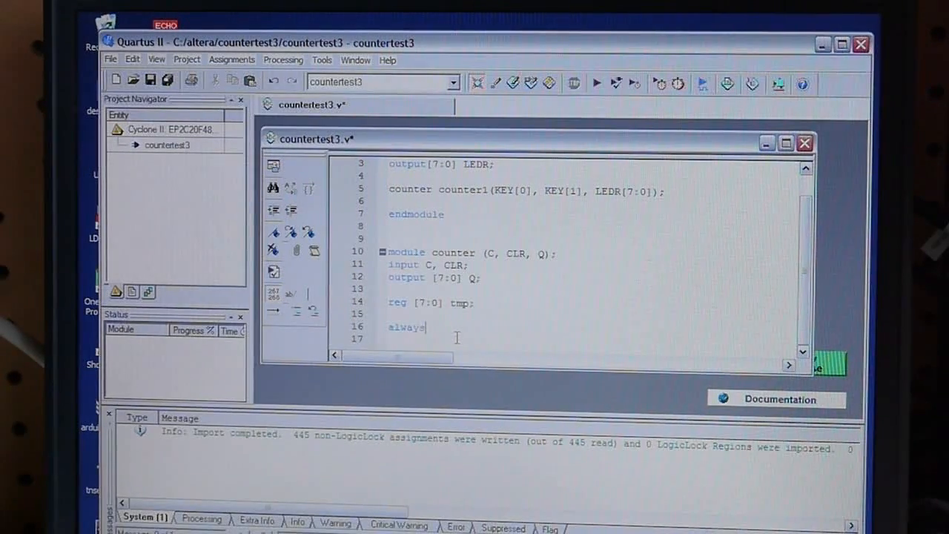
type("@(")
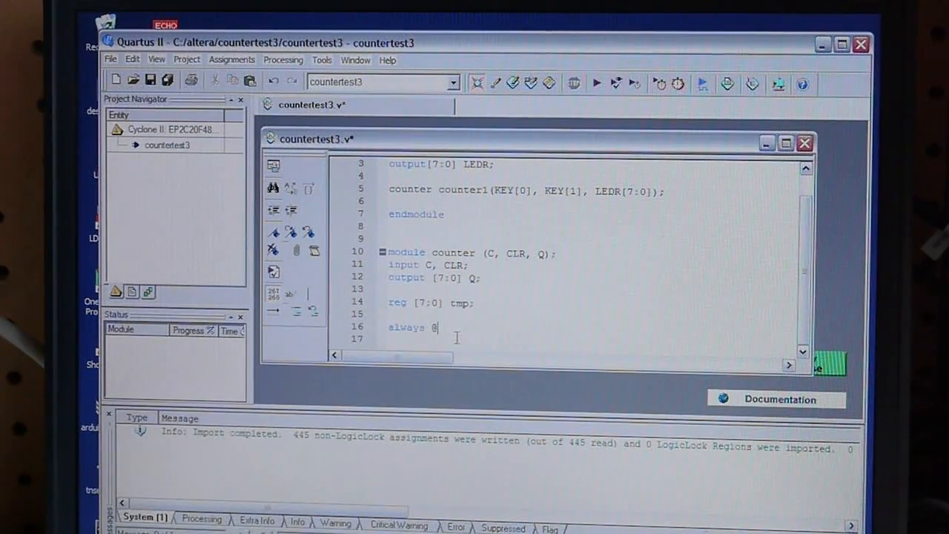
type("(pose")
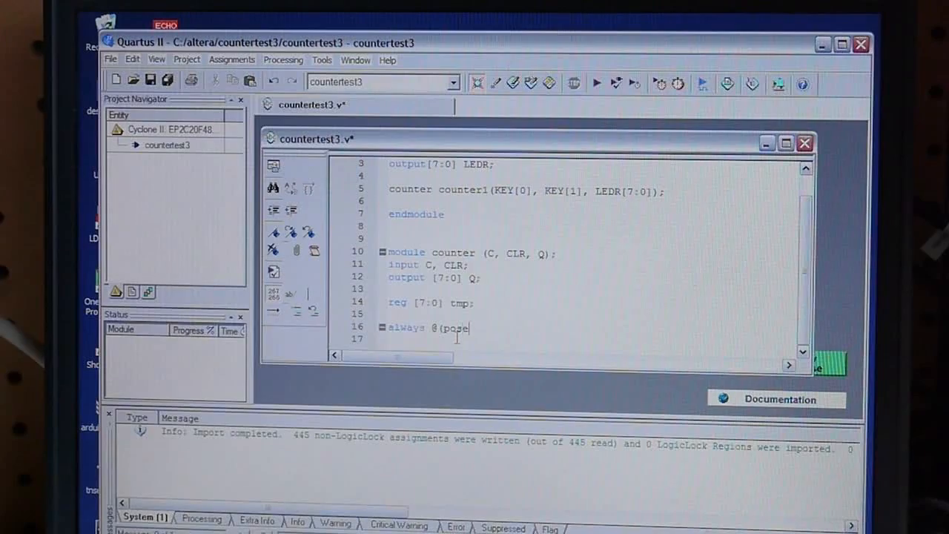
type("dge")
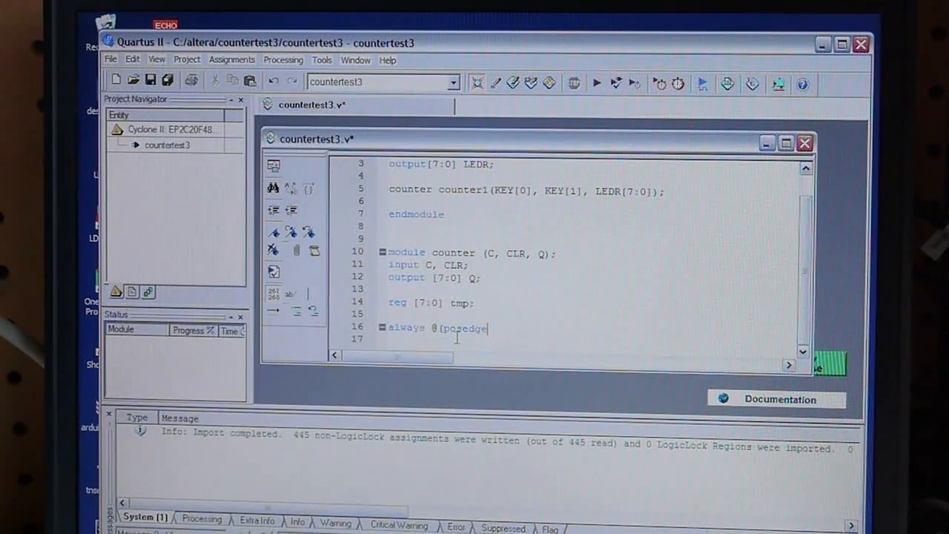
type("C p")
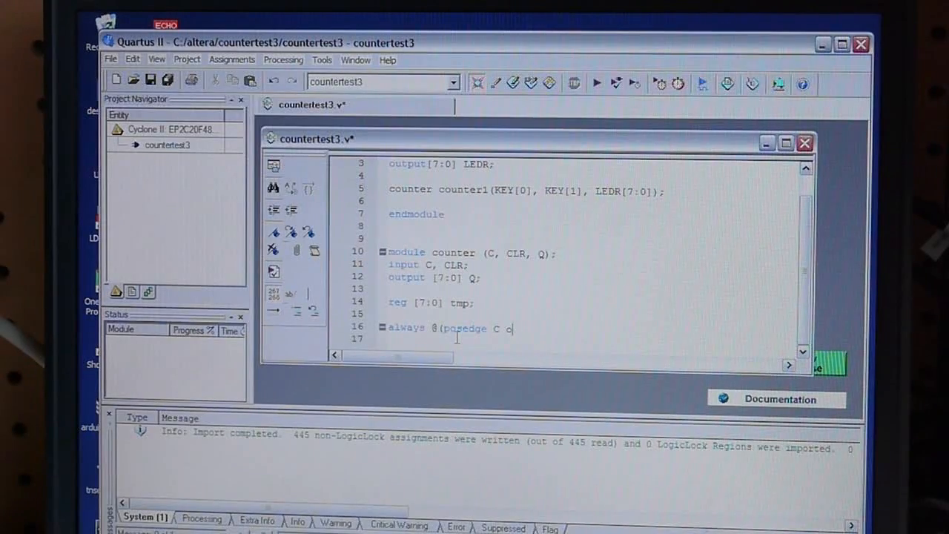
type("r pose")
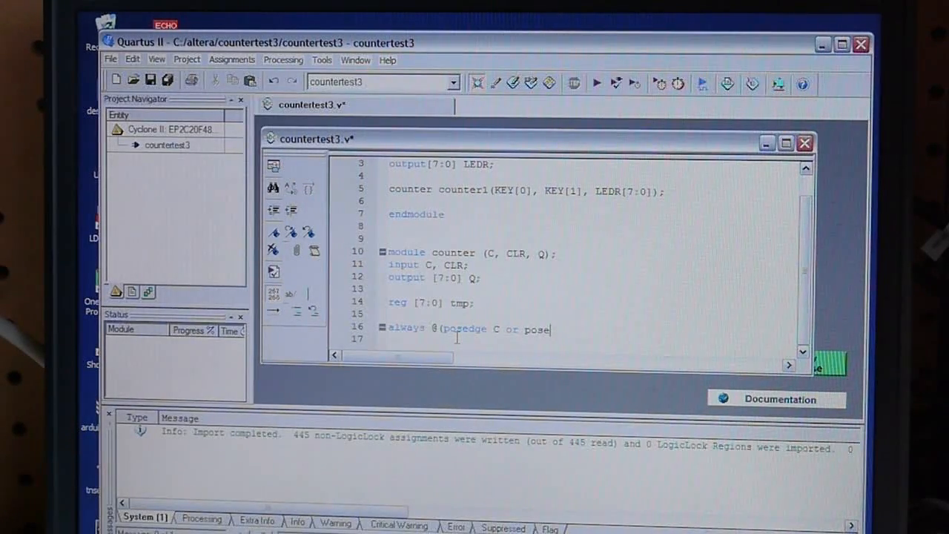
type("dge")
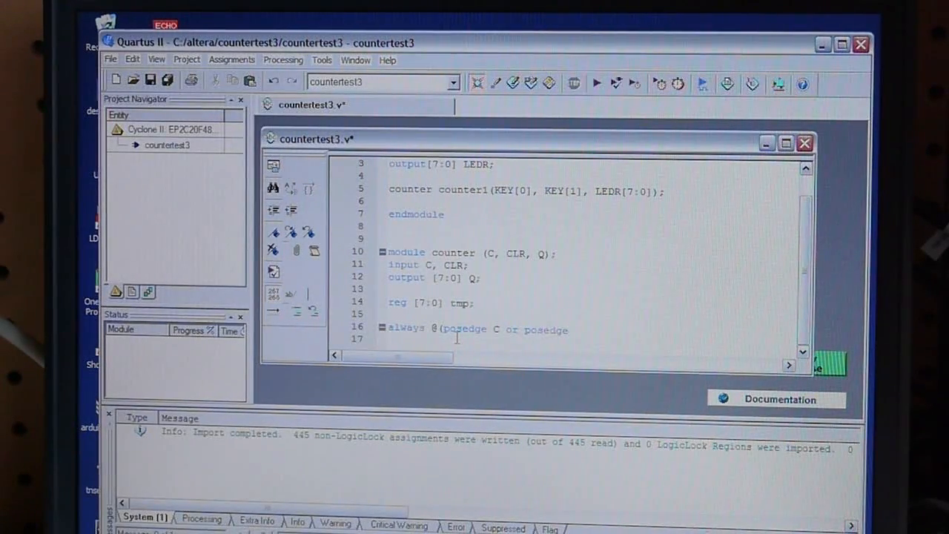
type("CLR")
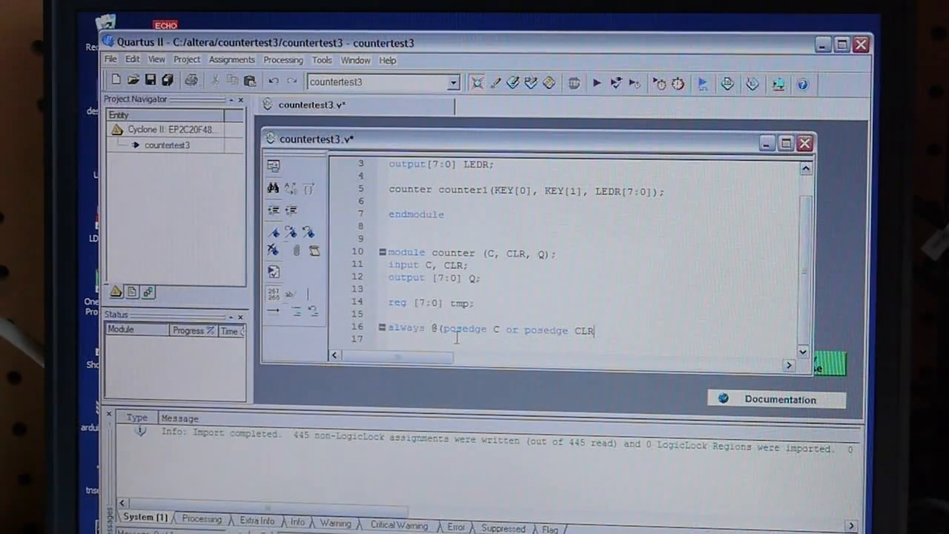
type(")")
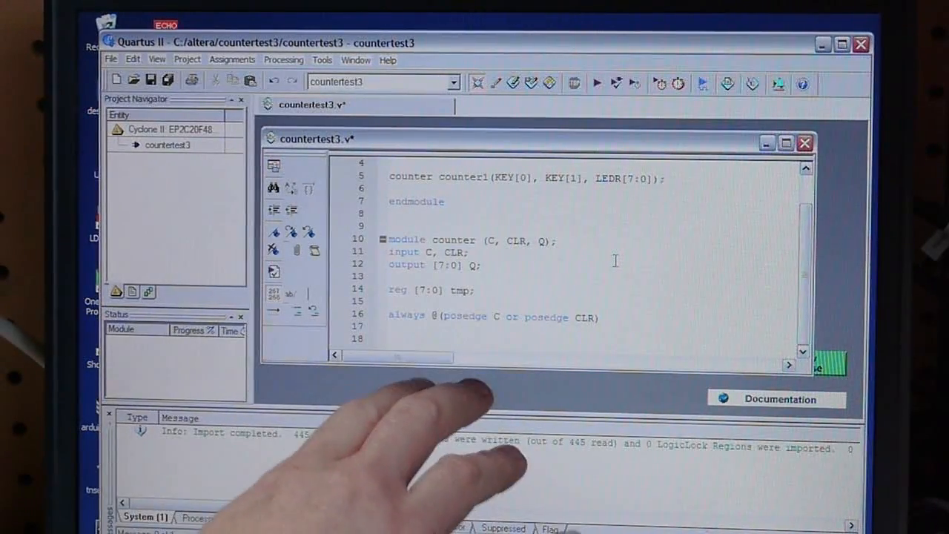
type("begin")
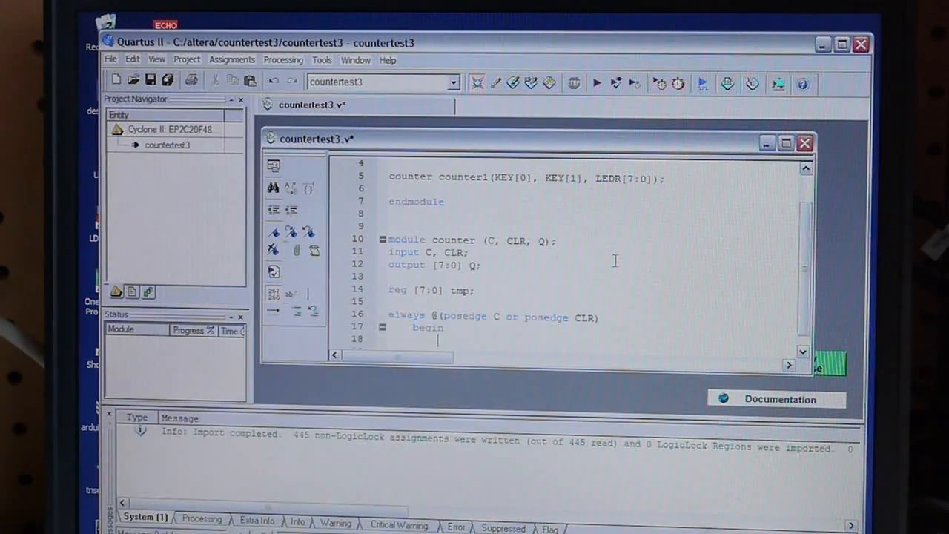
Step: Add the clear branch 'if (CLR) tmp = 8'b00000000;'
type("if")
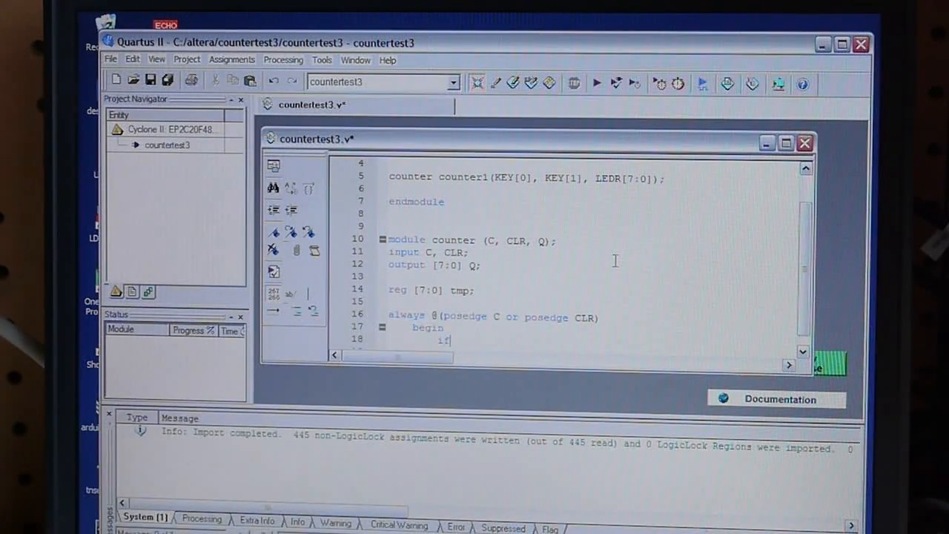
type("(")
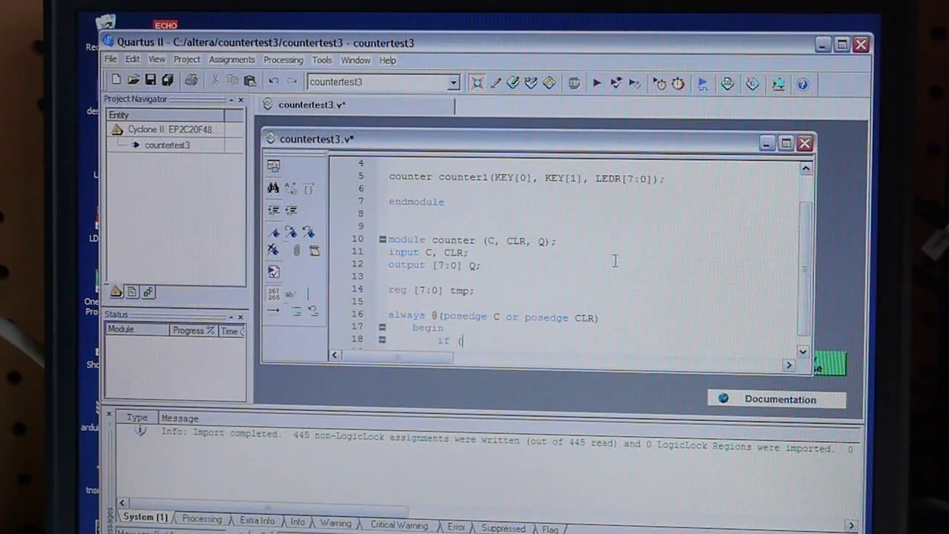
type("CLR);")
type("t")
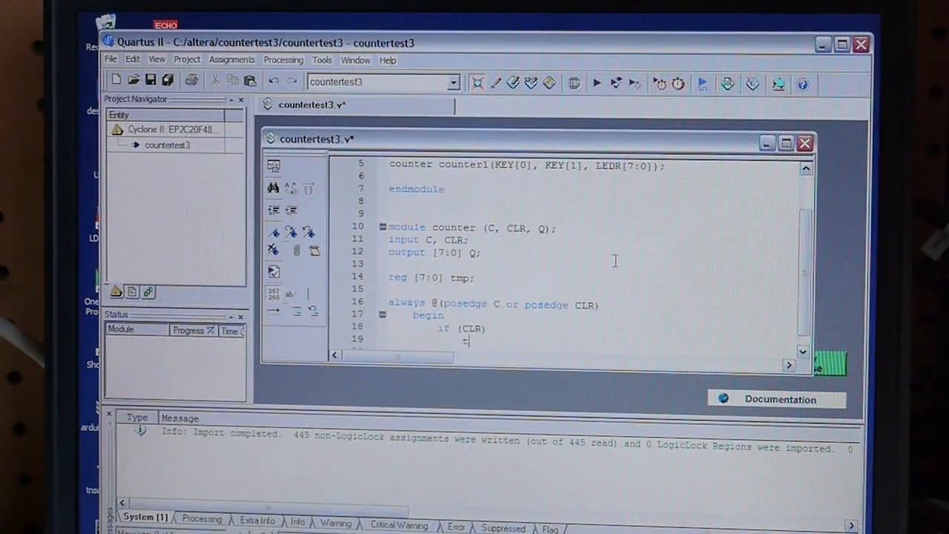
type("mp =")
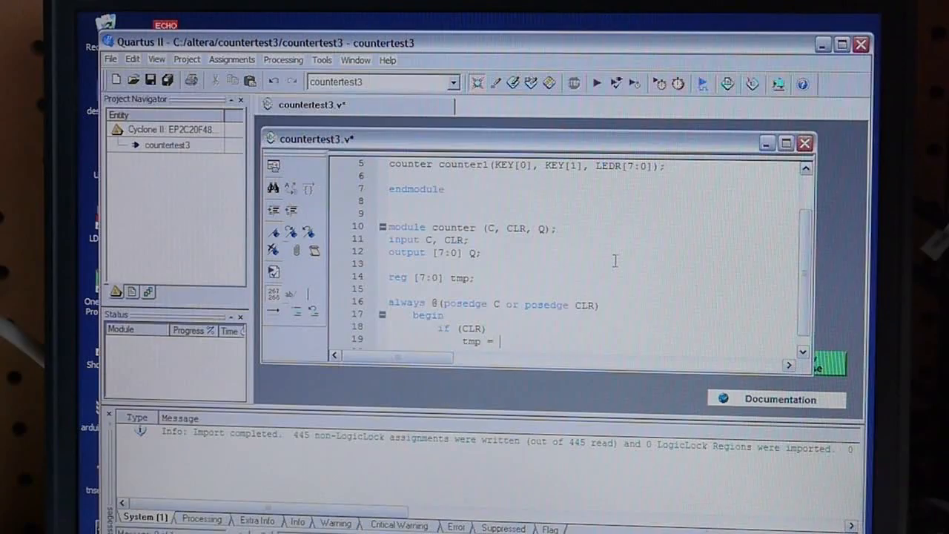
type("8'")
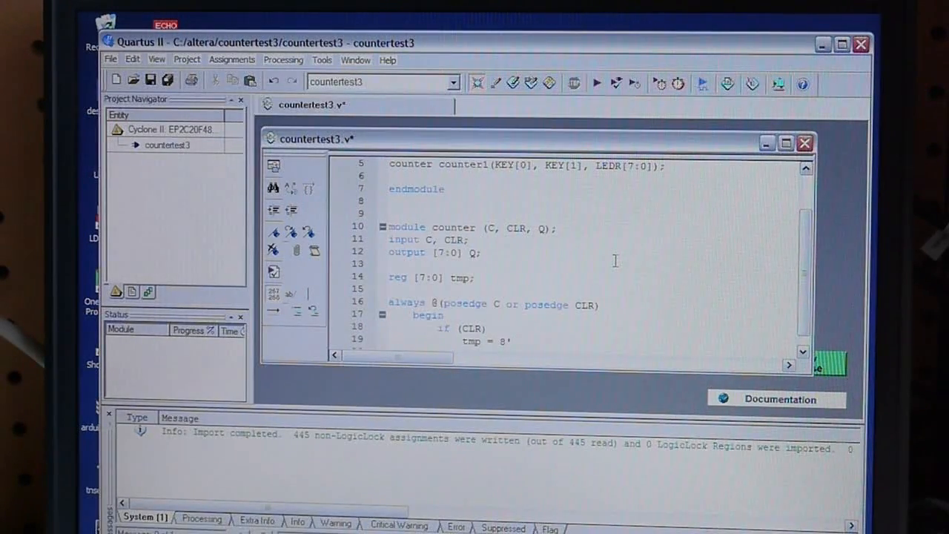
type("b0")
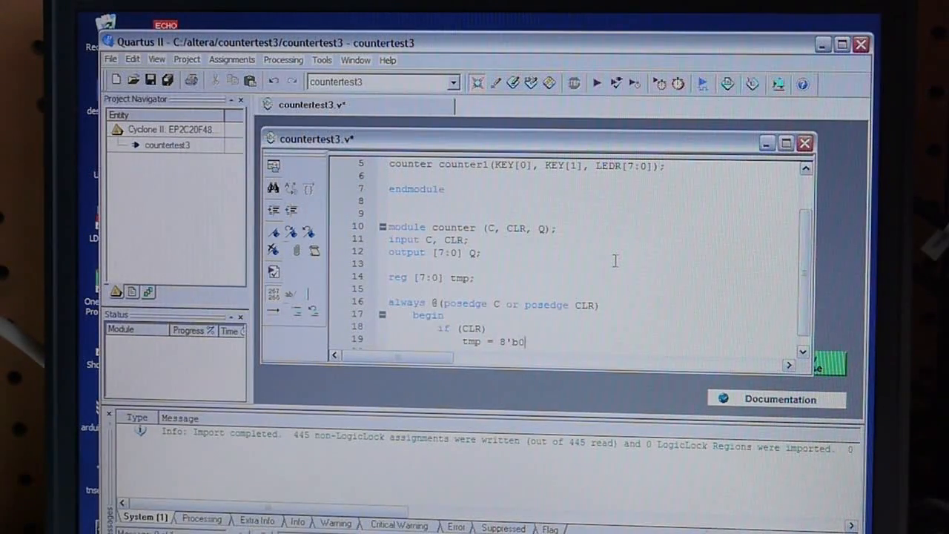
type("0000000;")
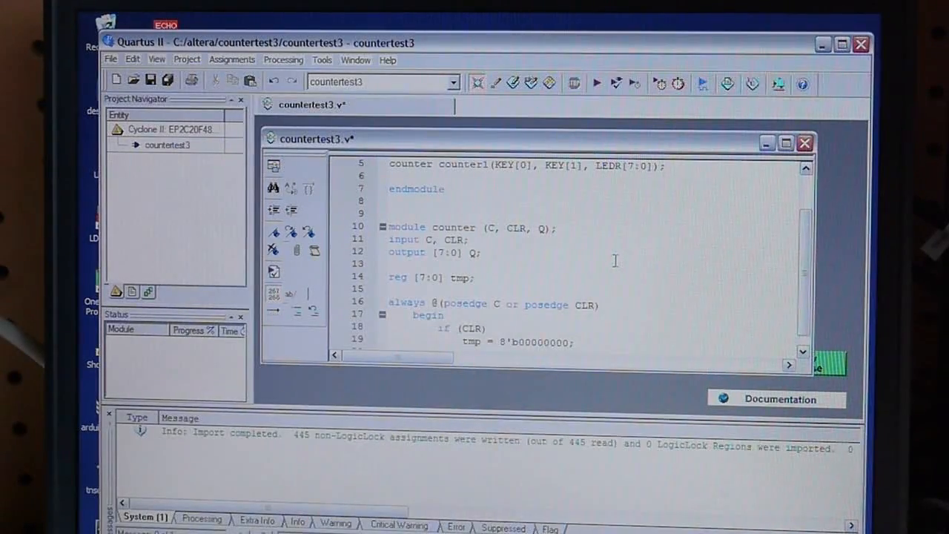
scroll("down", 3)
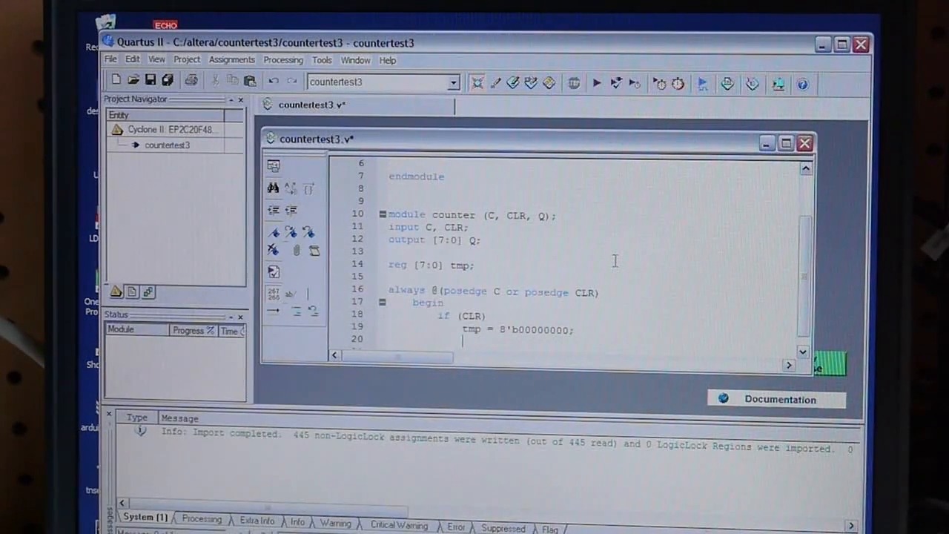
Step: Add 'else tmp = tmp + 1'b1;', close with 'end', and write 'assign Q = tmp;'
type("else")
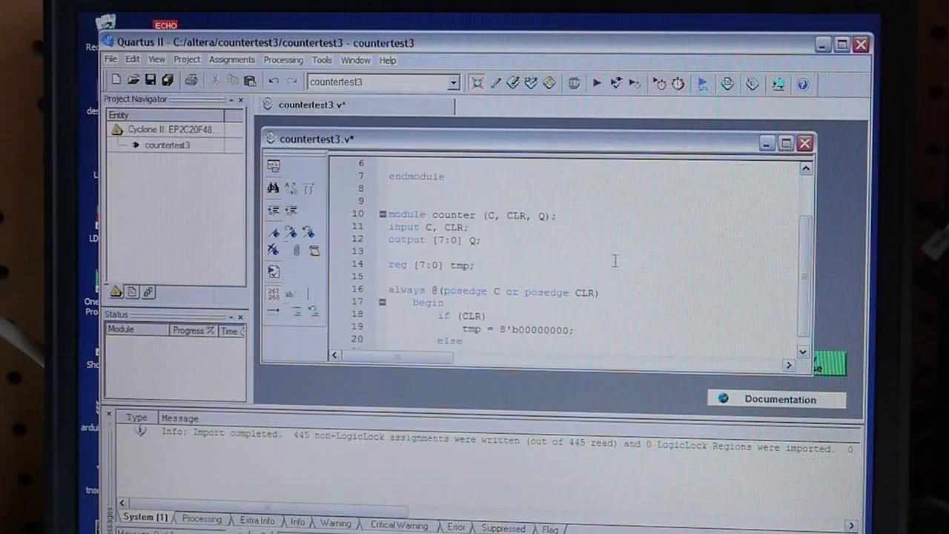
scroll("down", 3)
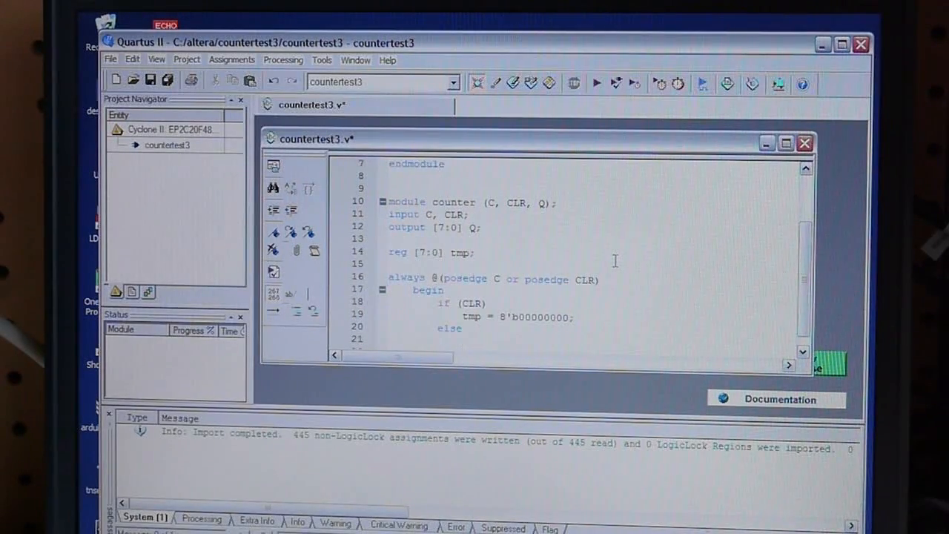
type("tmp = tmp + 1")
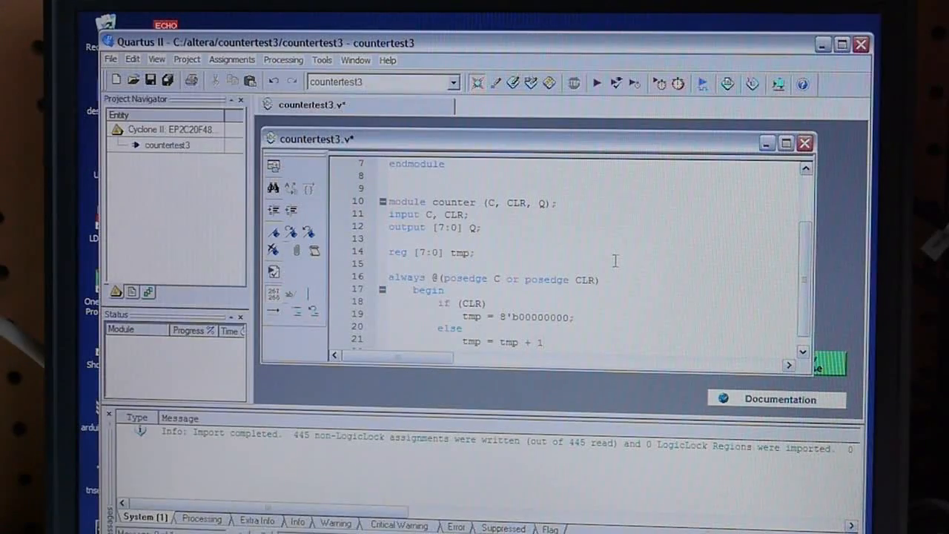
type("'b1")
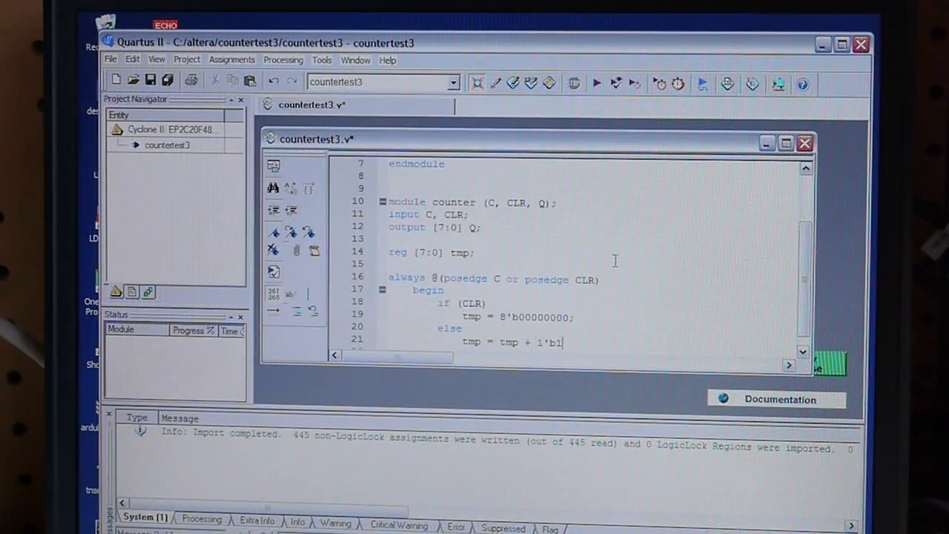
type(";")
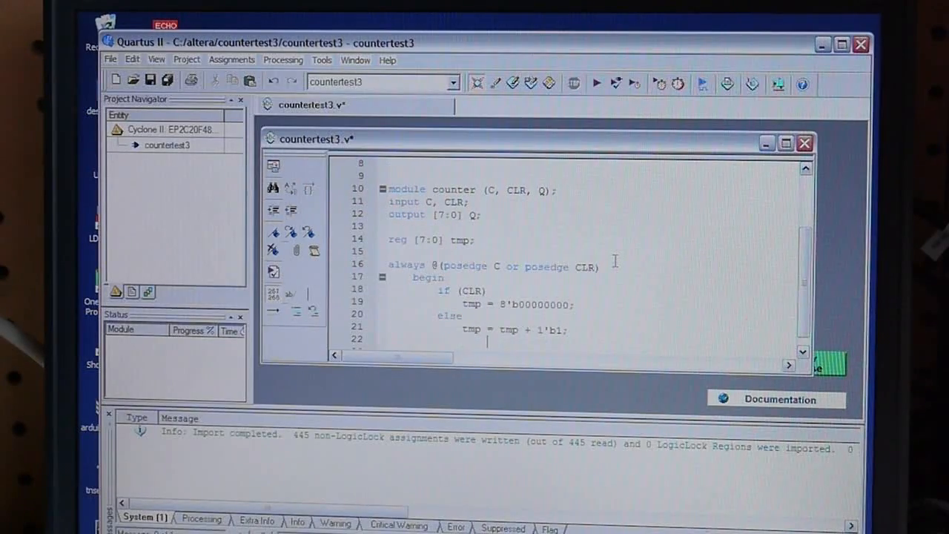
type("end")
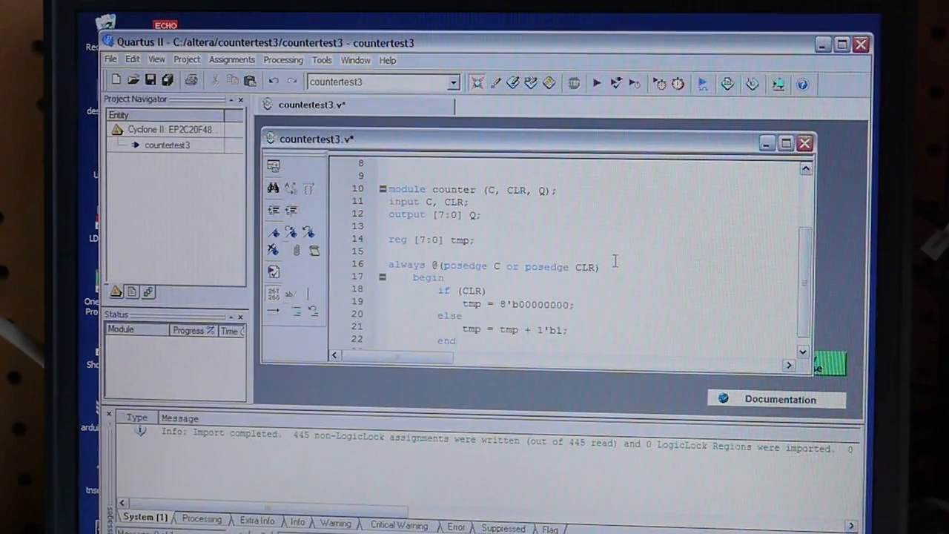
scroll("down", 3)
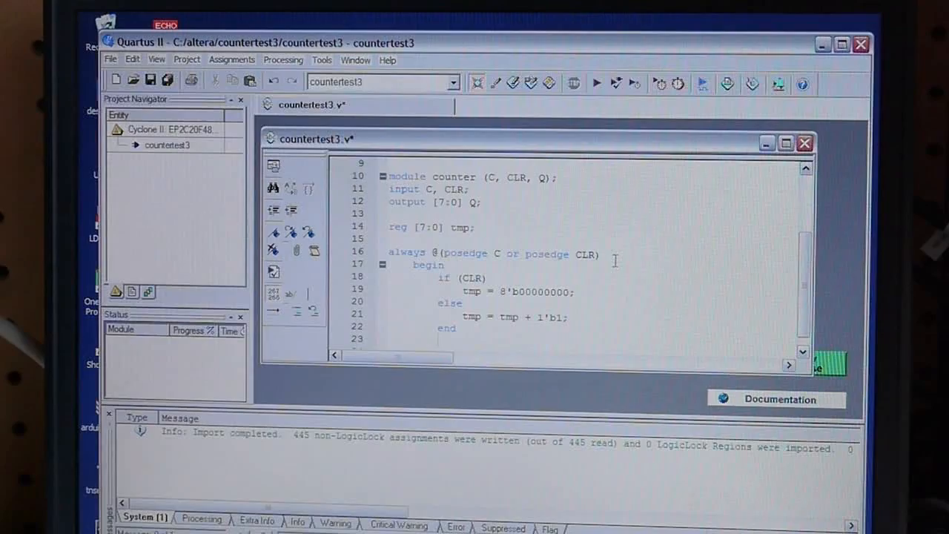
type("assign Q")
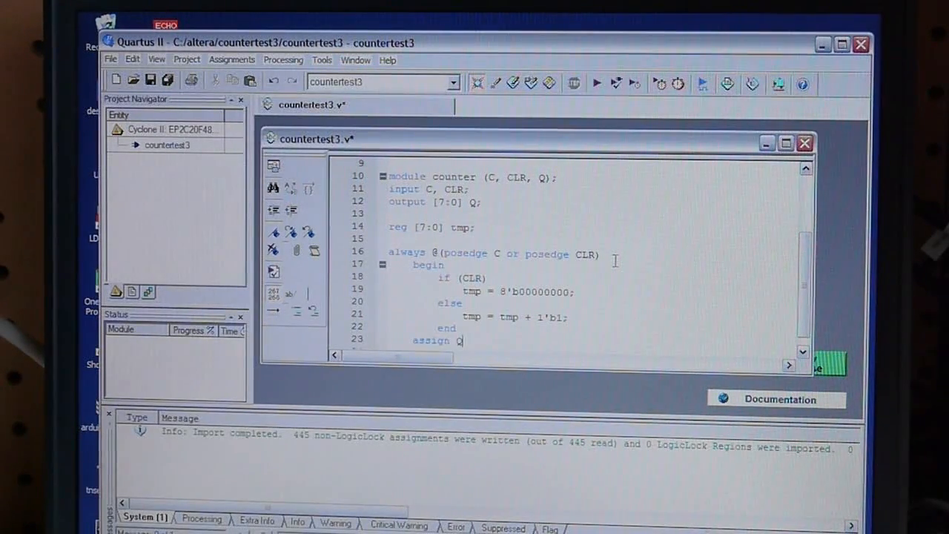
type("= tmp;")
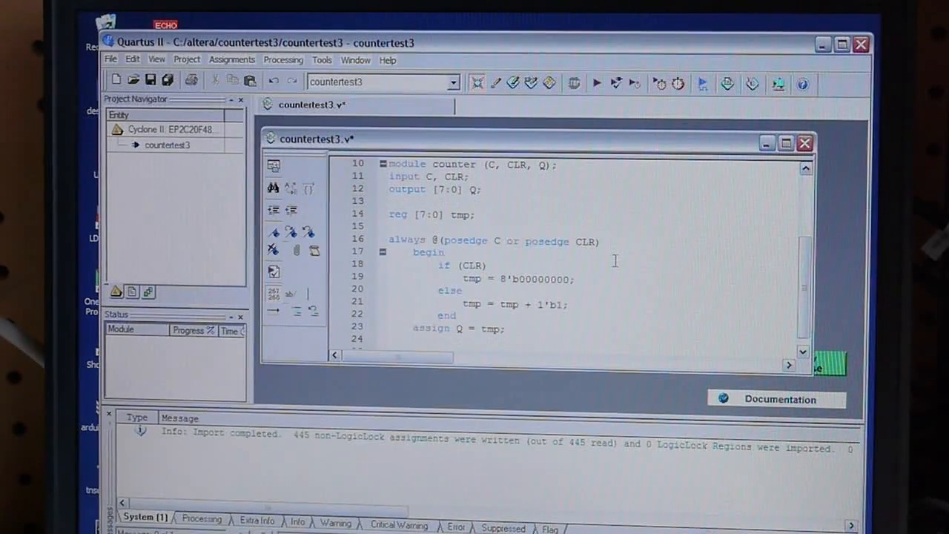
Step: Close the counter module with 'endmodule'
type("endmo")
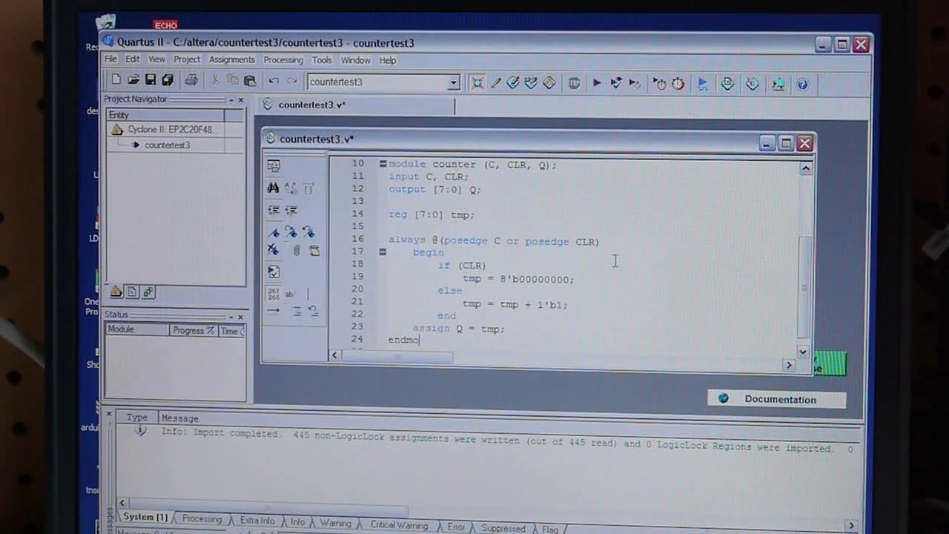
type("du")
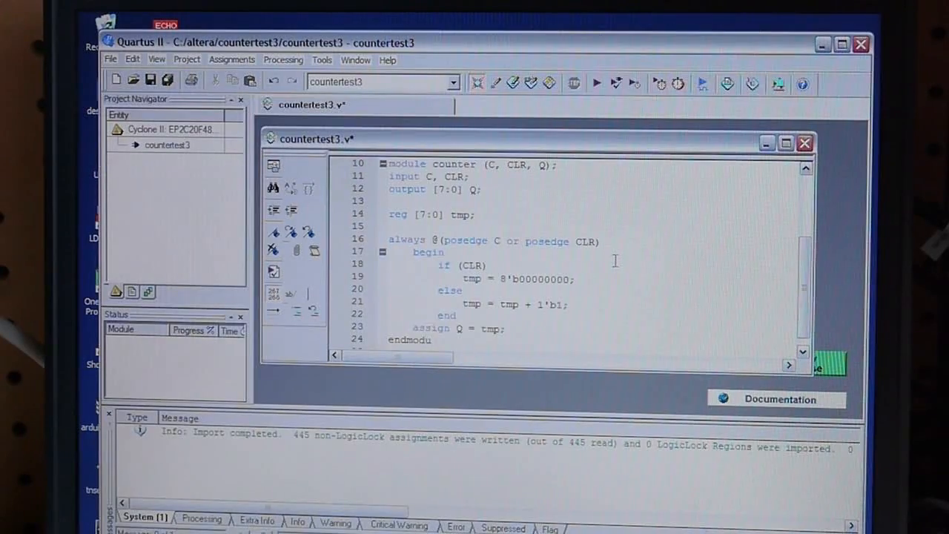
scroll("down", 3)
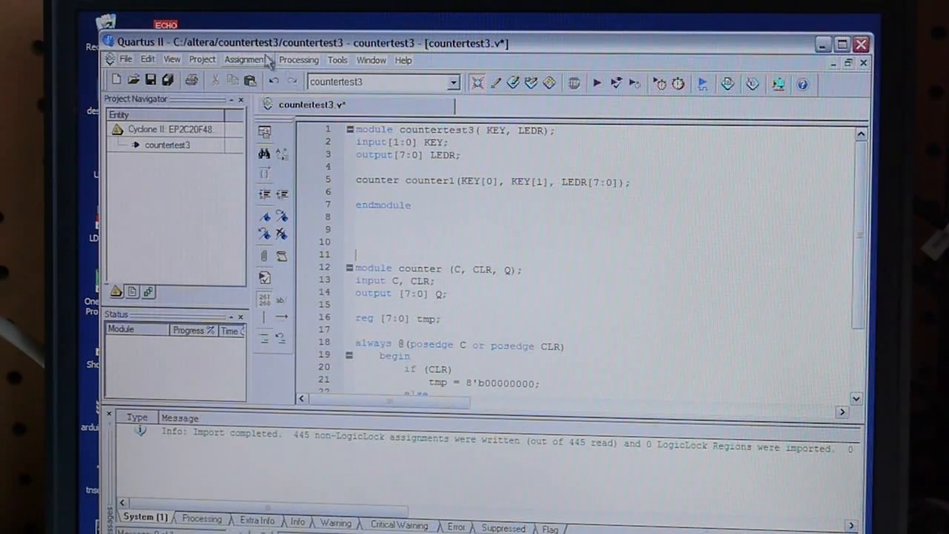
Step: Run a full compilation of the countertest3 project
left_click(297, 59)
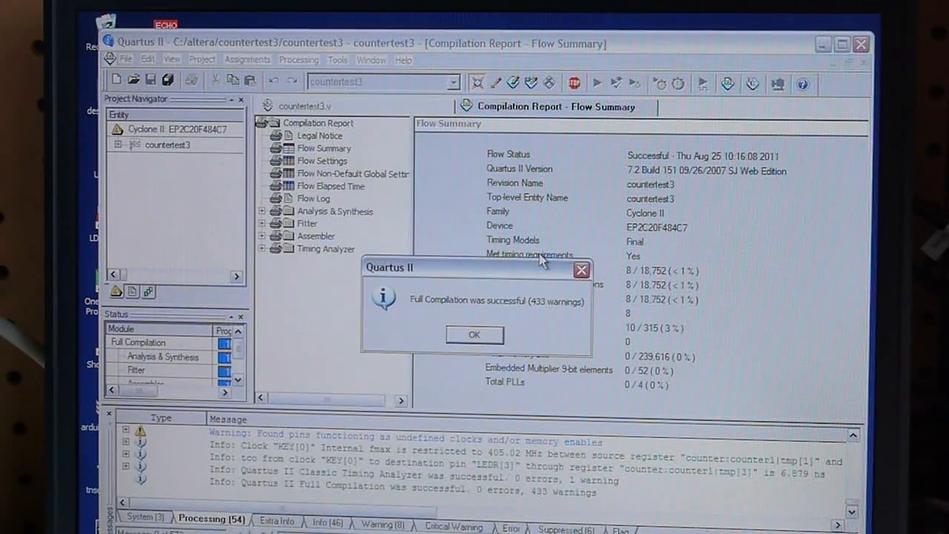
mouse_move(533, 311)
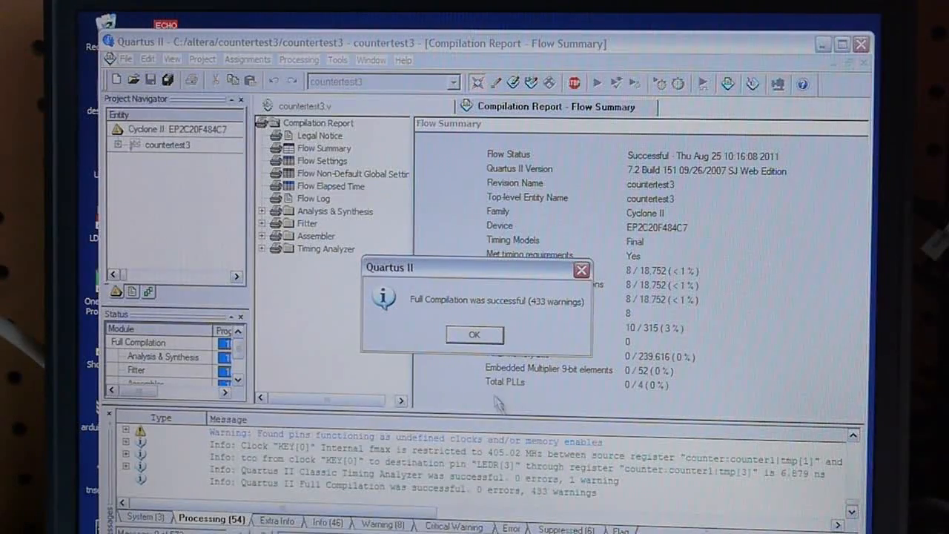
mouse_move(552, 343)
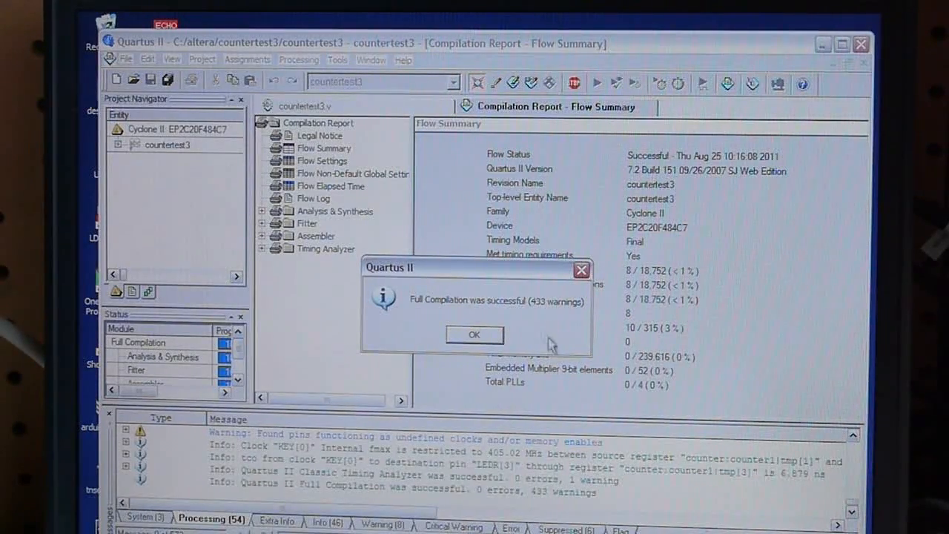
mouse_move(517, 337)
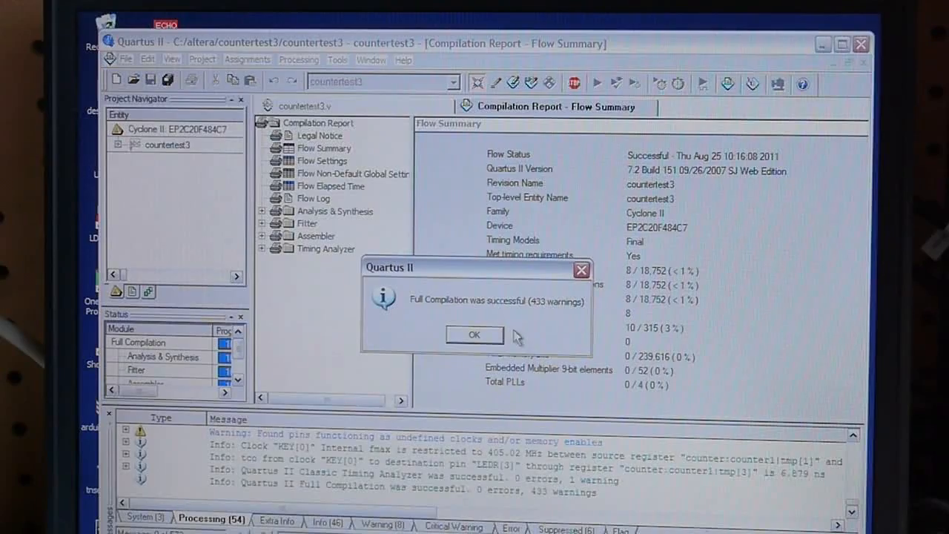
Step: Dismiss the compilation success message and bring up the Programmer
left_click(474, 335)
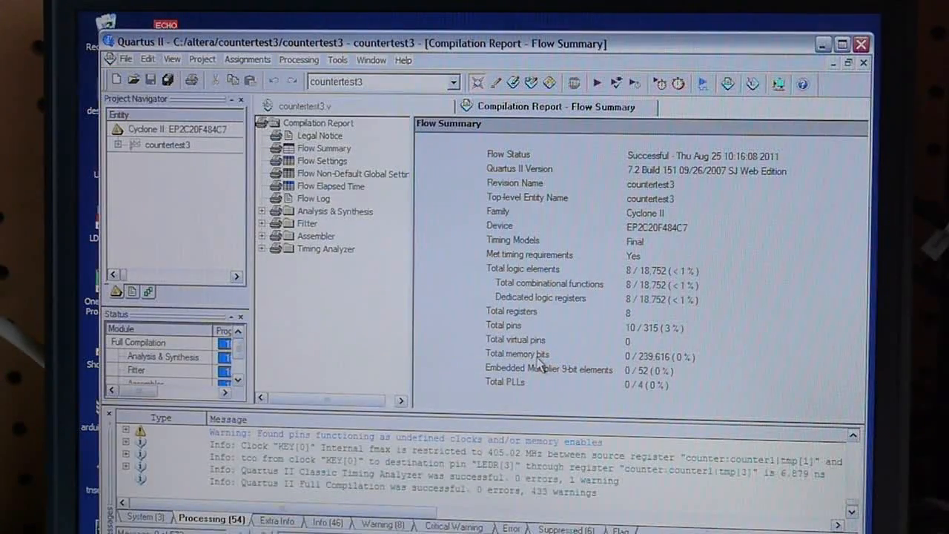
mouse_move(558, 329)
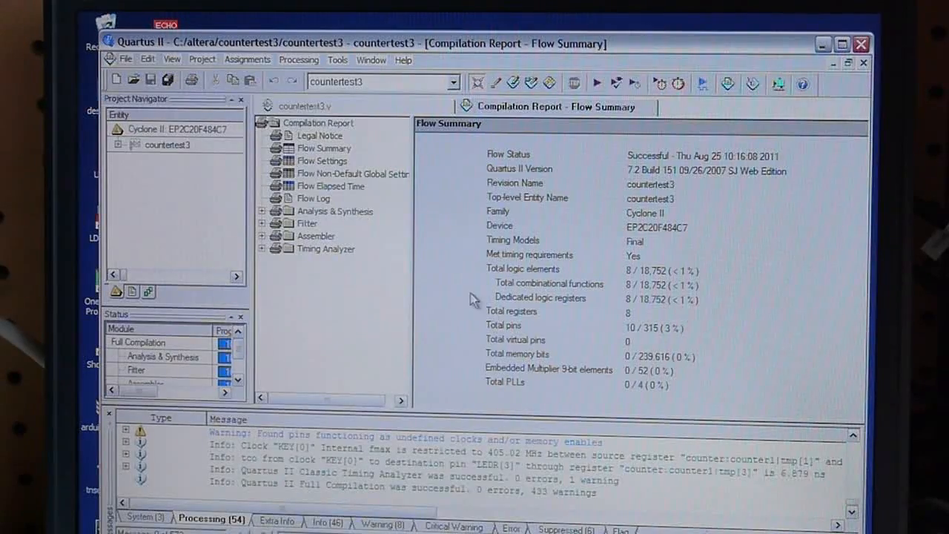
left_click(338, 60)
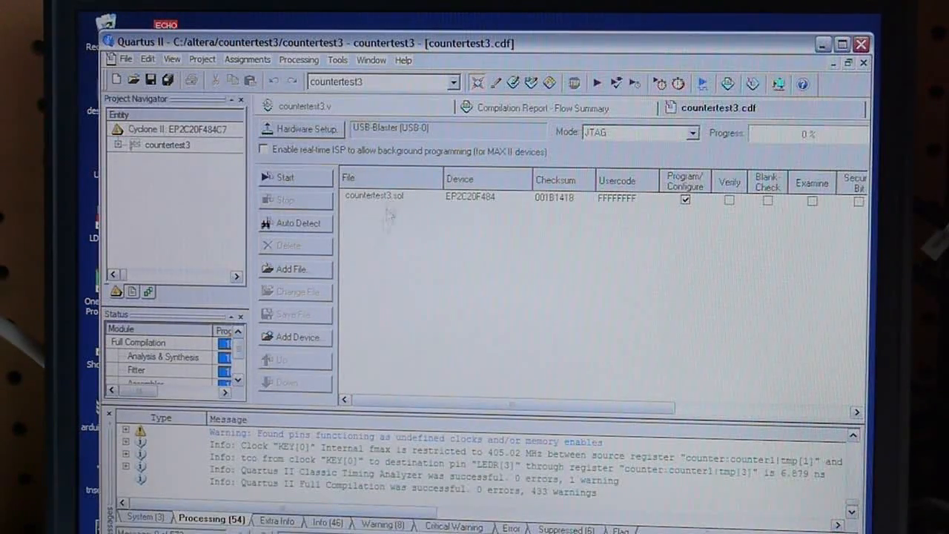
Step: Remove the old countertest3.sof entry from the Programmer list
left_click(373, 198)
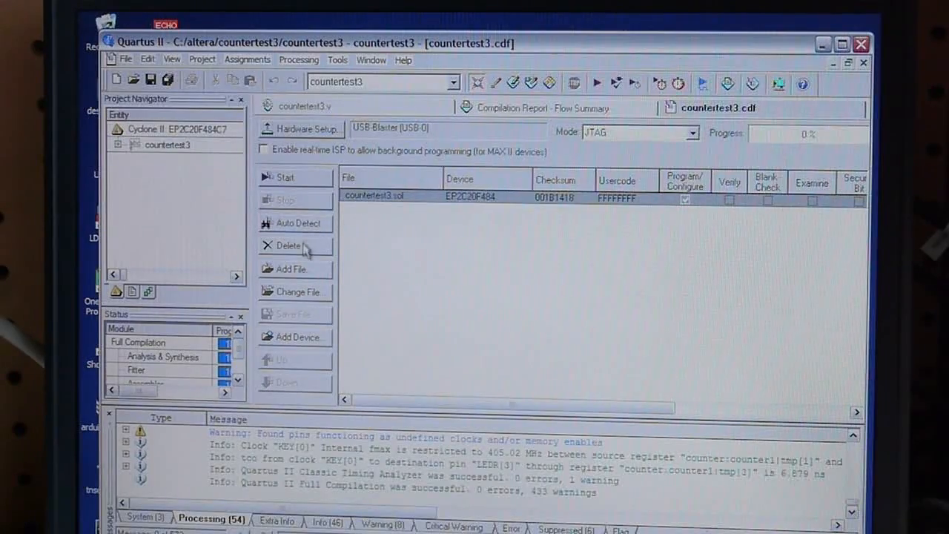
left_click(288, 246)
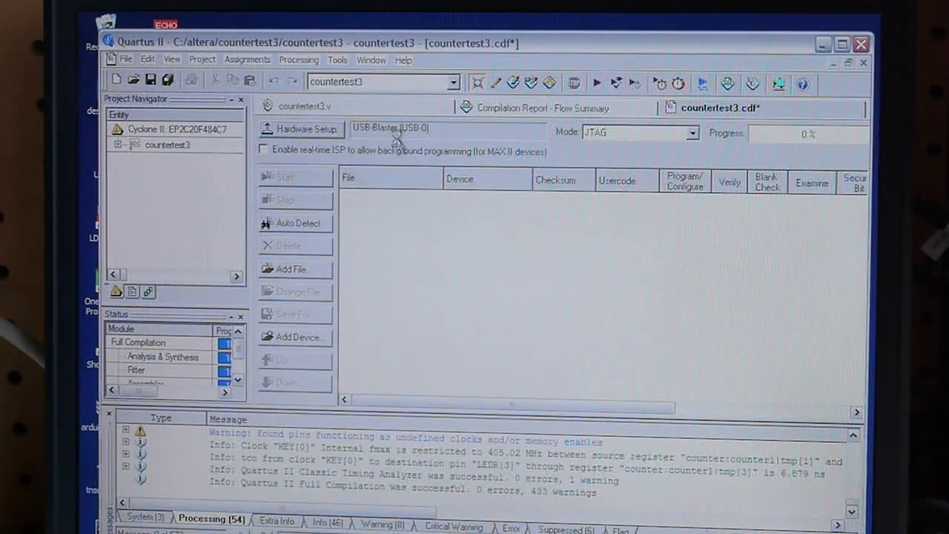
Step: Confirm USB-Blaster in Hardware Setup and close it
left_click(299, 127)
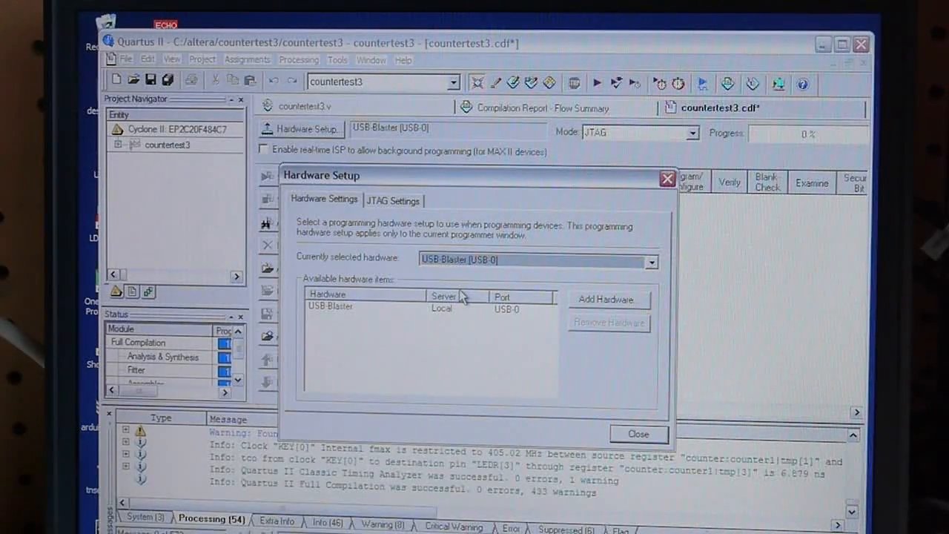
mouse_move(468, 346)
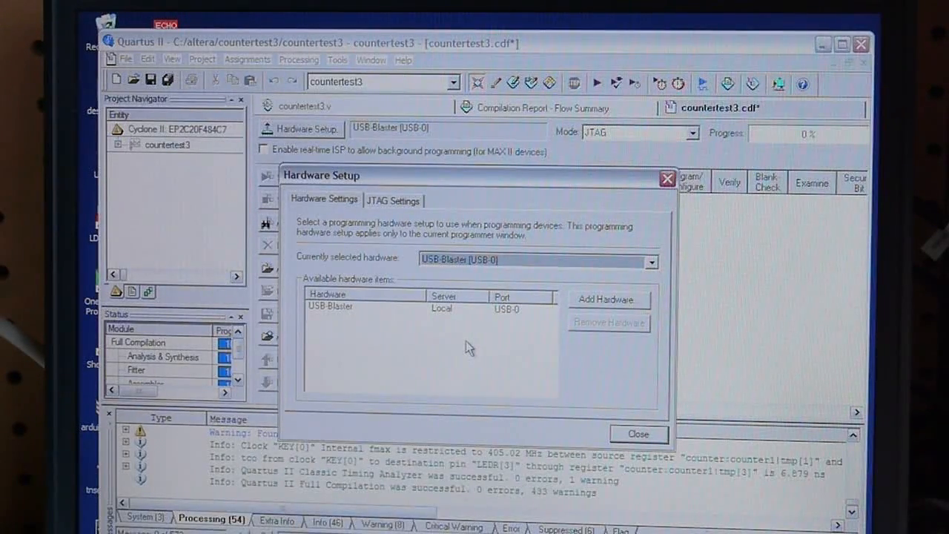
left_click(637, 433)
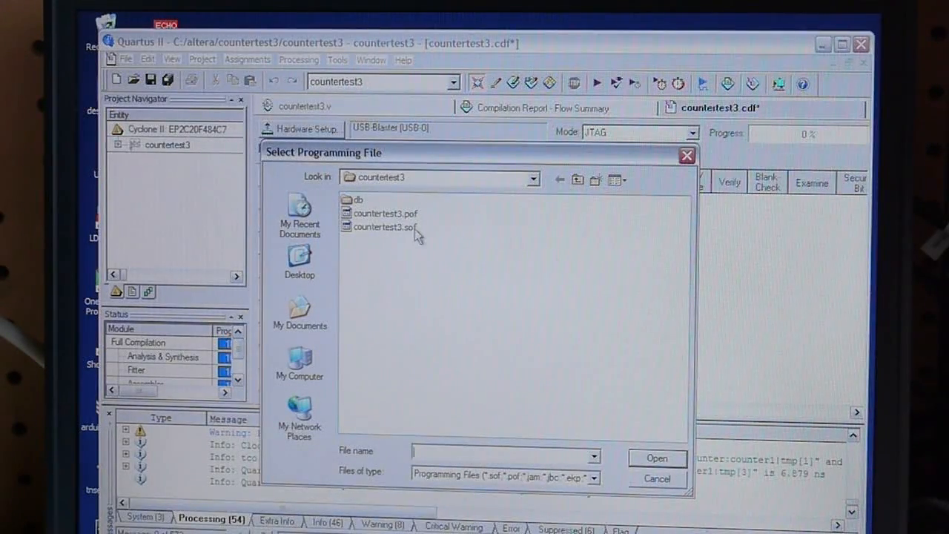
Step: Add countertest3.sof as the programming file for the EP2C20F484
left_click(379, 227)
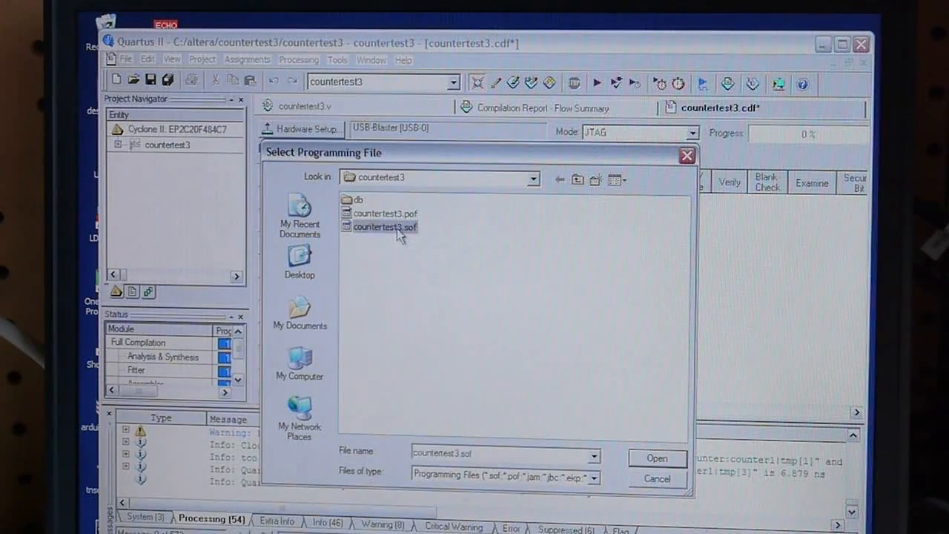
left_click(658, 458)
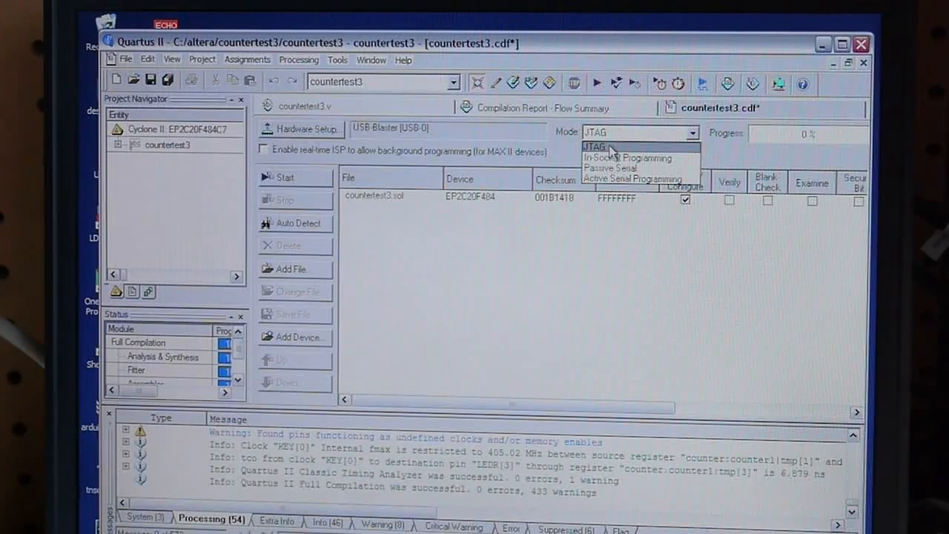
Step: Keep JTAG mode and start programming the DE1 board
left_click(595, 147)
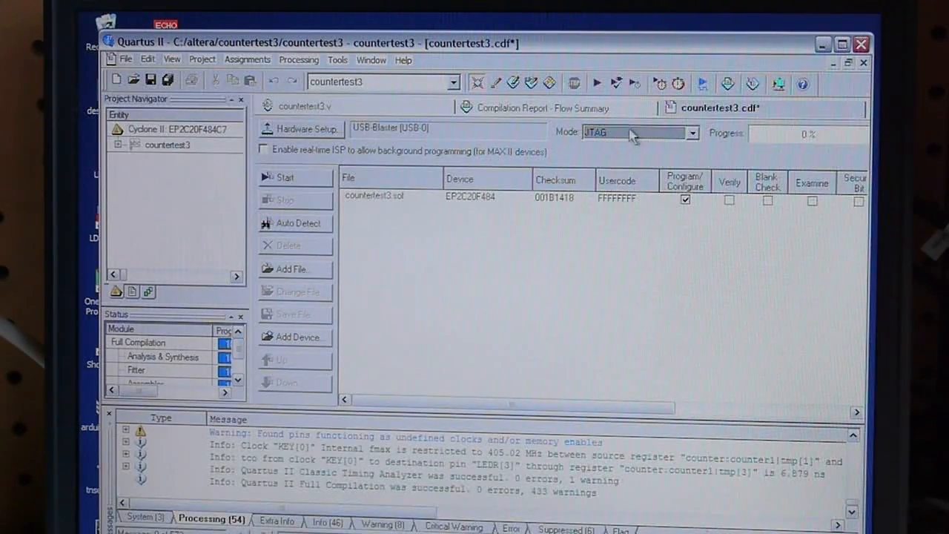
mouse_move(422, 267)
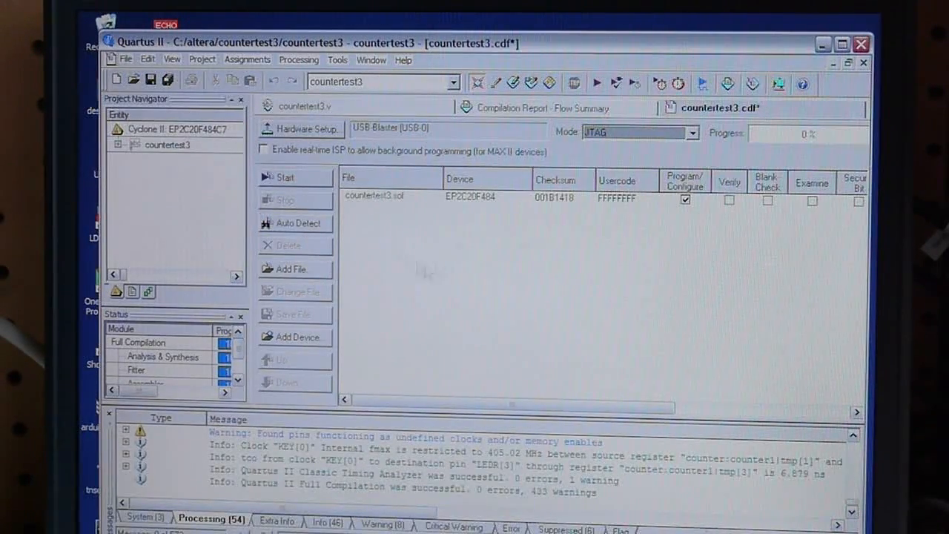
mouse_move(415, 267)
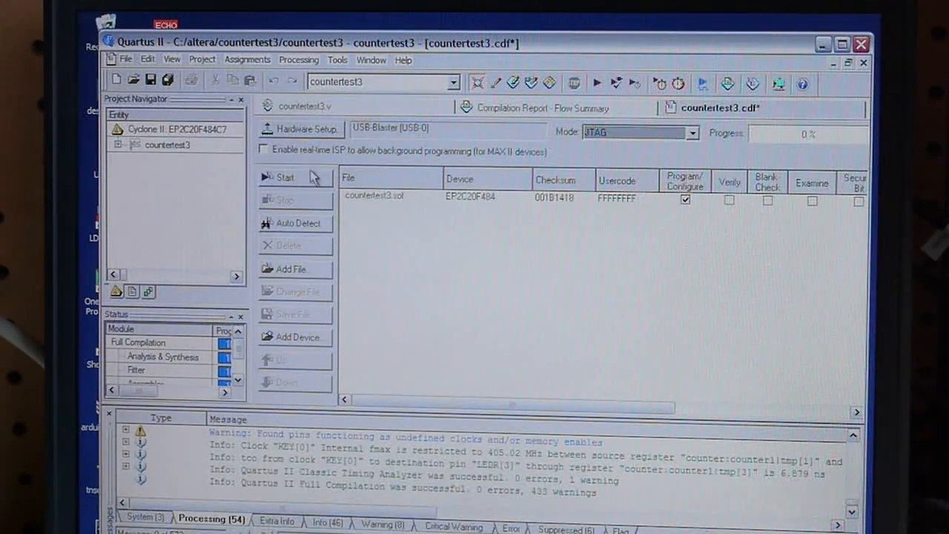
left_click(282, 178)
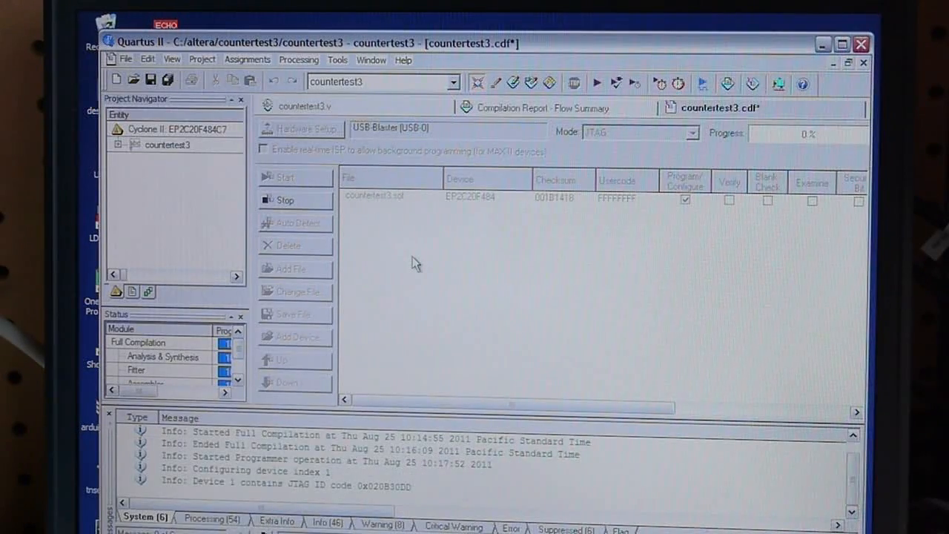